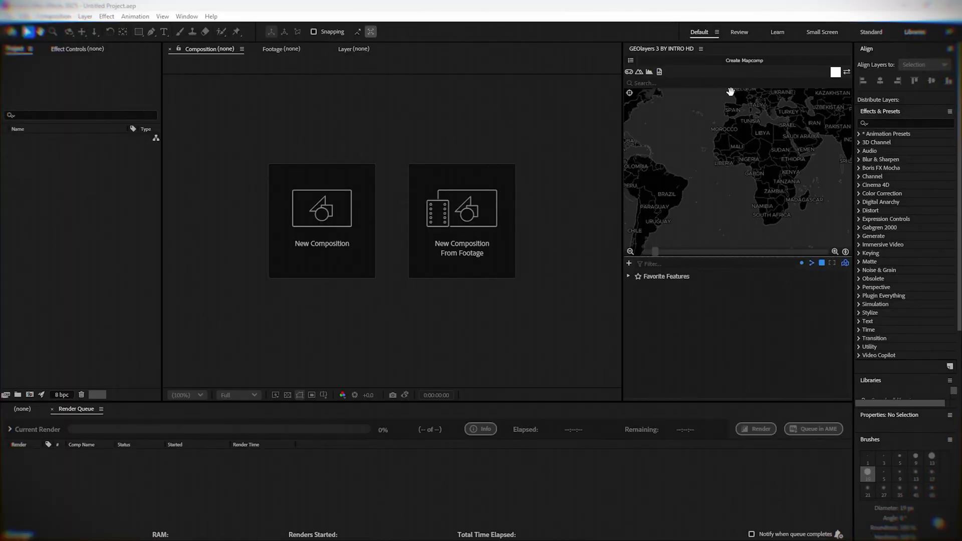
# Create a GEOlayers 3 World Mapcomp using the Dark Matter No Labels imagery
pyautogui.click(744, 60)
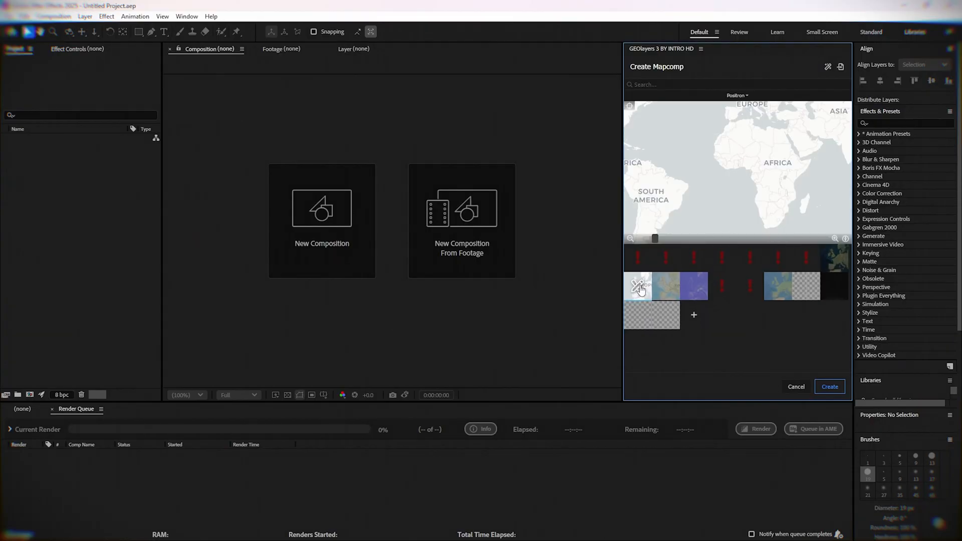
pyautogui.click(661, 259)
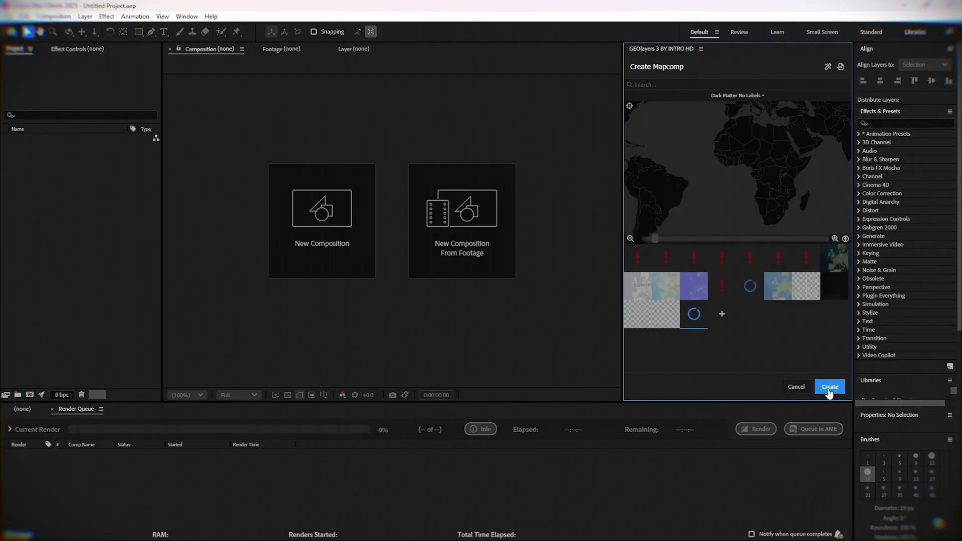
pyautogui.click(830, 386)
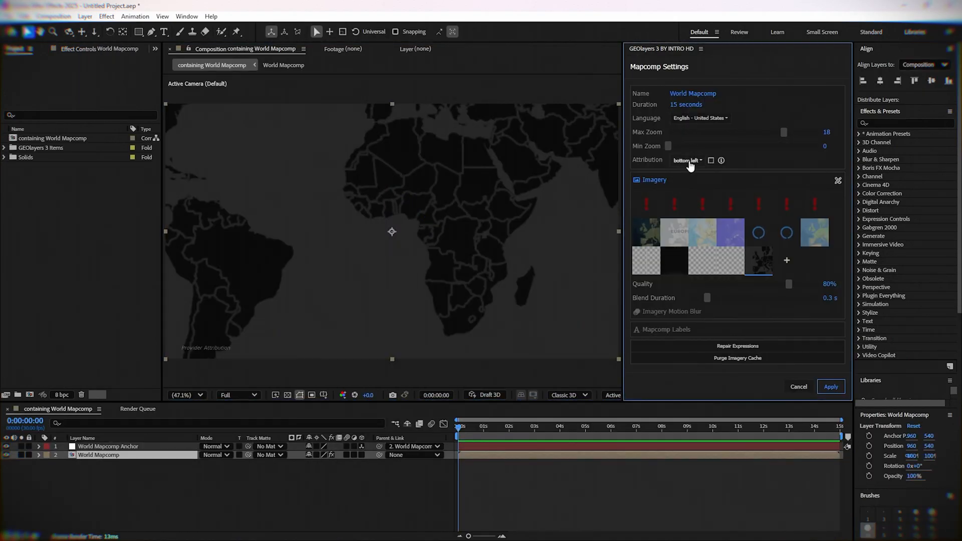
# Set where the map attribution appears in Mapcomp Settings
pyautogui.click(184, 395)
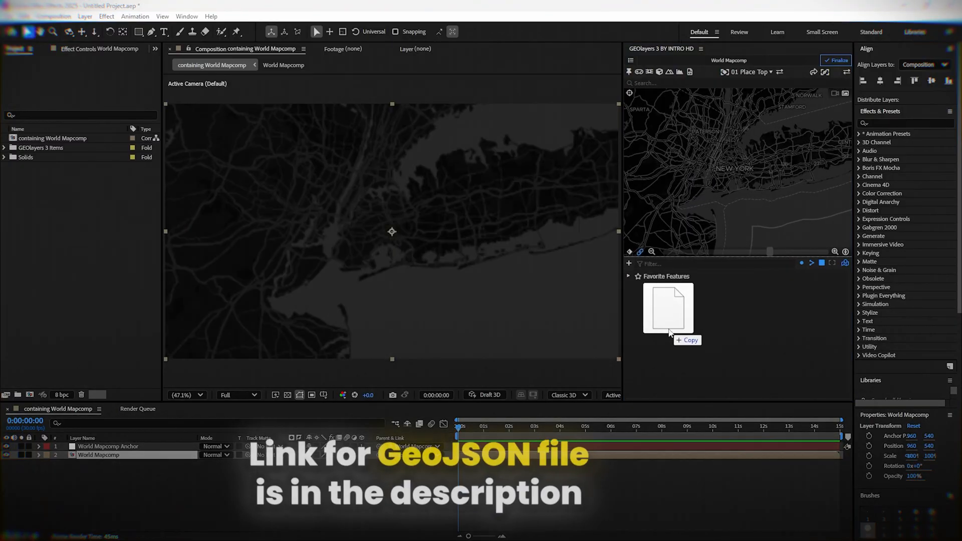
# Expand the GeoJSON's borough features and add each borough as a shape layer
pyautogui.click(628, 288)
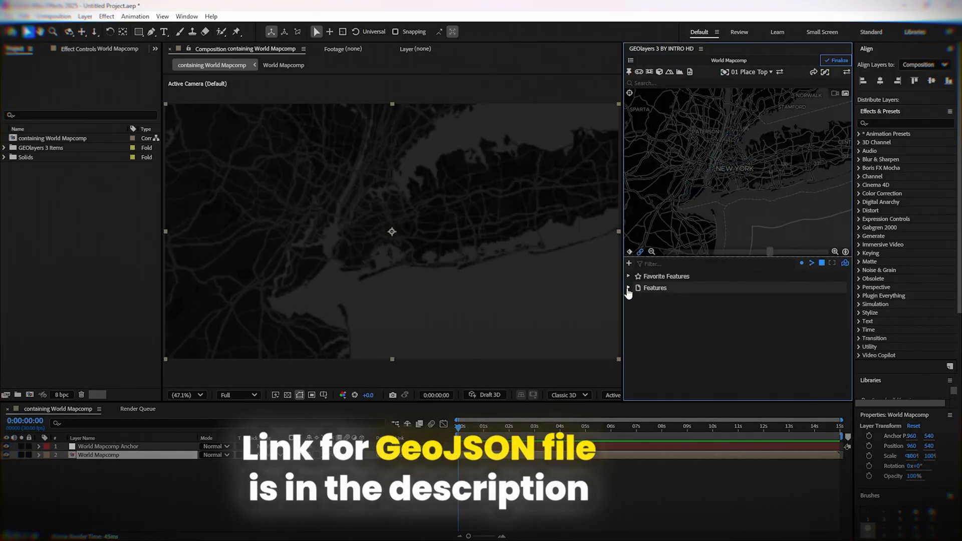
pyautogui.click(628, 287)
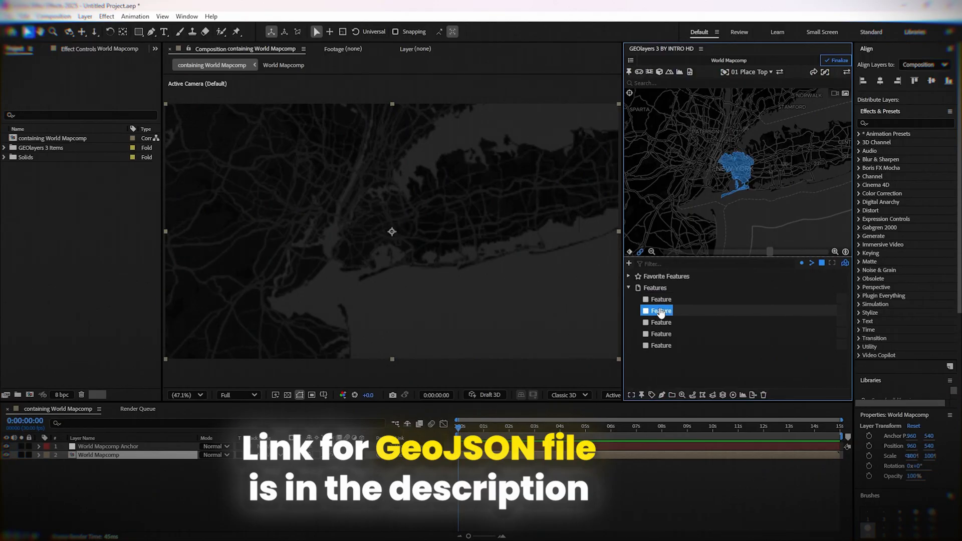
pyautogui.click(662, 345)
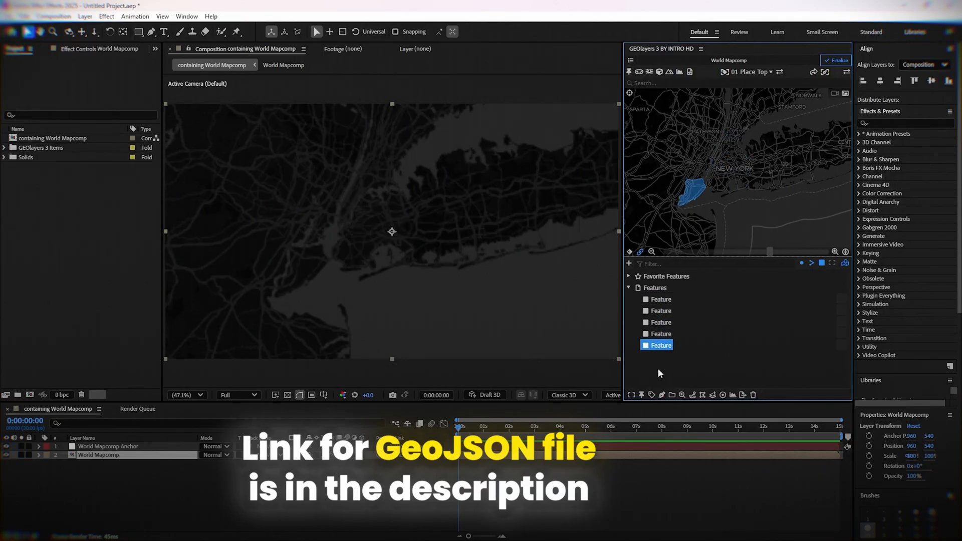
pyautogui.click(661, 333)
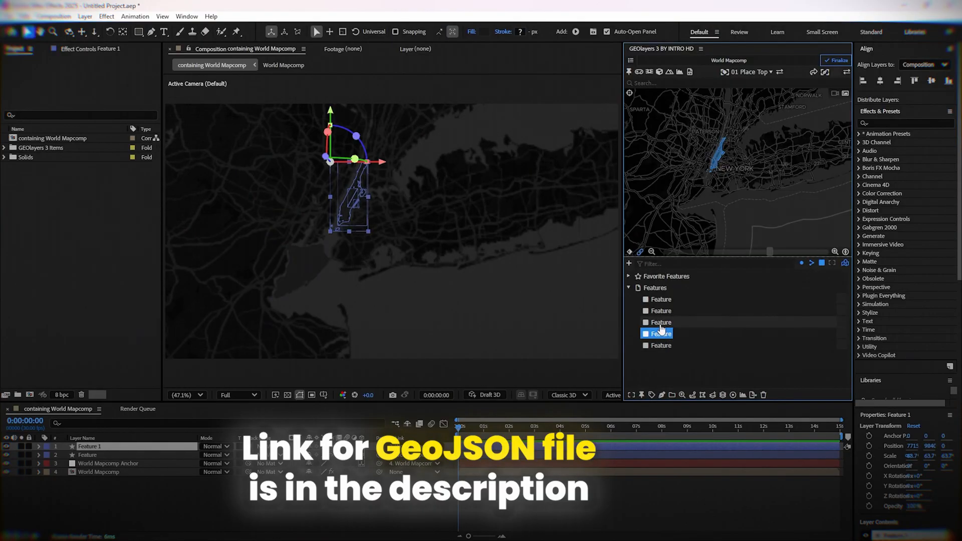
pyautogui.click(662, 322)
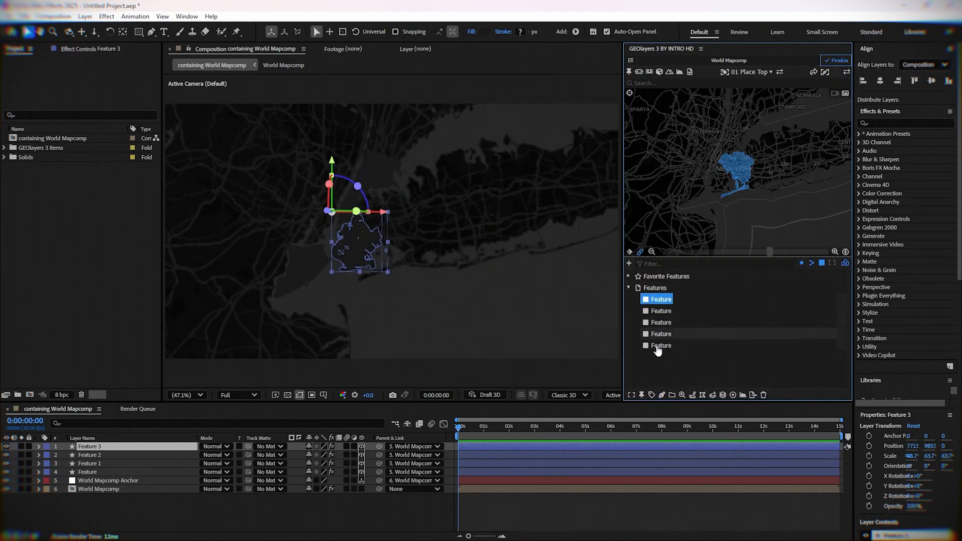
pyautogui.click(661, 346)
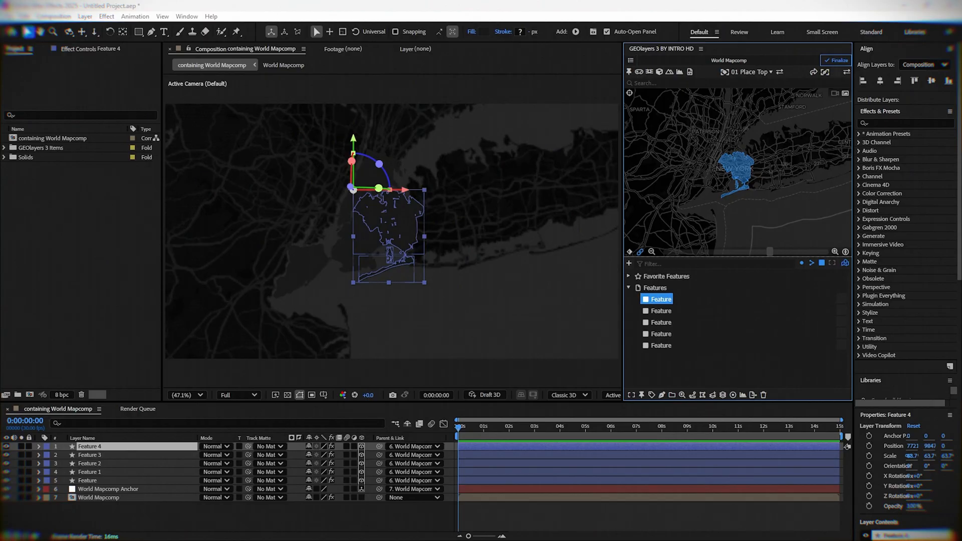
# Rename the feature layers to Staten Island, Manhattan and the remaining borough names
pyautogui.doubleClick(90, 481)
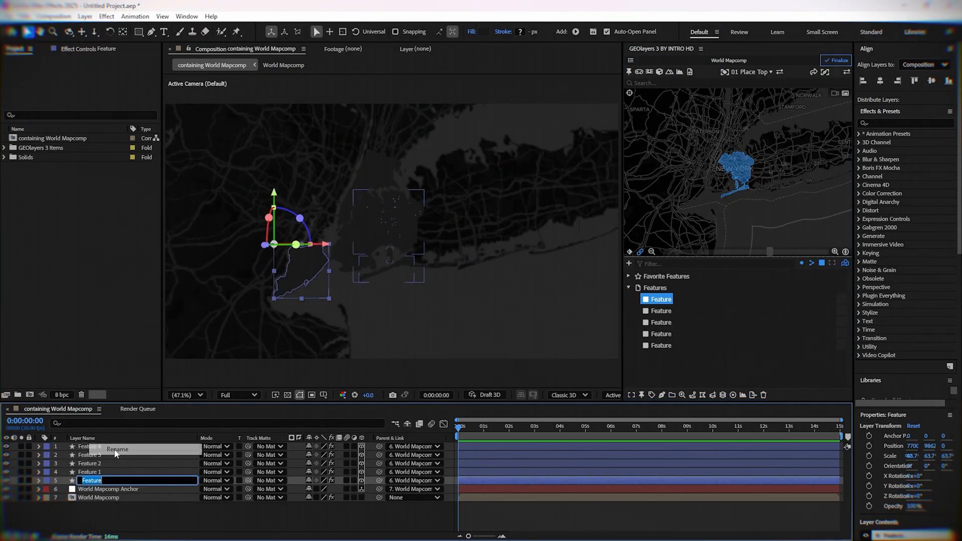
pyautogui.write('Staten Island')
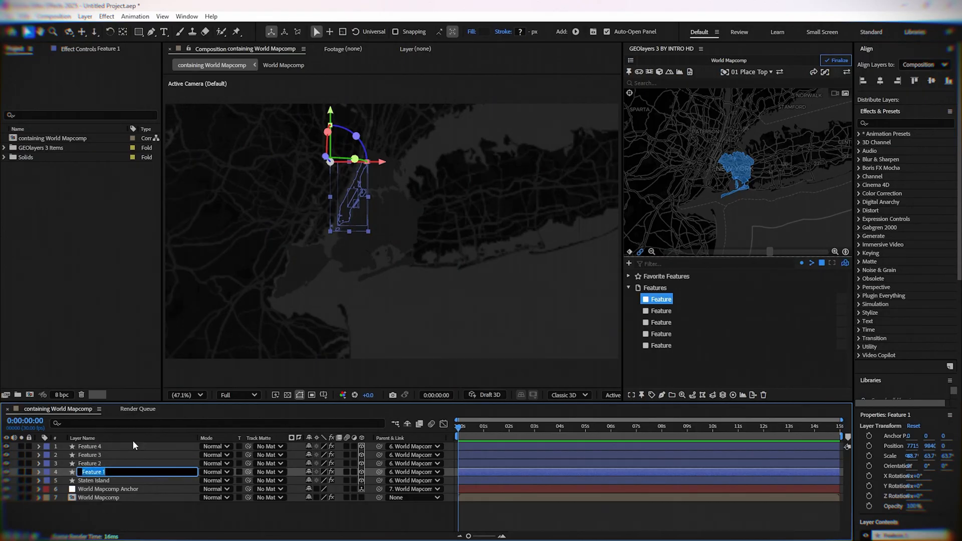
pyautogui.write('Manhattan')
pyautogui.click(137, 463)
pyautogui.write('Bro')
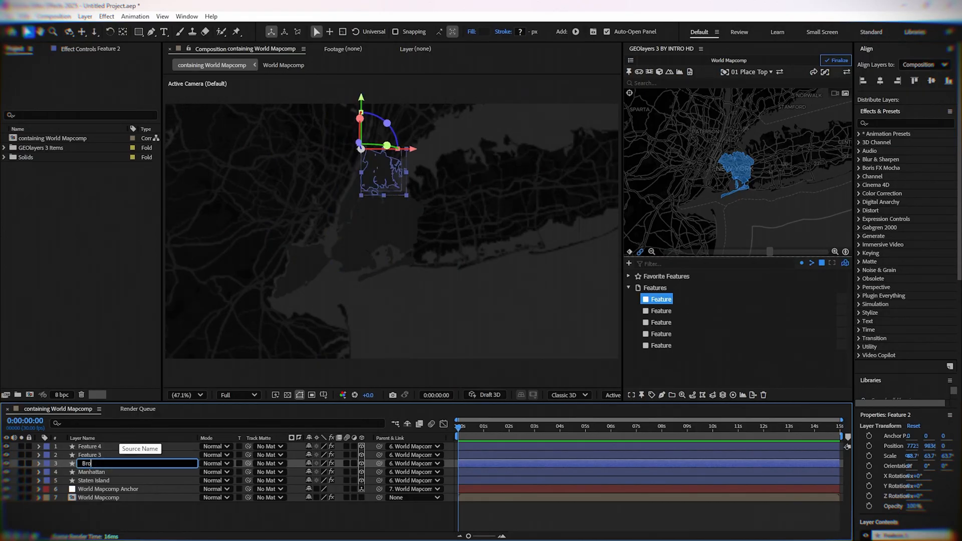
pyautogui.rightClick(90, 463)
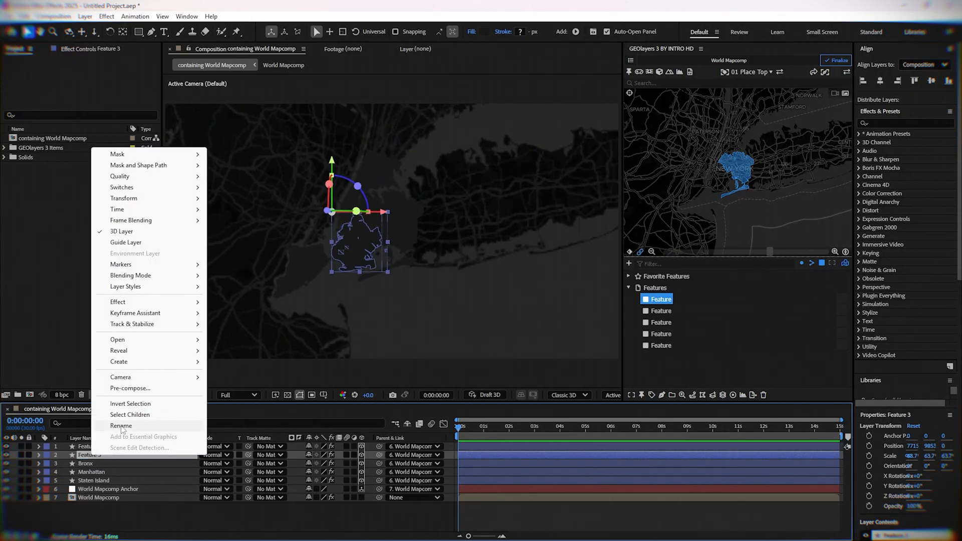
pyautogui.click(121, 426)
pyautogui.write('Brooklyn')
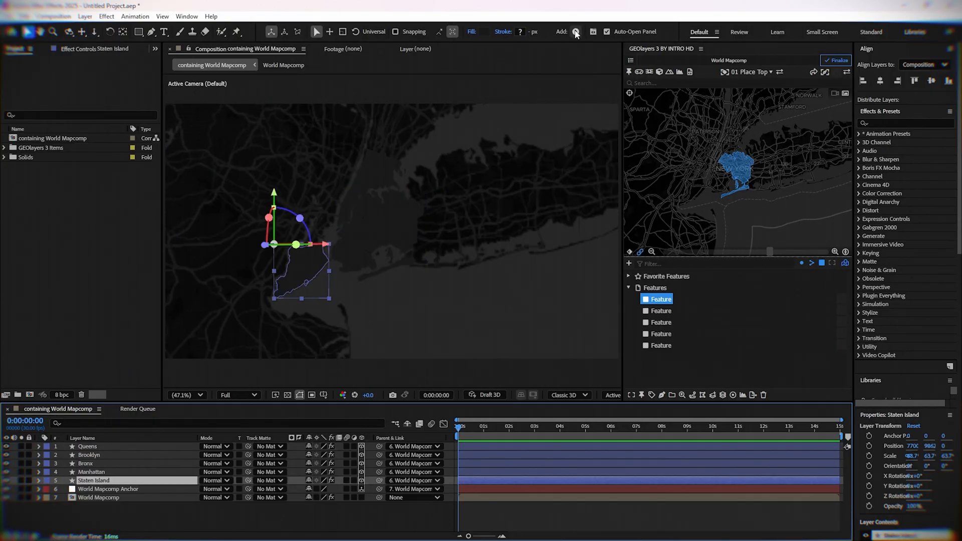
# Fill Staten Island magenta, Manhattan yellow and the Bronx green
pyautogui.click(471, 31)
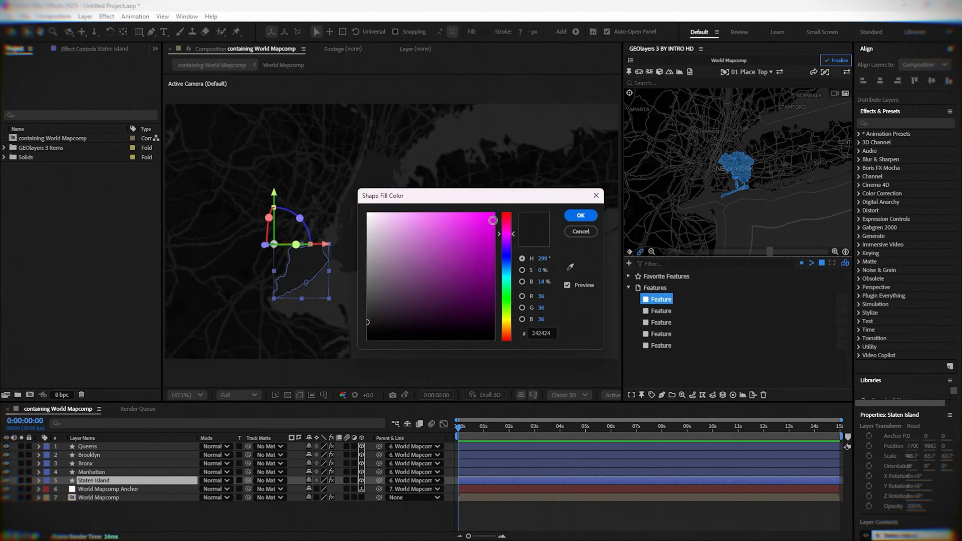
pyautogui.click(460, 215)
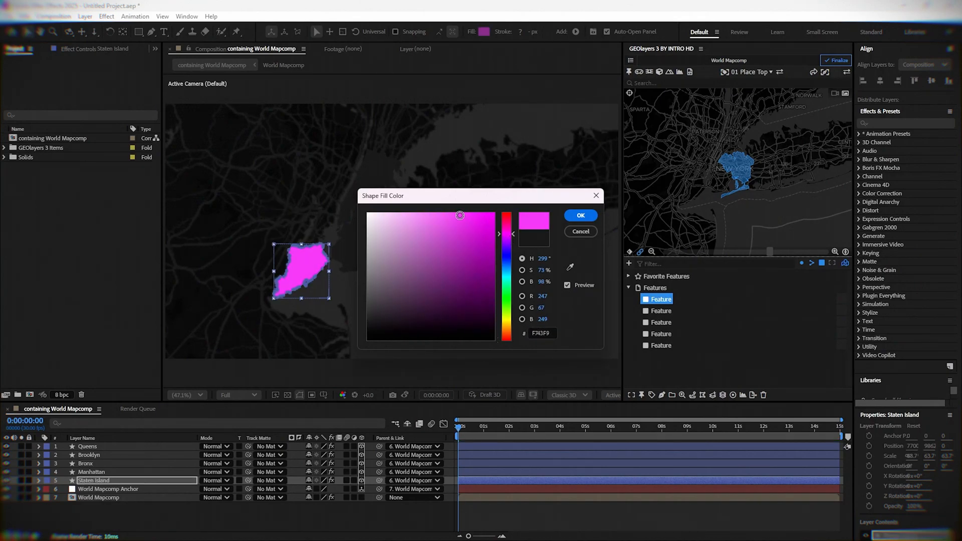
pyautogui.click(579, 215)
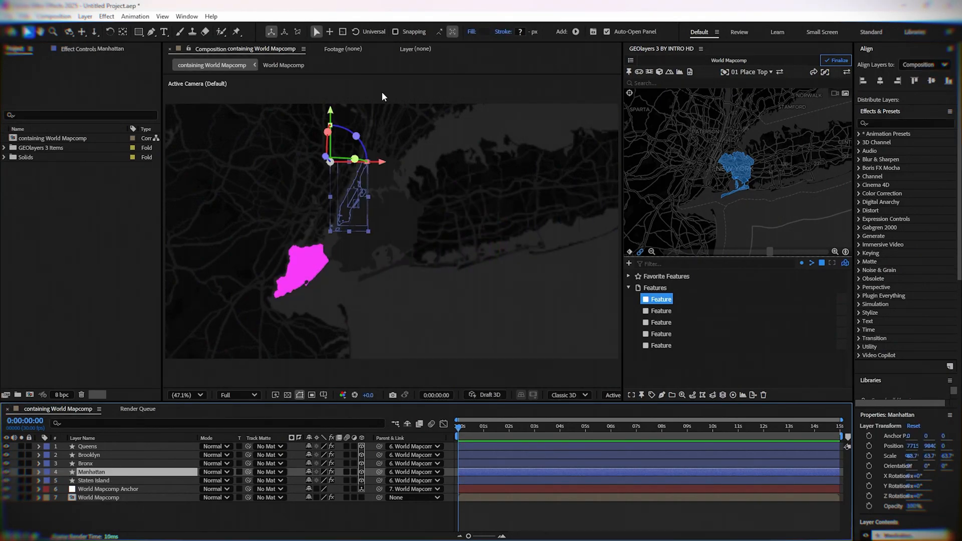
pyautogui.click(484, 31)
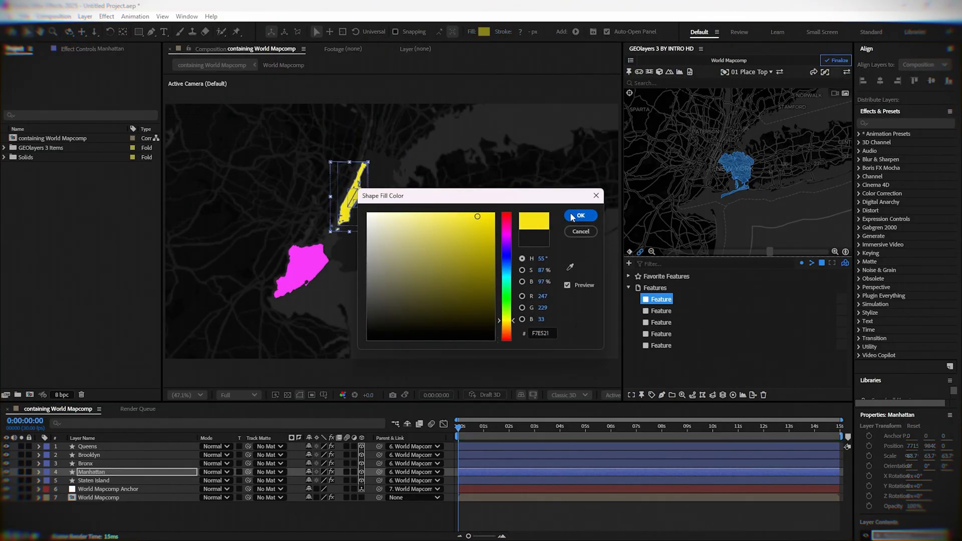
pyautogui.click(579, 215)
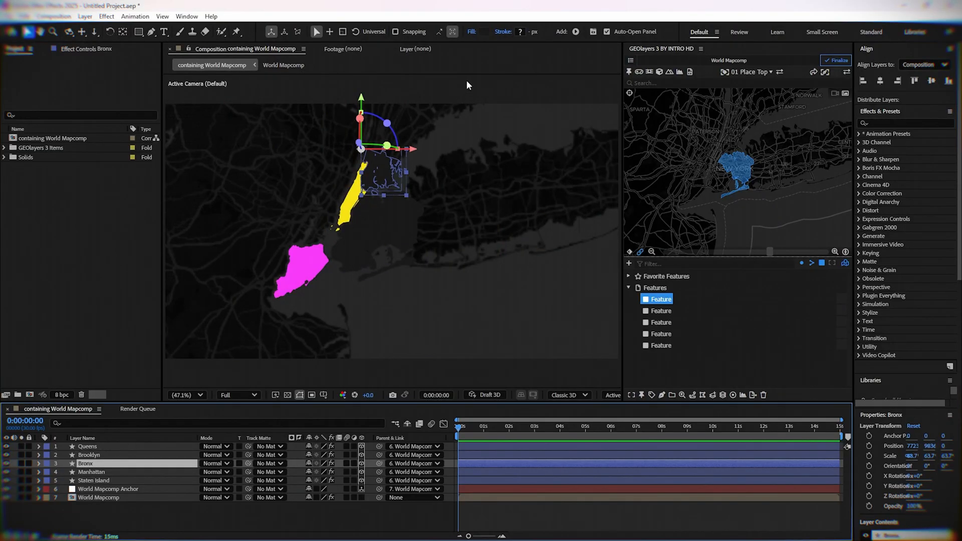
pyautogui.moveTo(484, 36)
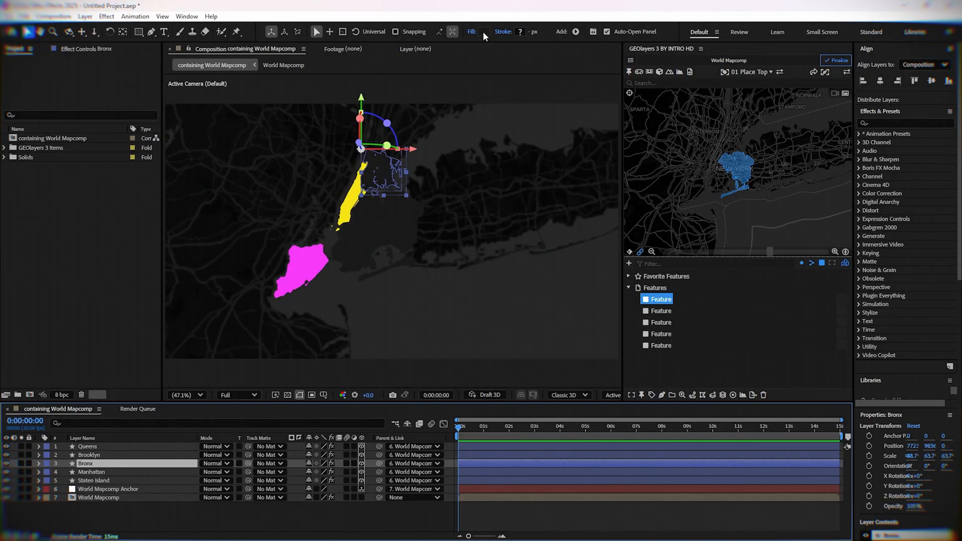
pyautogui.click(485, 31)
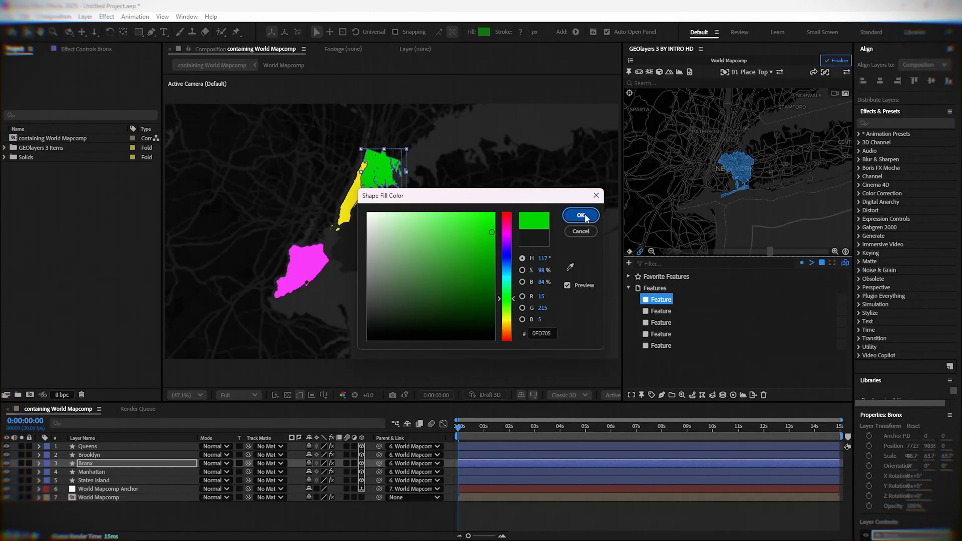
pyautogui.click(580, 215)
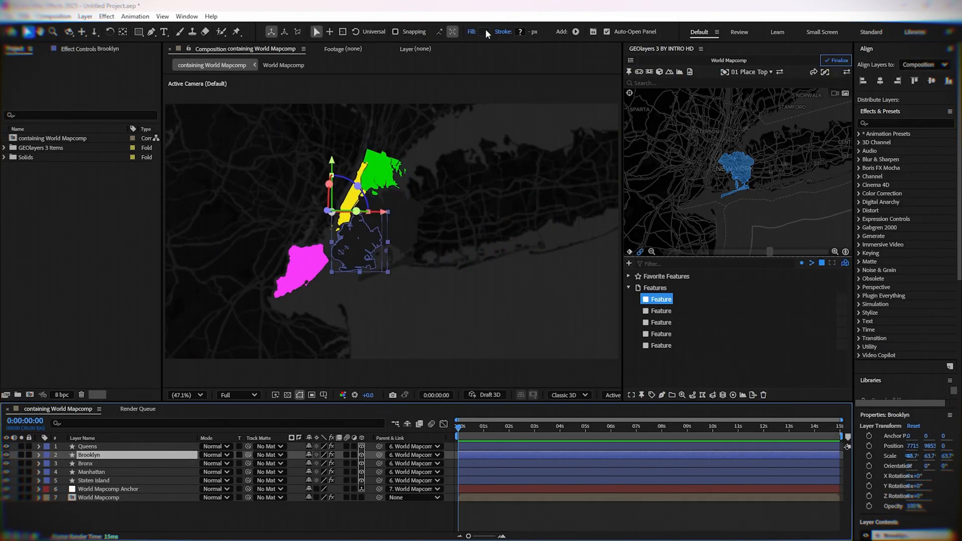
# Fill Brooklyn light blue and Queens red, then select all five borough layers
pyautogui.click(484, 31)
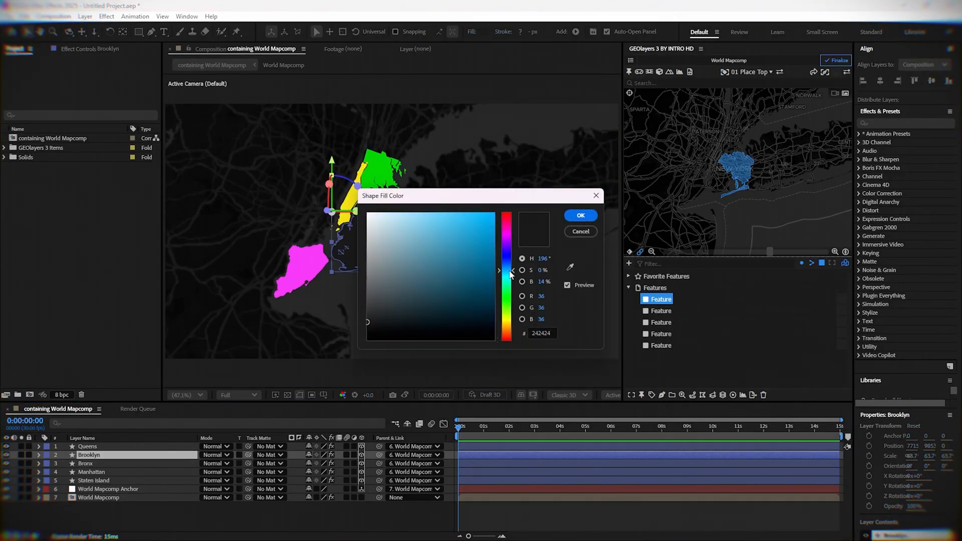
pyautogui.click(579, 215)
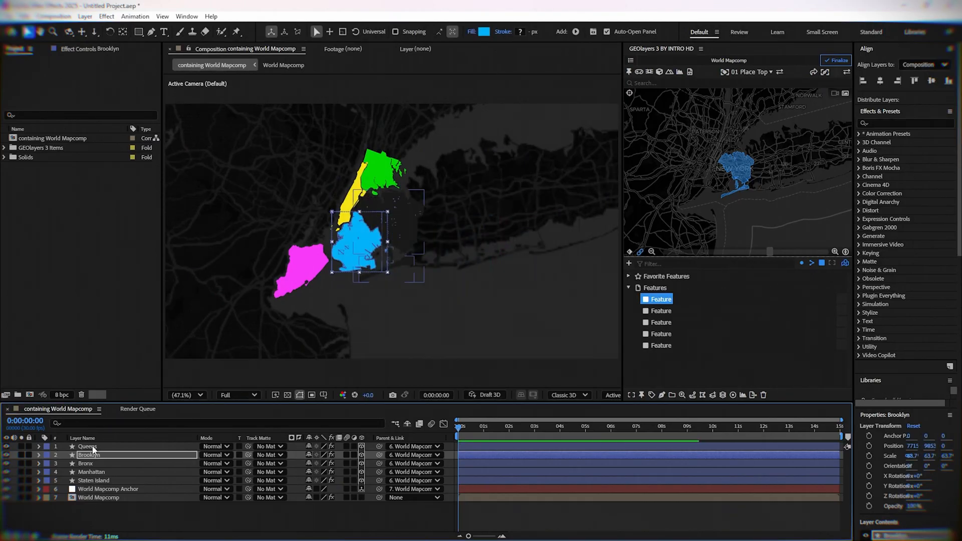
pyautogui.click(484, 32)
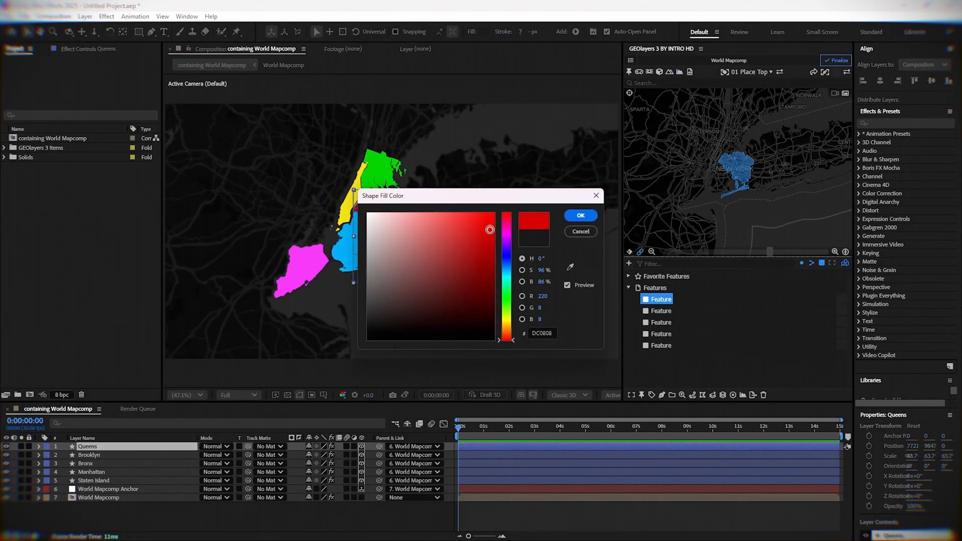
pyautogui.click(578, 216)
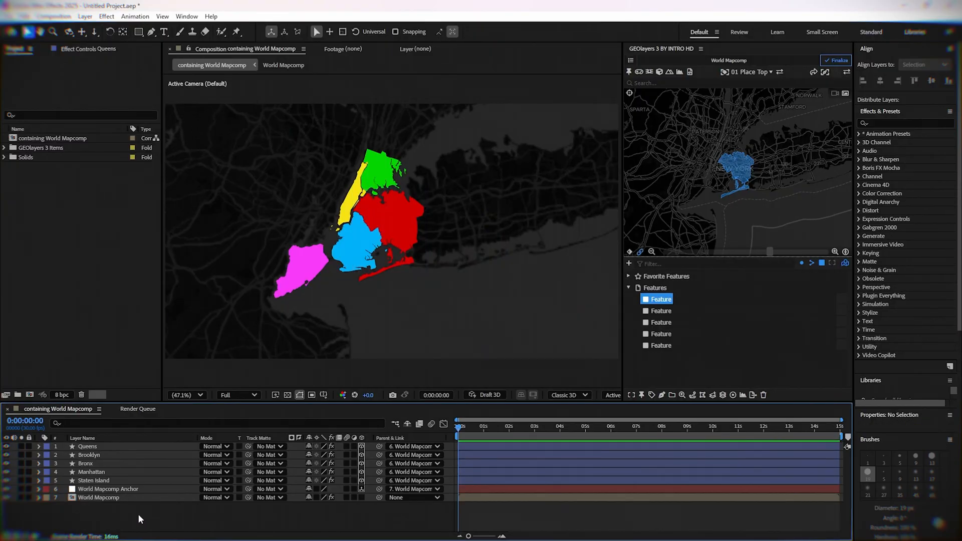
pyautogui.click(87, 446)
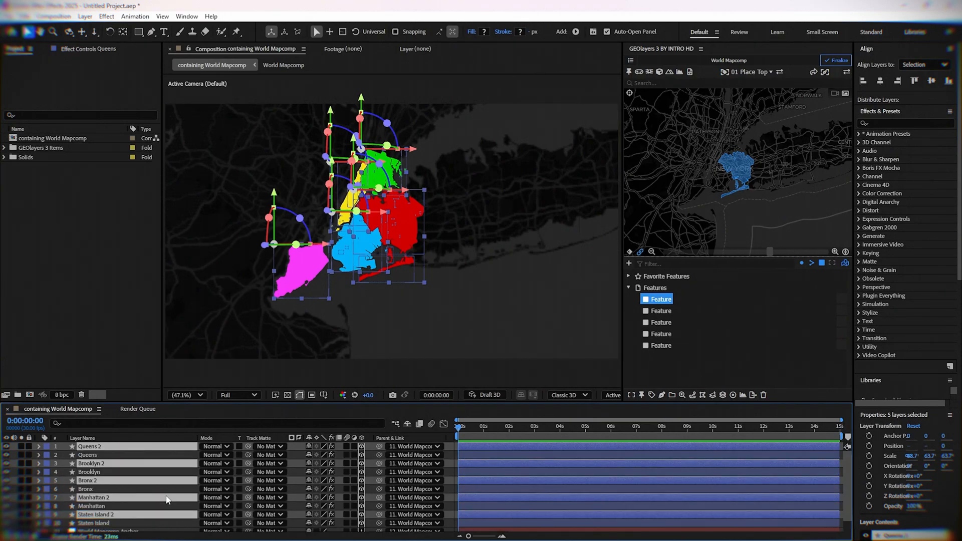
# Set the duplicated borough copies' fill to None, leaving them as outlines
pyautogui.click(576, 31)
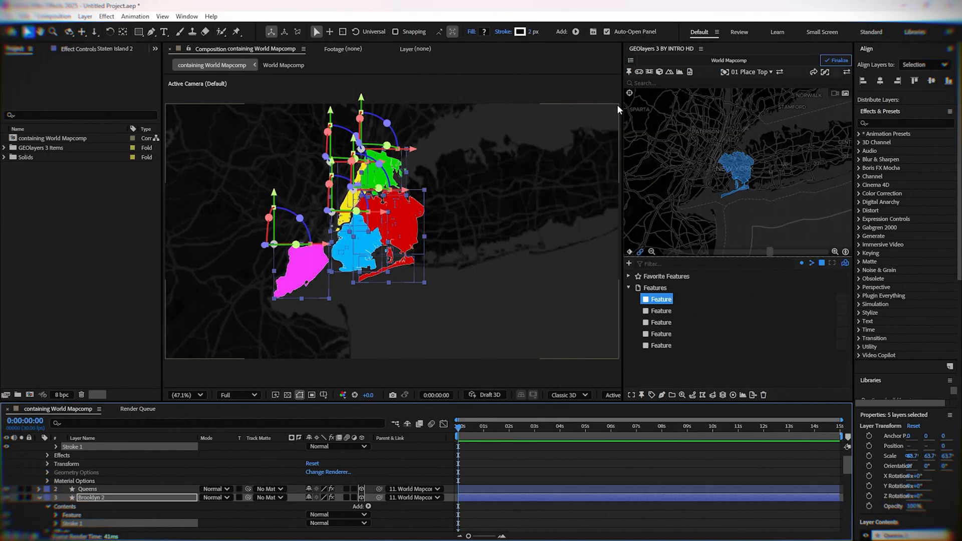
pyautogui.click(470, 31)
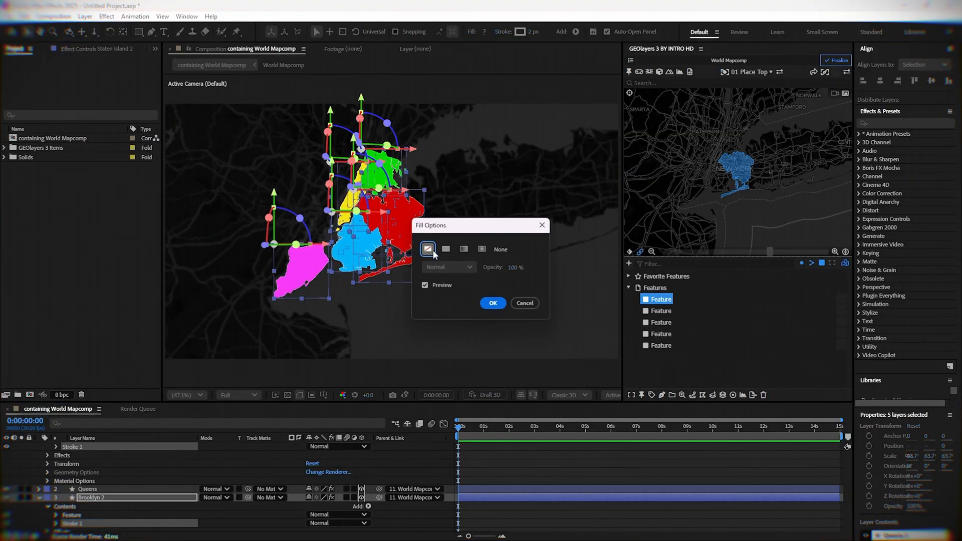
pyautogui.click(492, 303)
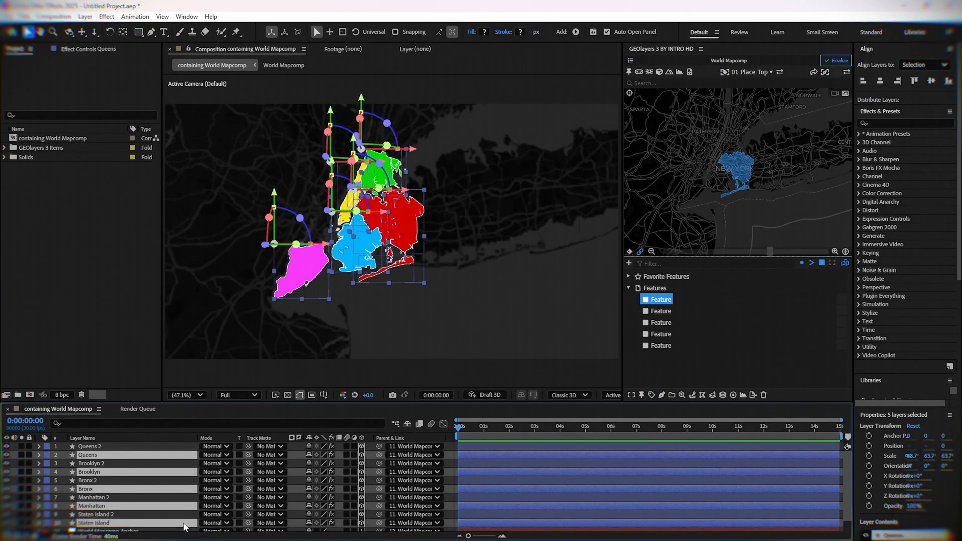
# Change the original borough layers' blend mode from Normal to Color
pyautogui.click(216, 523)
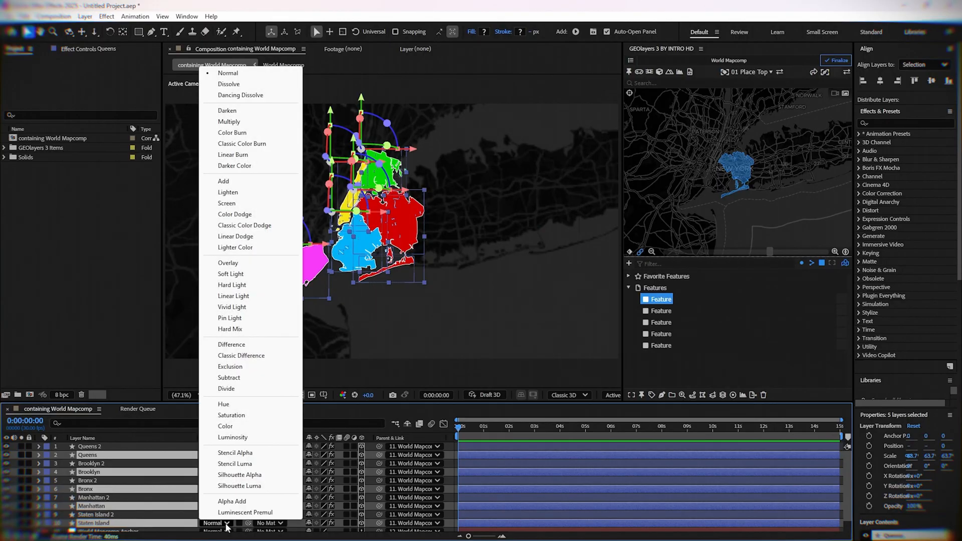
pyautogui.moveTo(233, 438)
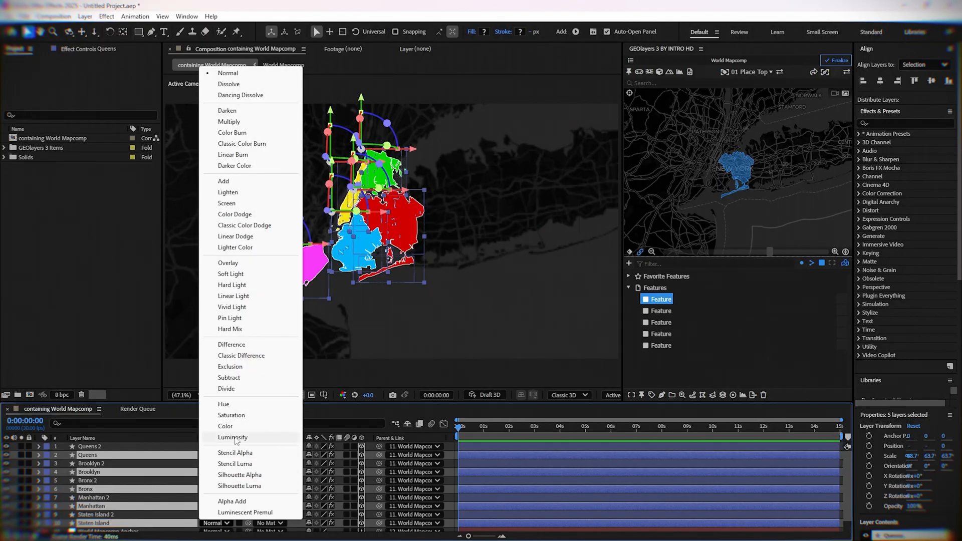
pyautogui.click(224, 426)
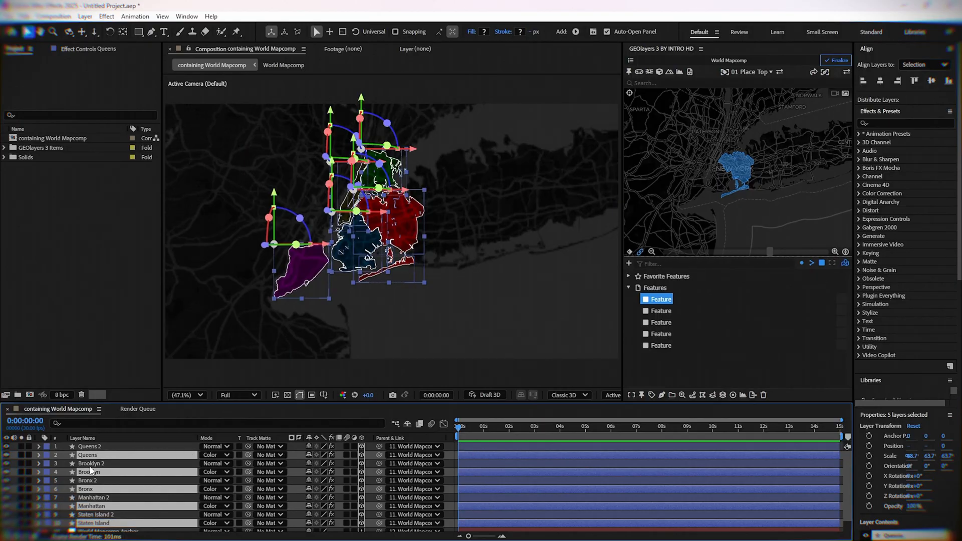
pyautogui.click(96, 514)
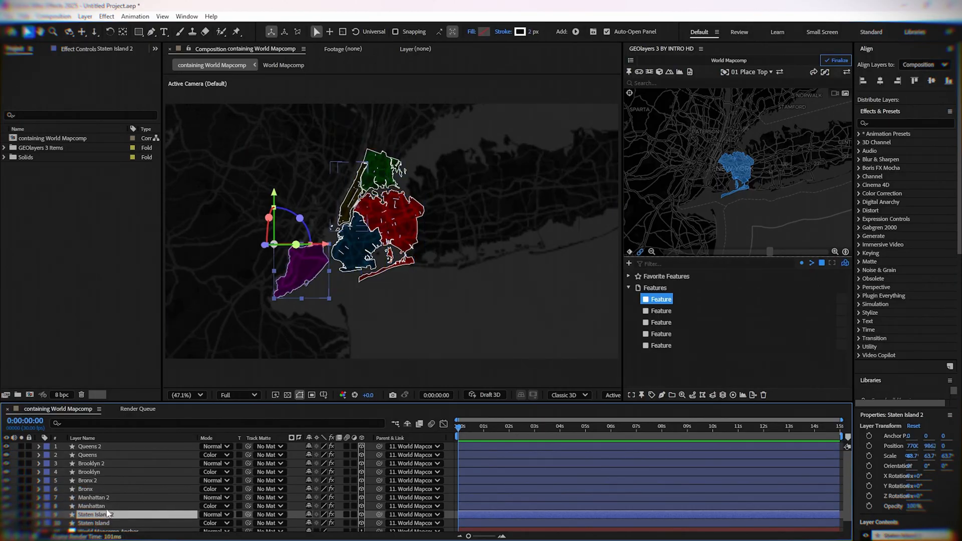
# Colour the Staten Island outline purple and select the Manhattan and Bronx layer pairs
pyautogui.click(486, 31)
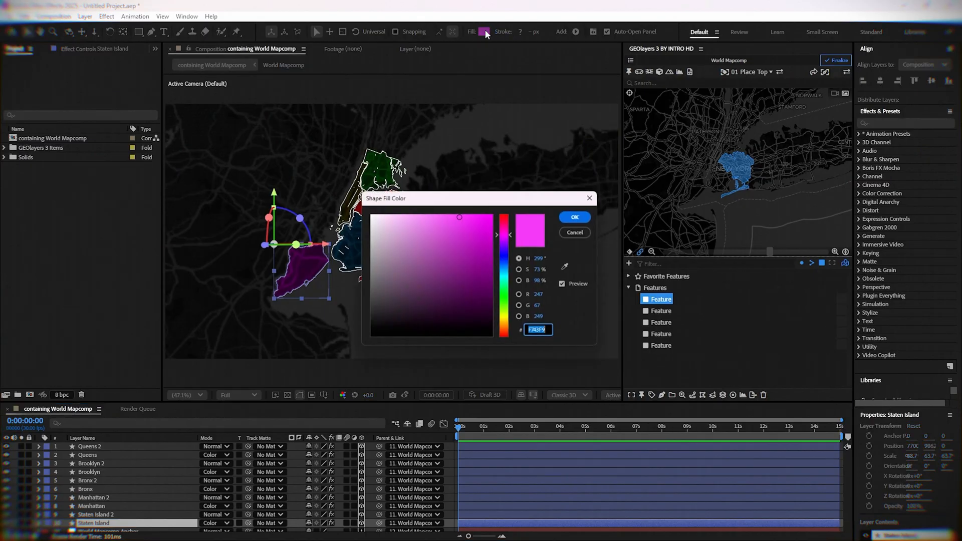
pyautogui.click(573, 216)
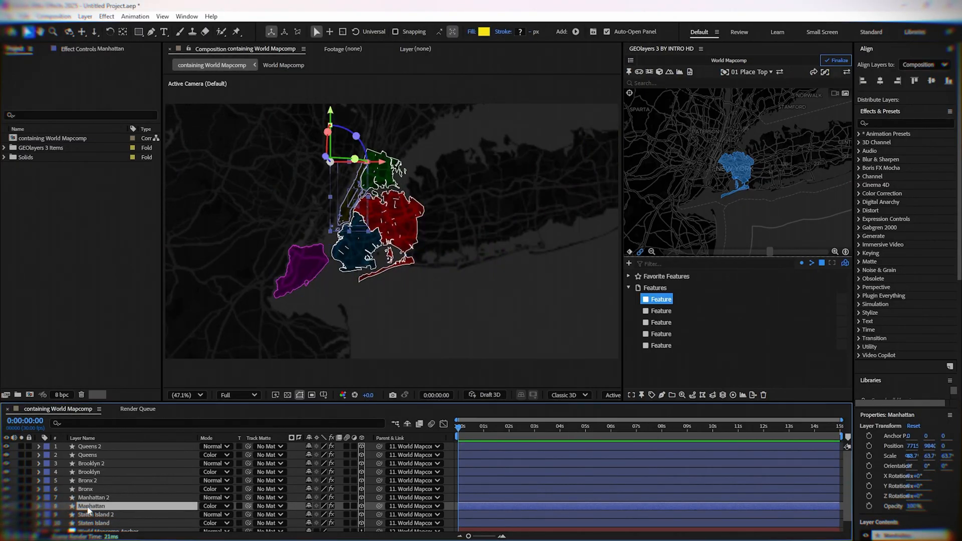
pyautogui.click(93, 498)
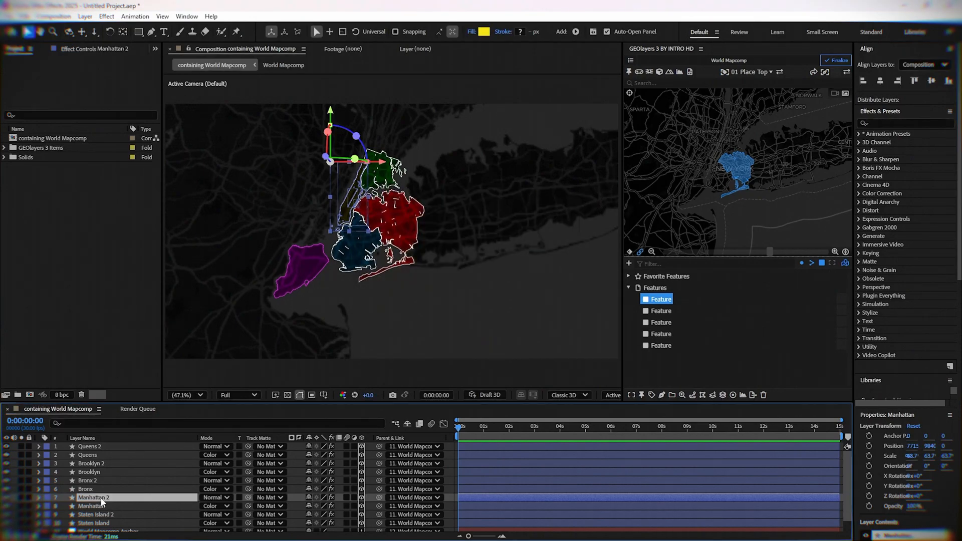
pyautogui.click(86, 489)
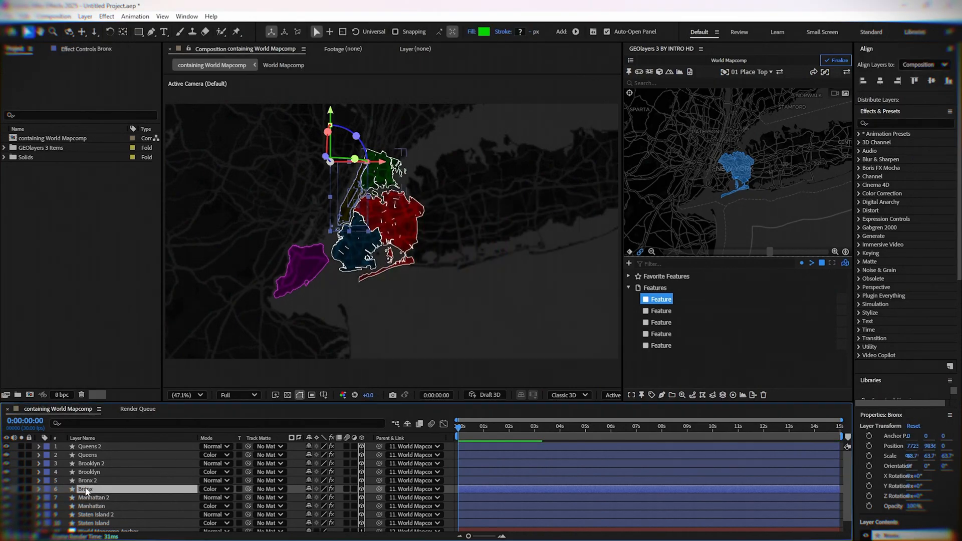
pyautogui.click(88, 480)
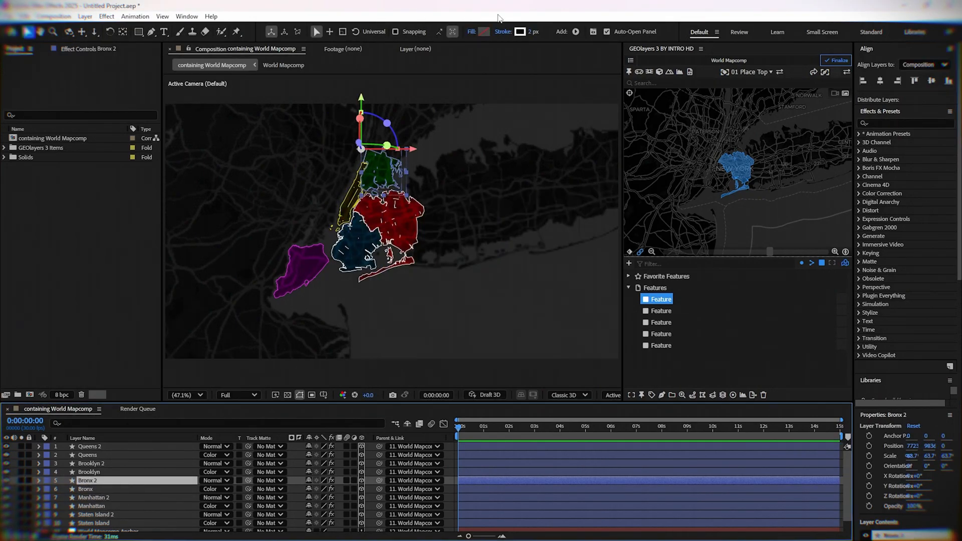
pyautogui.click(90, 472)
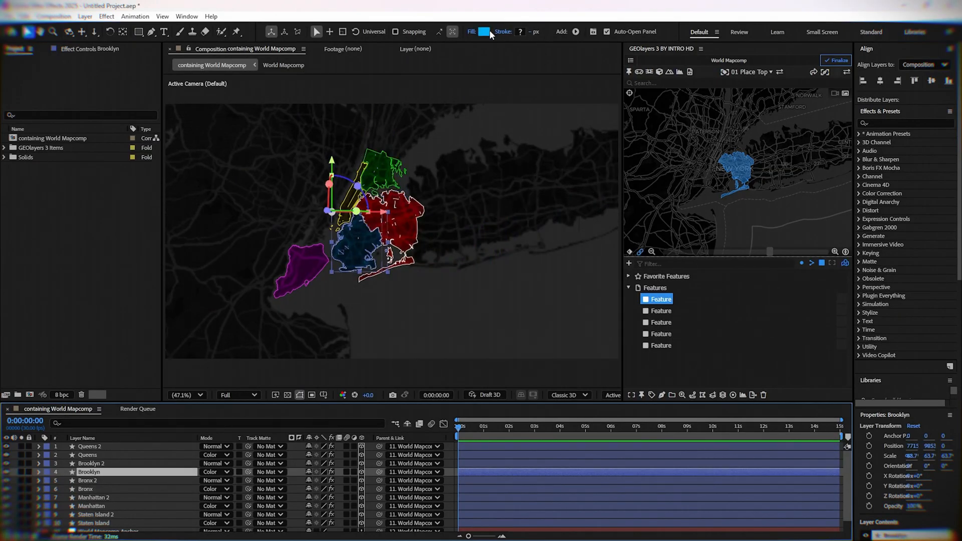
# Give the Brooklyn 2 outline a blue stroke and Queens 2 red, then deselect
pyautogui.click(519, 31)
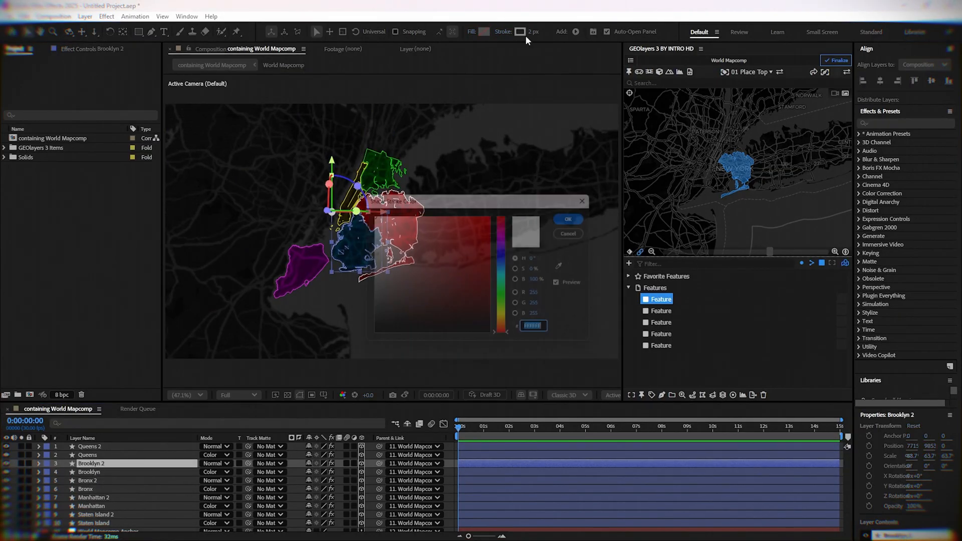
pyautogui.click(567, 219)
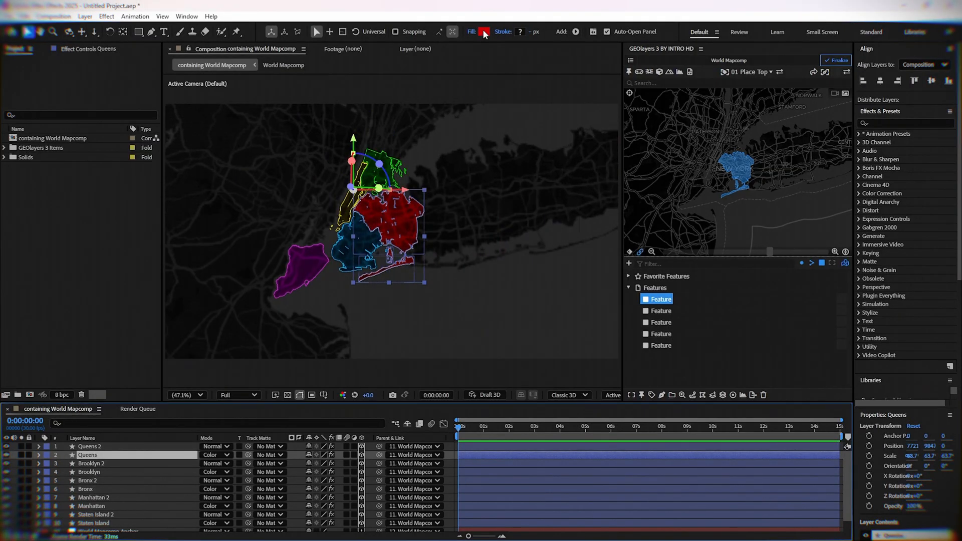
pyautogui.click(520, 31)
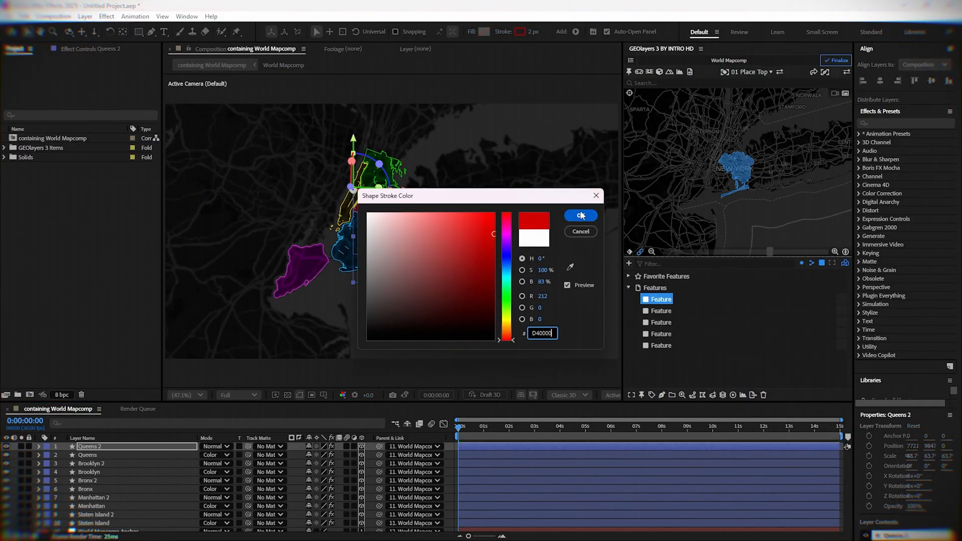
pyautogui.click(580, 216)
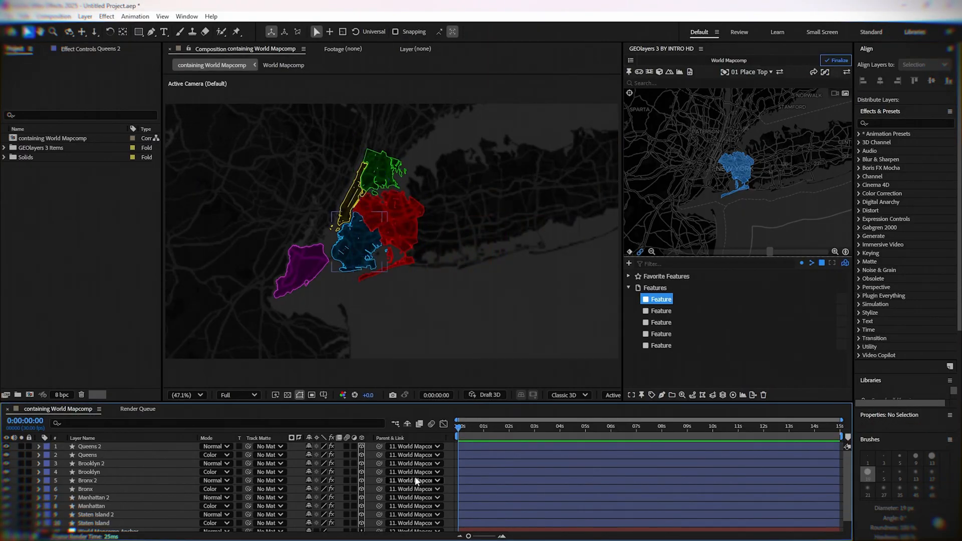
pyautogui.click(836, 60)
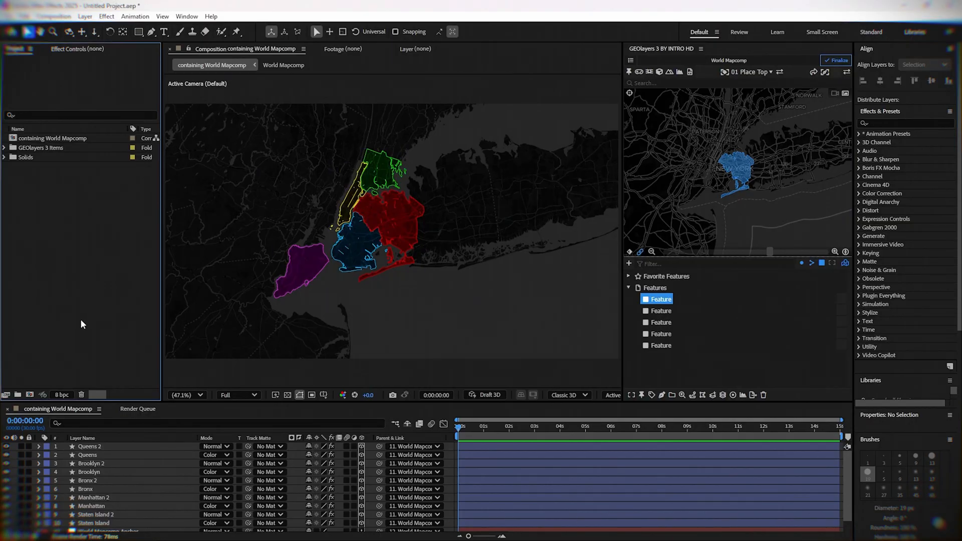
# Add a pink STATEN ISLAND text label on the map
pyautogui.click(163, 31)
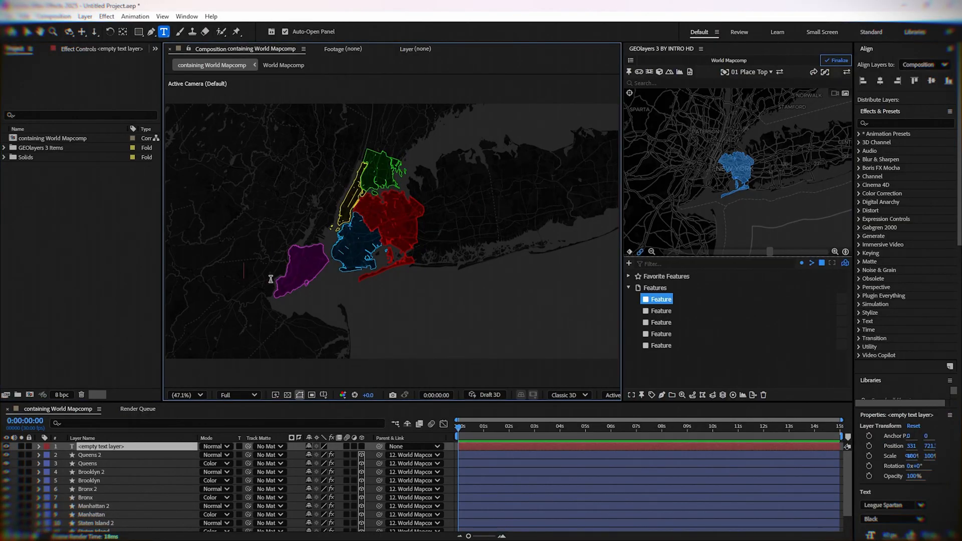
pyautogui.write('STATEN')
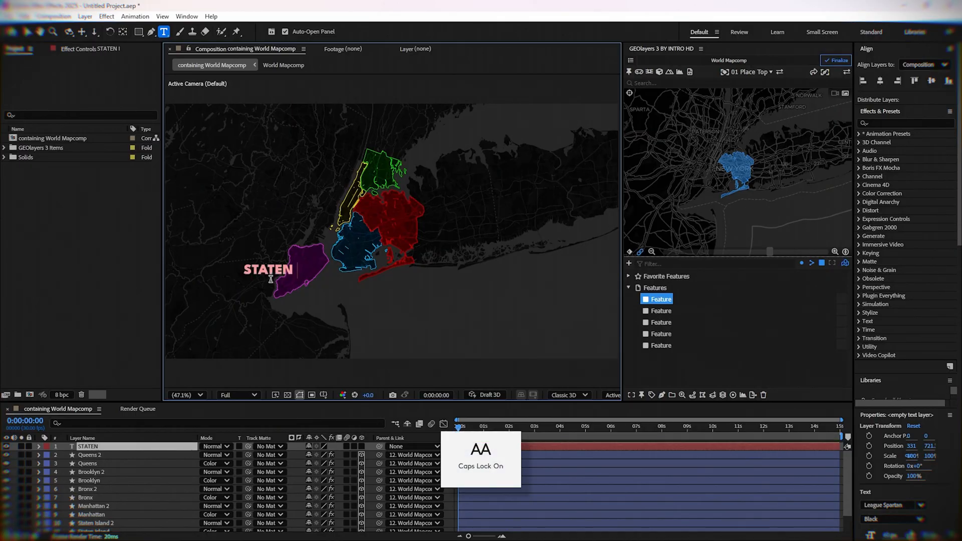
pyautogui.write('ISLAND')
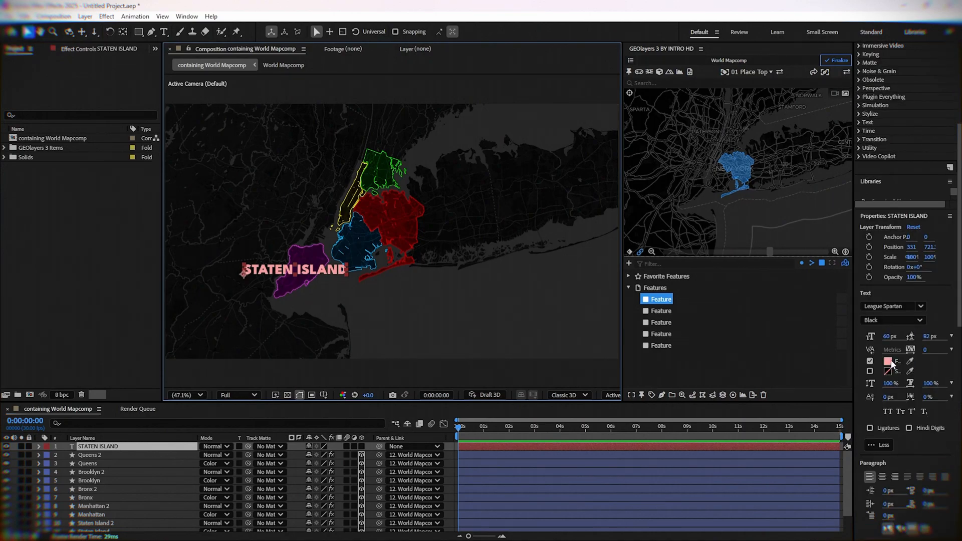
pyautogui.click(888, 361)
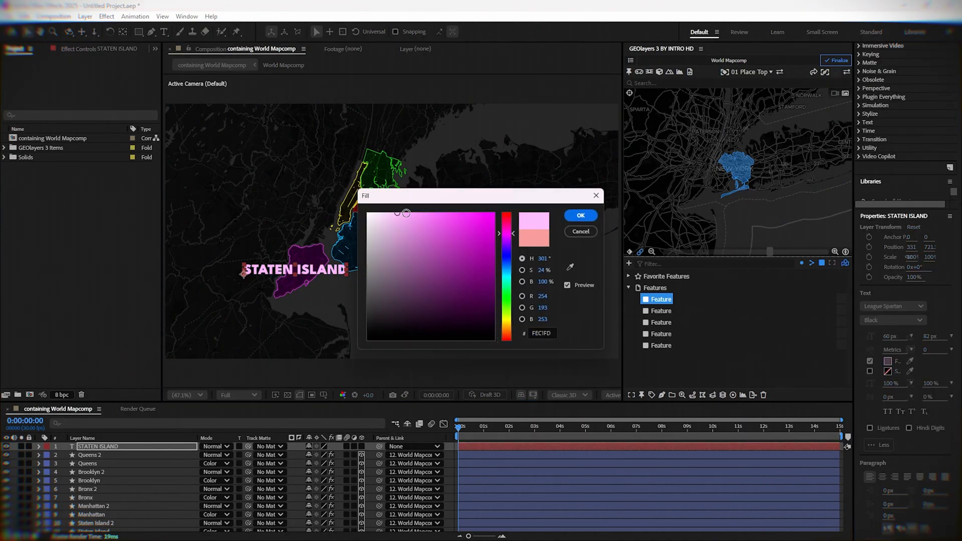
pyautogui.click(579, 215)
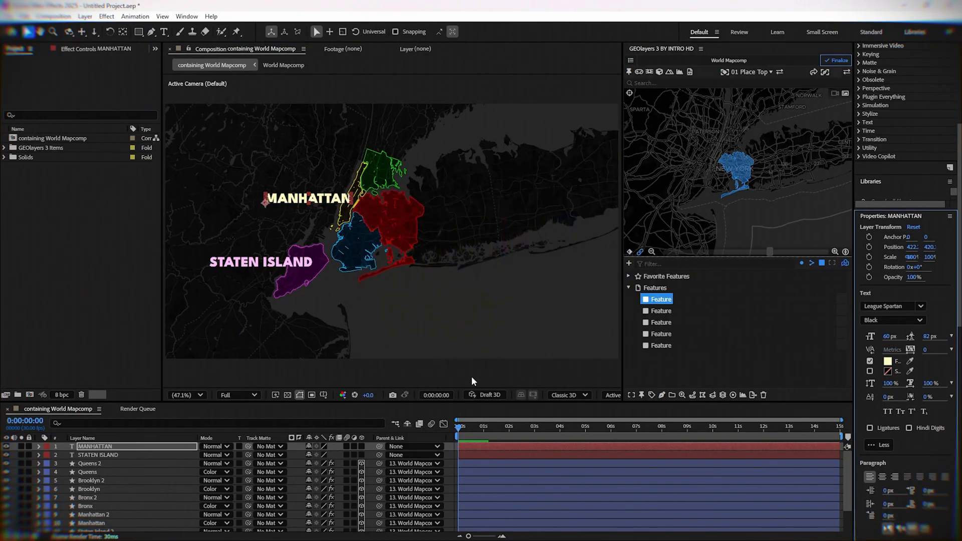
# Duplicate a label into a pale green BRONX and give BROOKLYN a pale blue fill
pyautogui.press('ctrl+d')
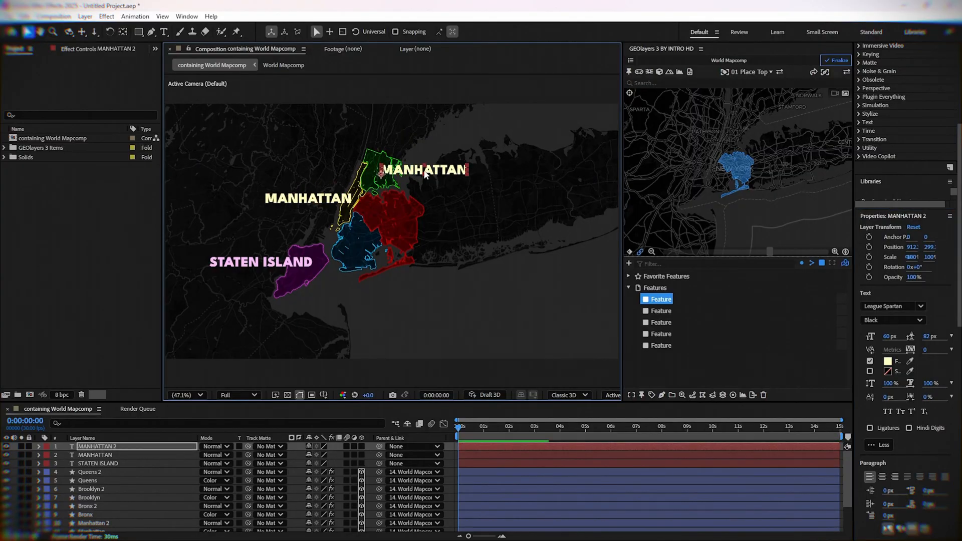
pyautogui.write('BRONX')
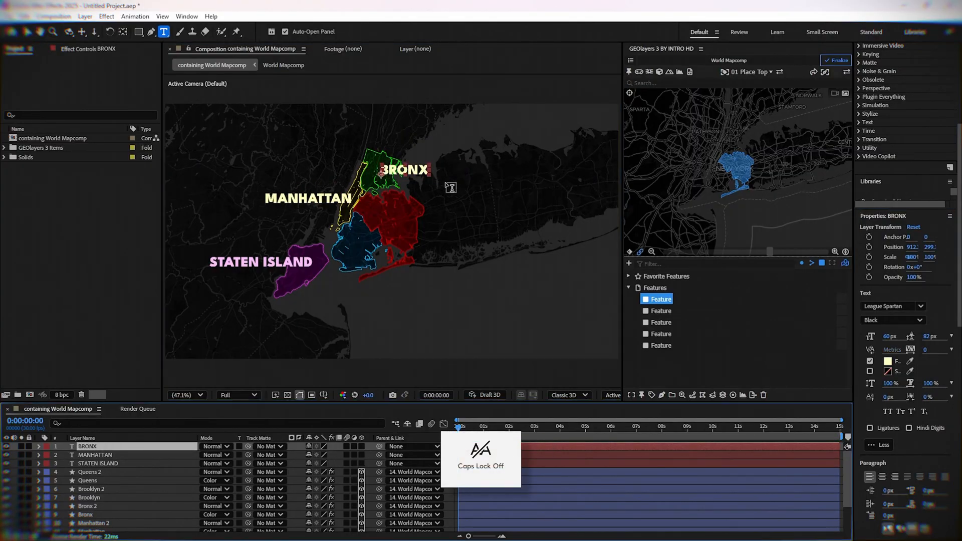
pyautogui.click(888, 361)
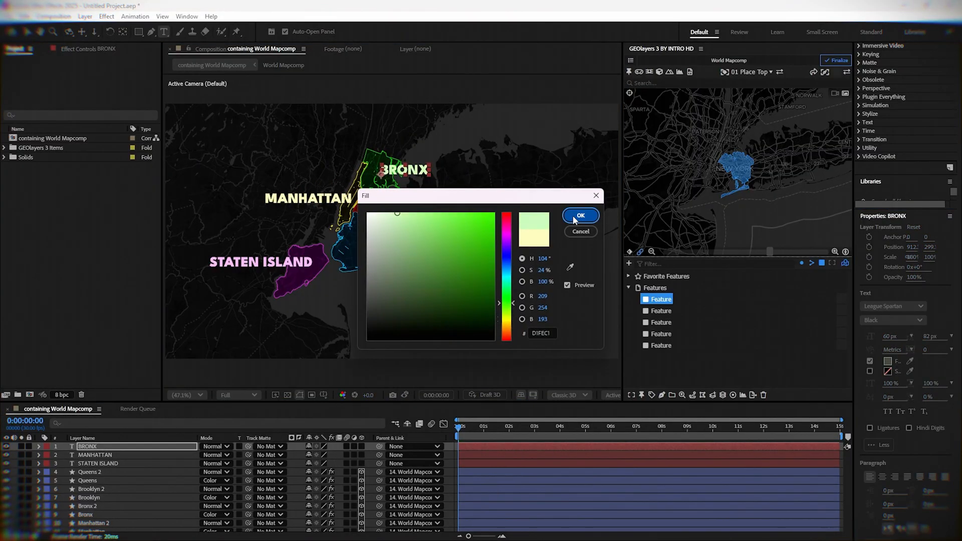
pyautogui.click(580, 215)
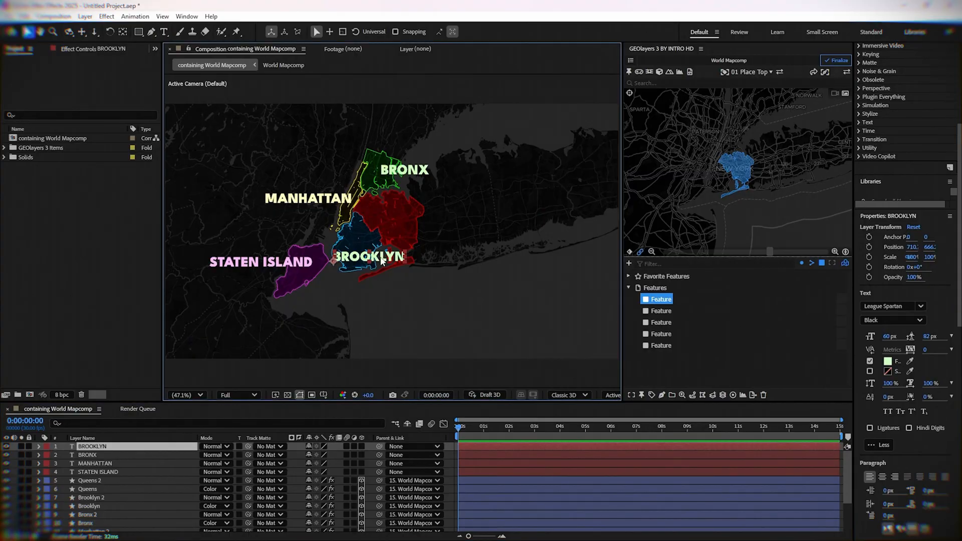
pyautogui.click(889, 361)
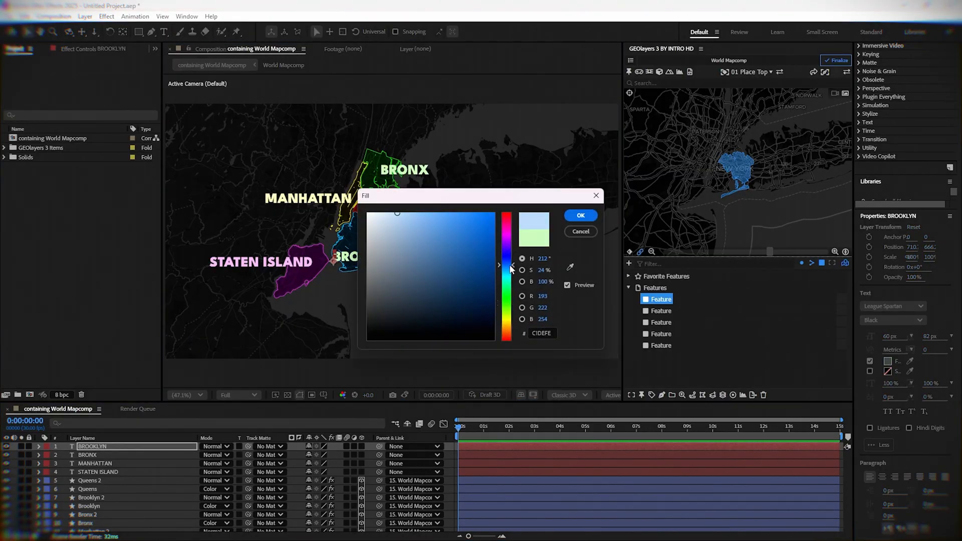
pyautogui.click(579, 216)
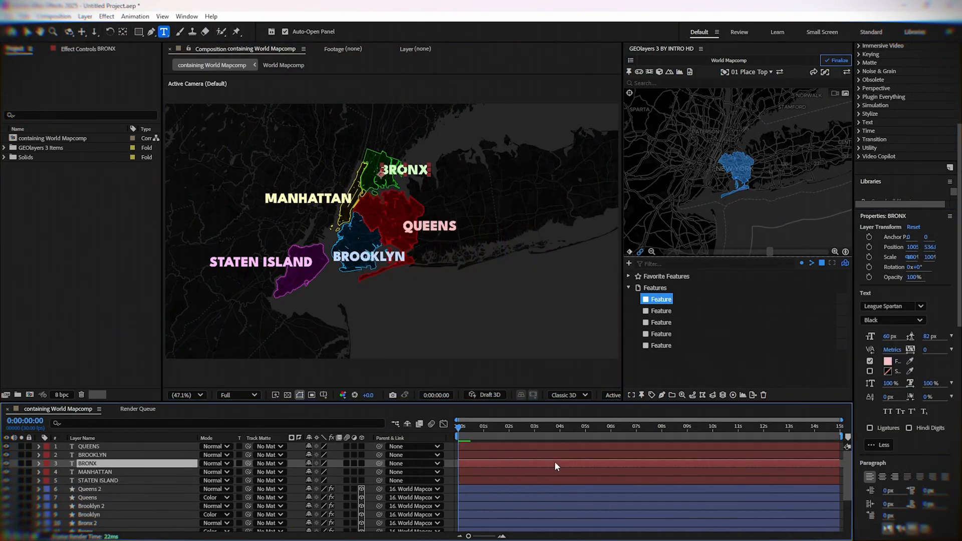
# Reposition the BRONX and MANHATTAN labels and select all five label layers
pyautogui.click(90, 447)
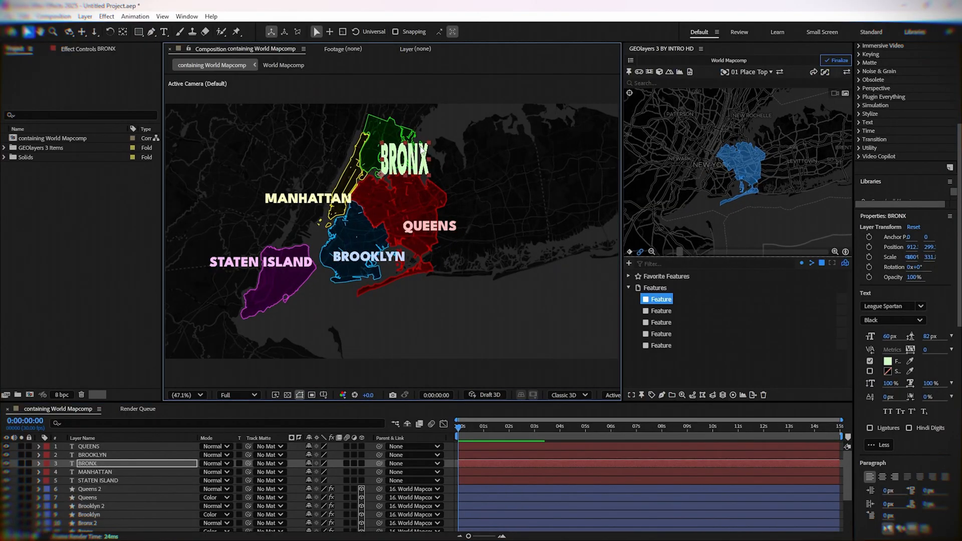
pyautogui.click(96, 472)
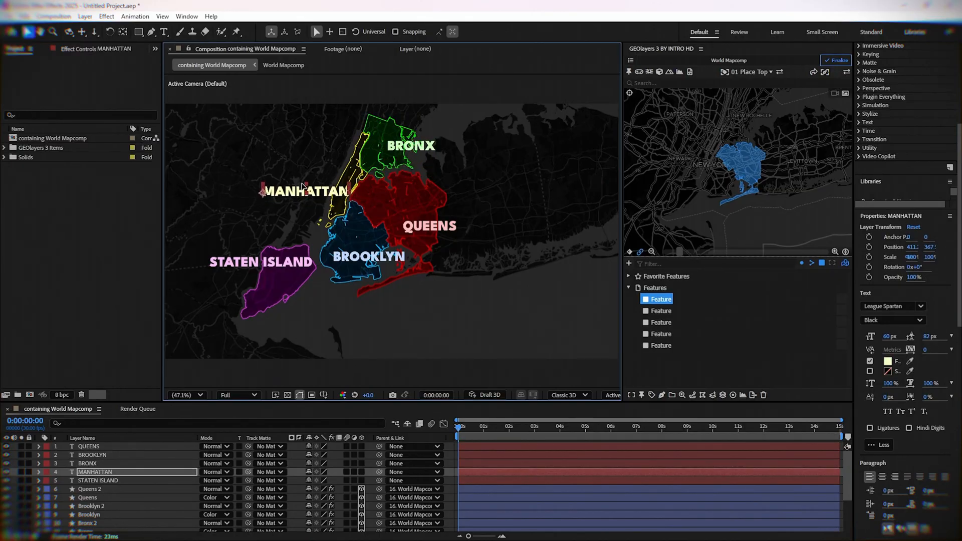
pyautogui.click(88, 446)
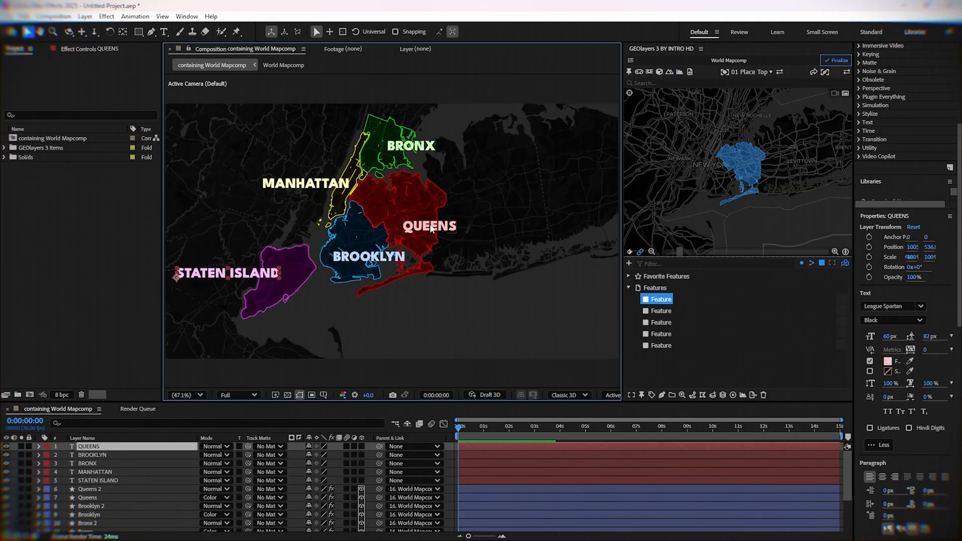
pyautogui.click(92, 454)
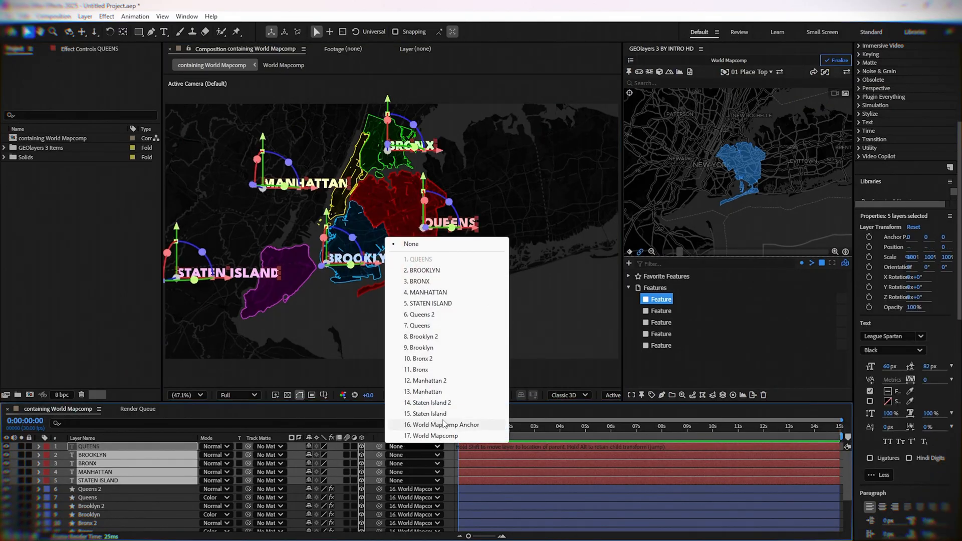
# Set the five labels' parent to '16. World Mapcomp Anchor'
pyautogui.click(444, 425)
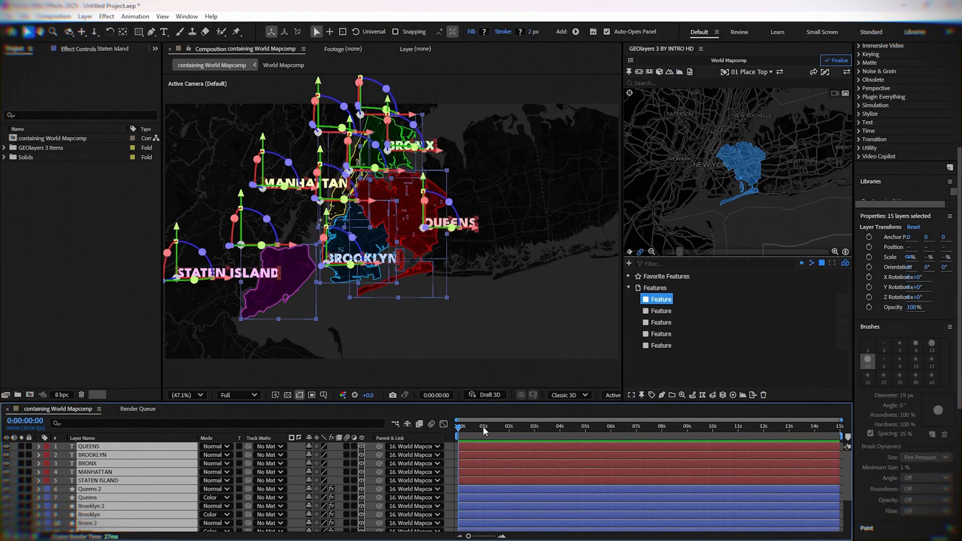
# Select the borough label layers and make the MANHATTAN label start at 2 seconds
pyautogui.click(483, 426)
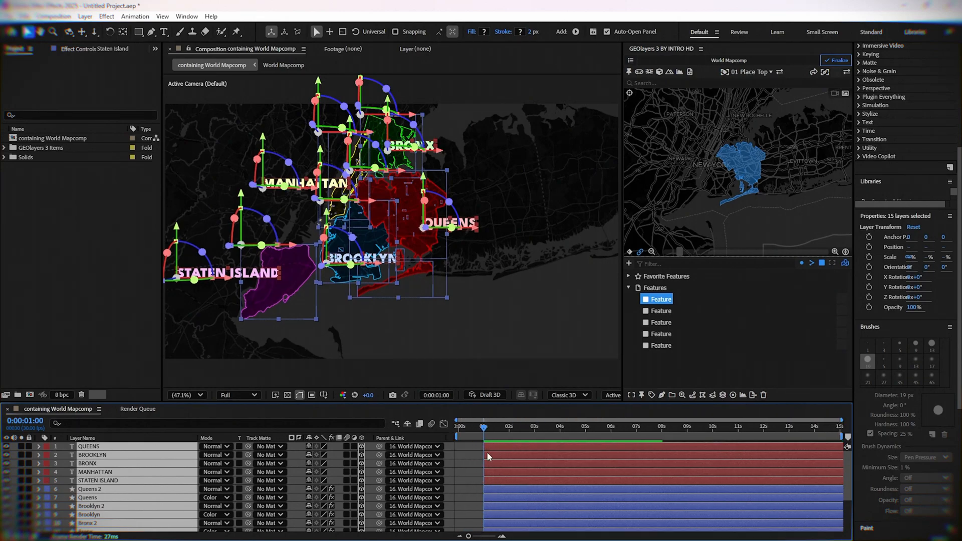
pyautogui.scroll(-3)
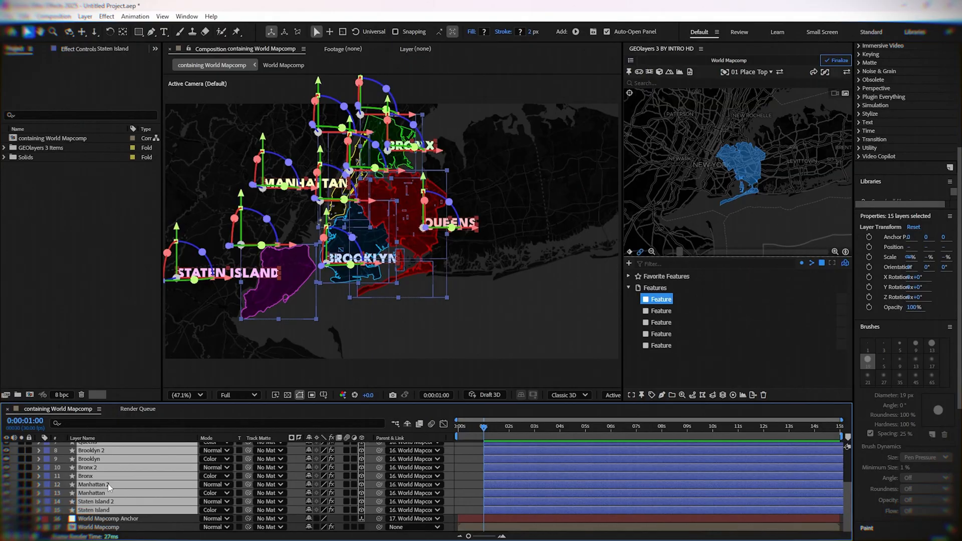
pyautogui.click(107, 518)
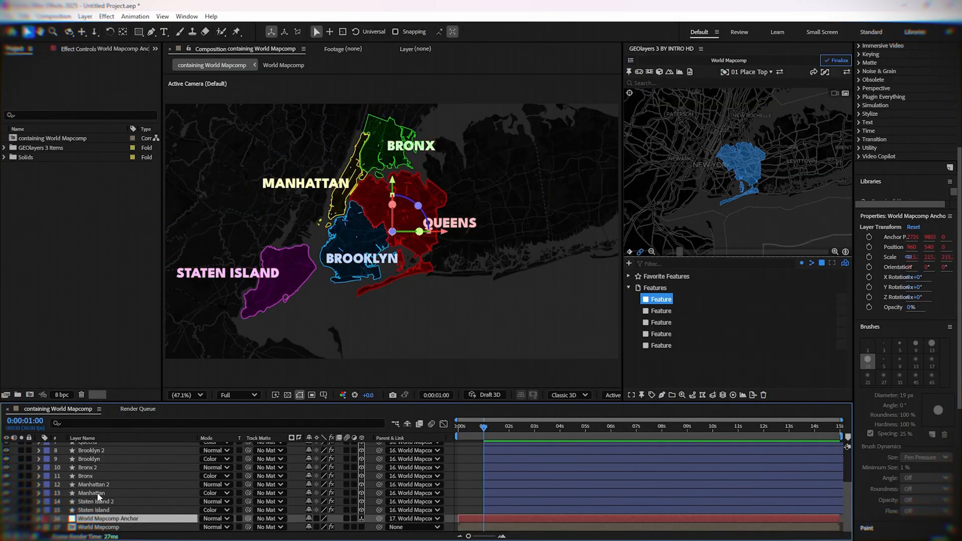
pyautogui.click(92, 492)
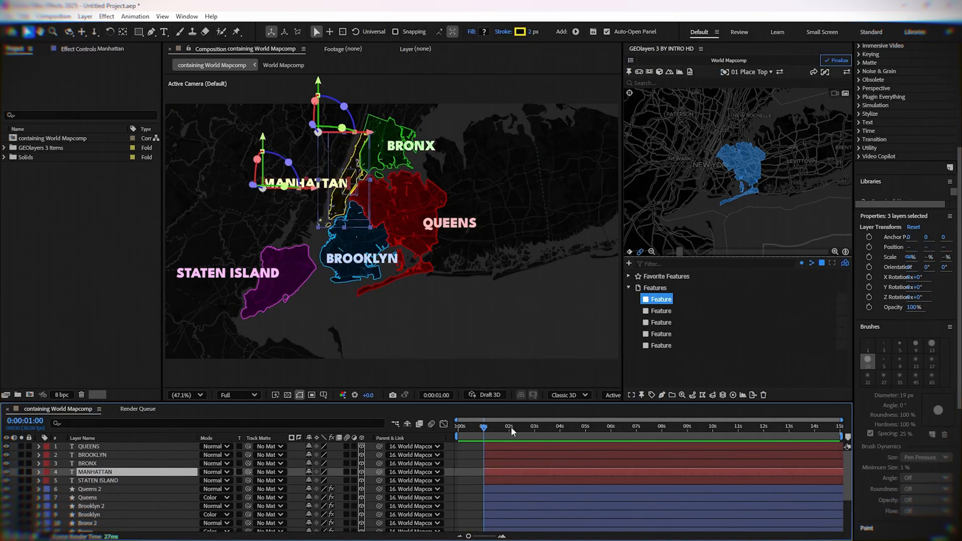
pyautogui.click(509, 426)
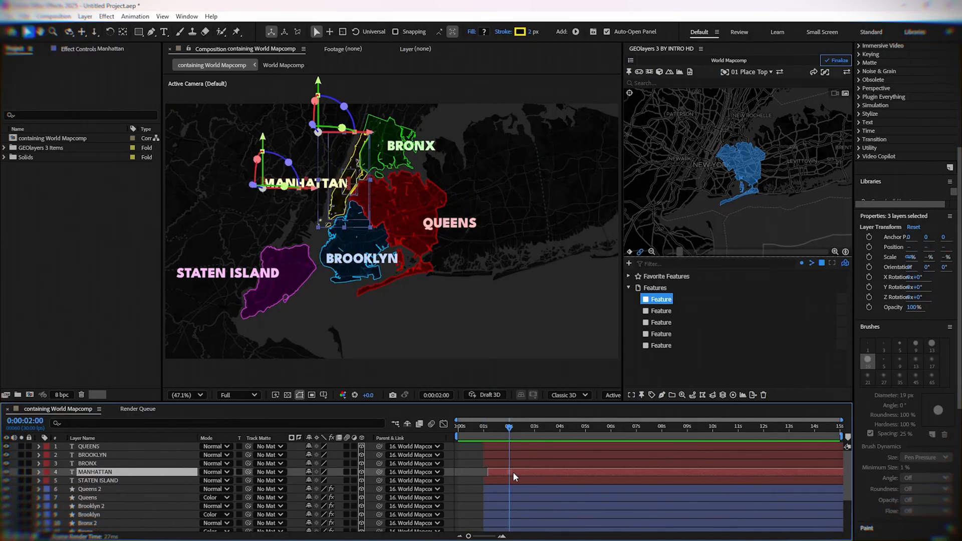
pyautogui.click(537, 426)
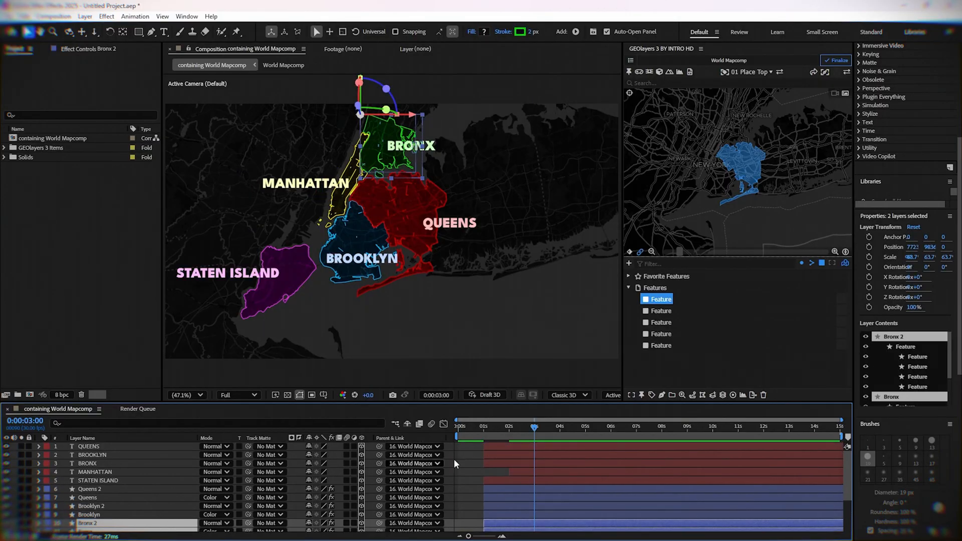
# Shift the Bronx and Queens outline layers to begin later, around 5 seconds
pyautogui.click(87, 463)
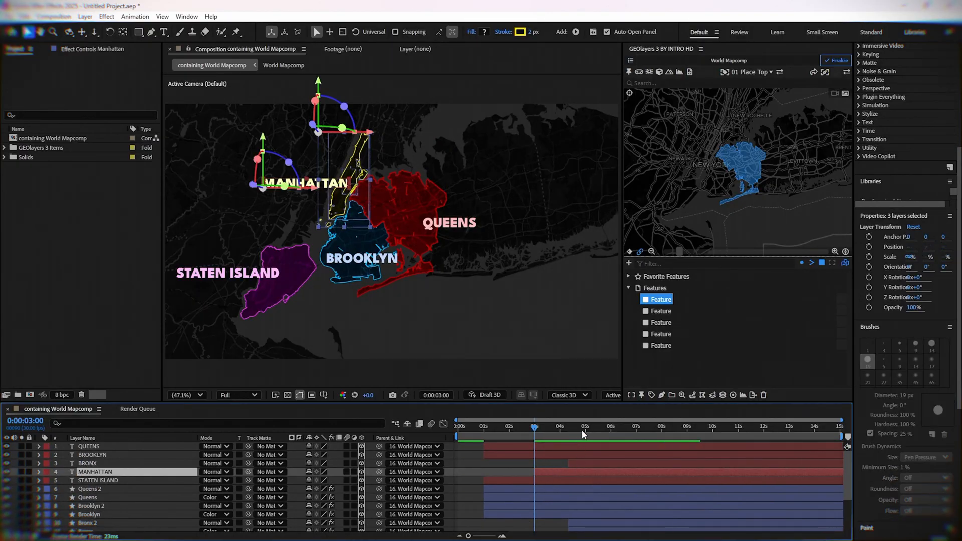
pyautogui.click(585, 426)
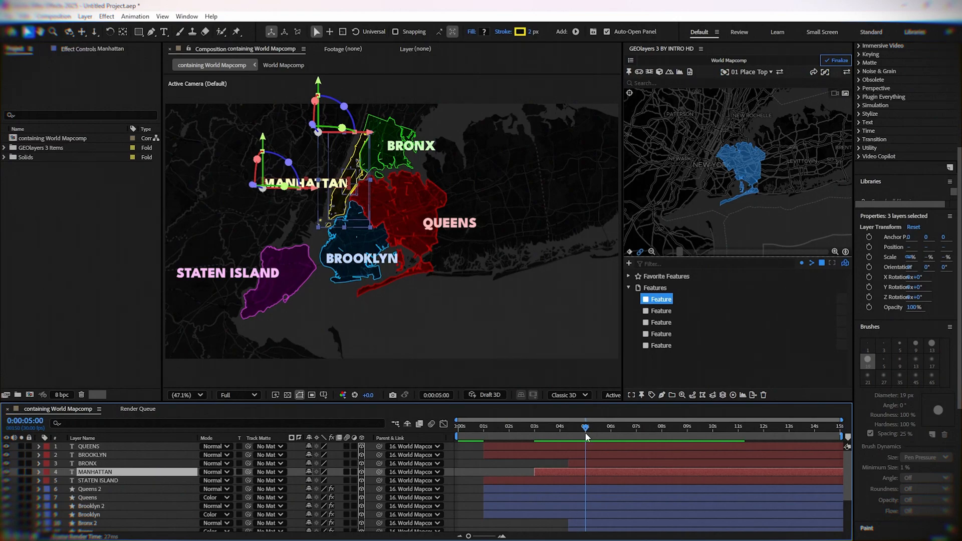
pyautogui.click(95, 471)
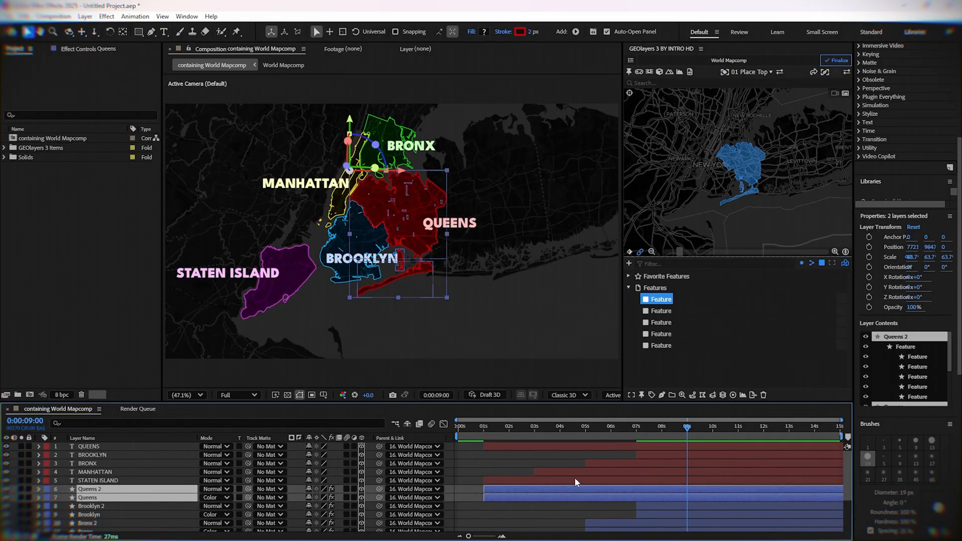
pyautogui.click(89, 446)
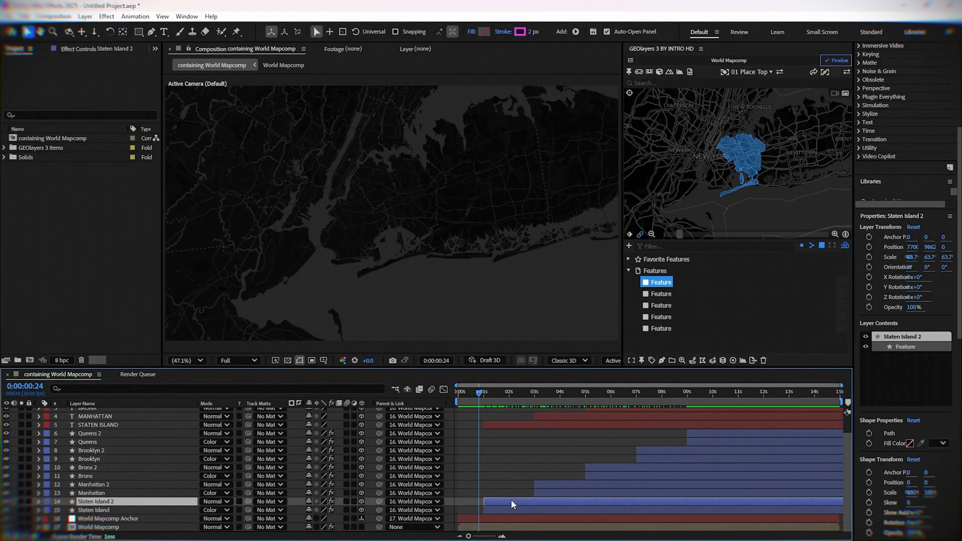
# Reveal Opacity on the borough layers and keyframe Manhattan from 0% at 2 seconds
pyautogui.click(93, 510)
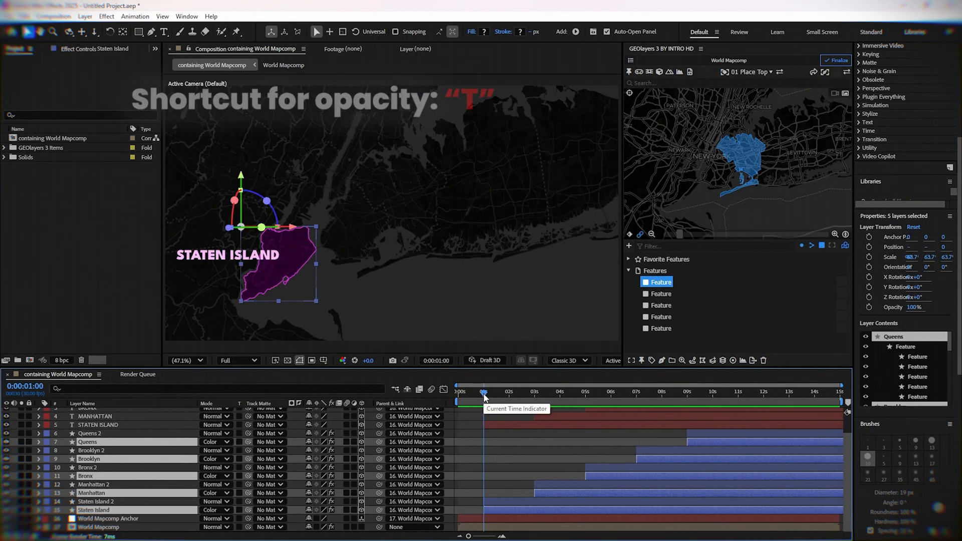
pyautogui.press('t')
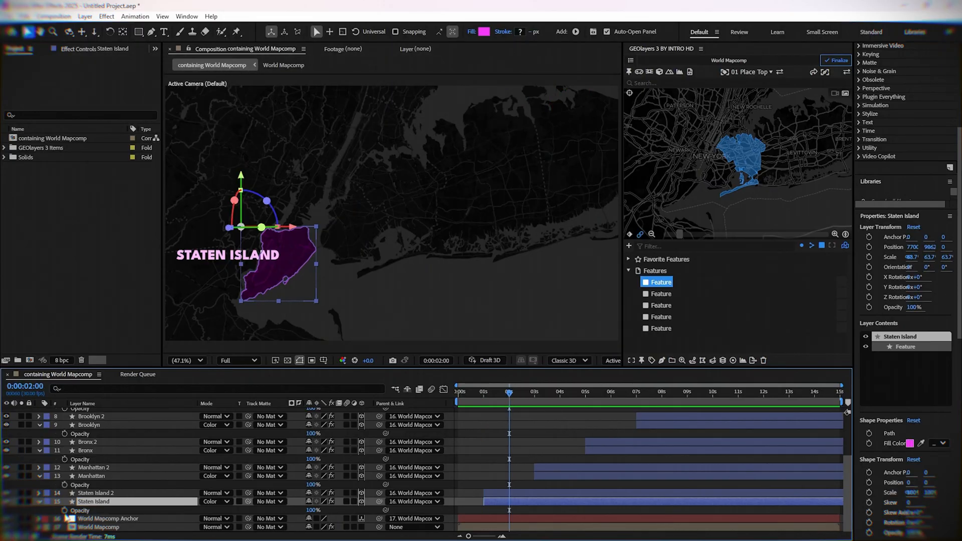
pyautogui.click(484, 391)
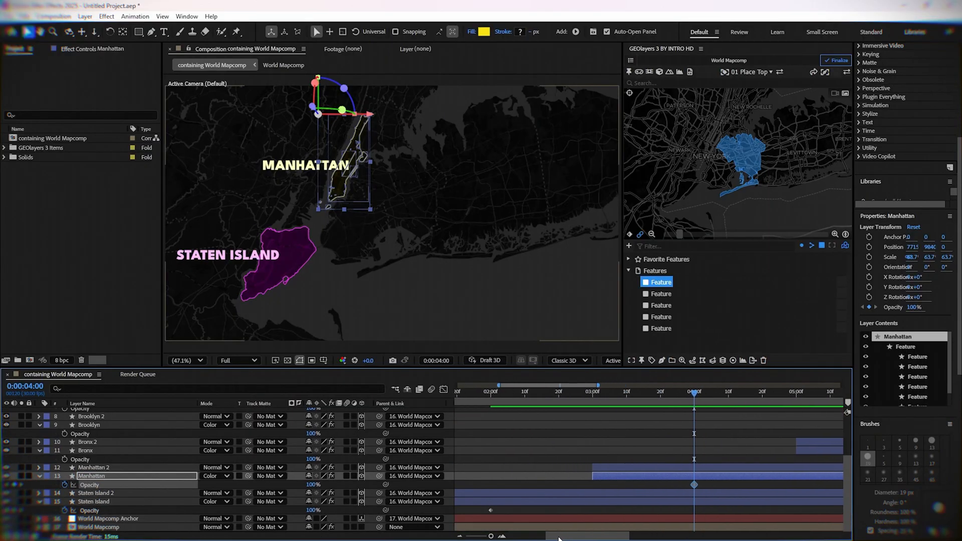
pyautogui.click(556, 391)
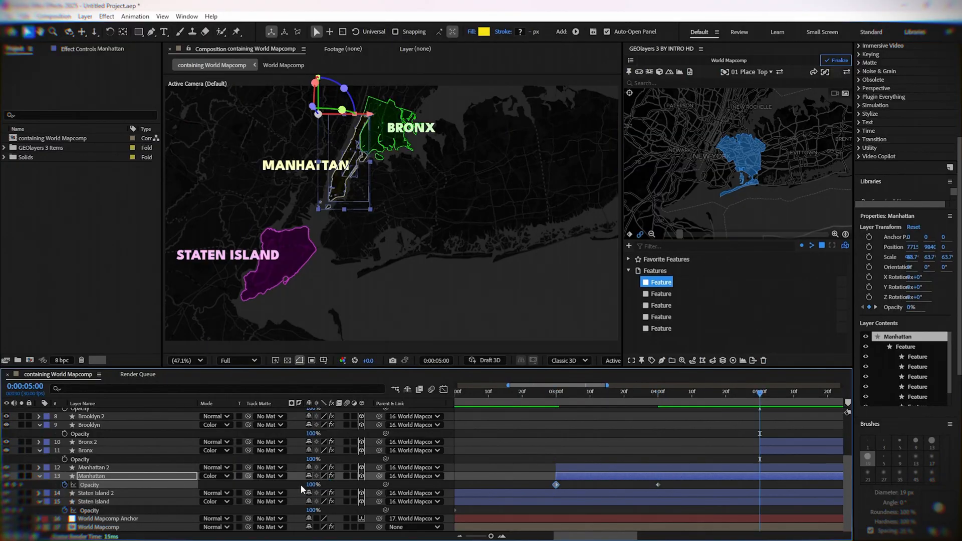
pyautogui.click(86, 450)
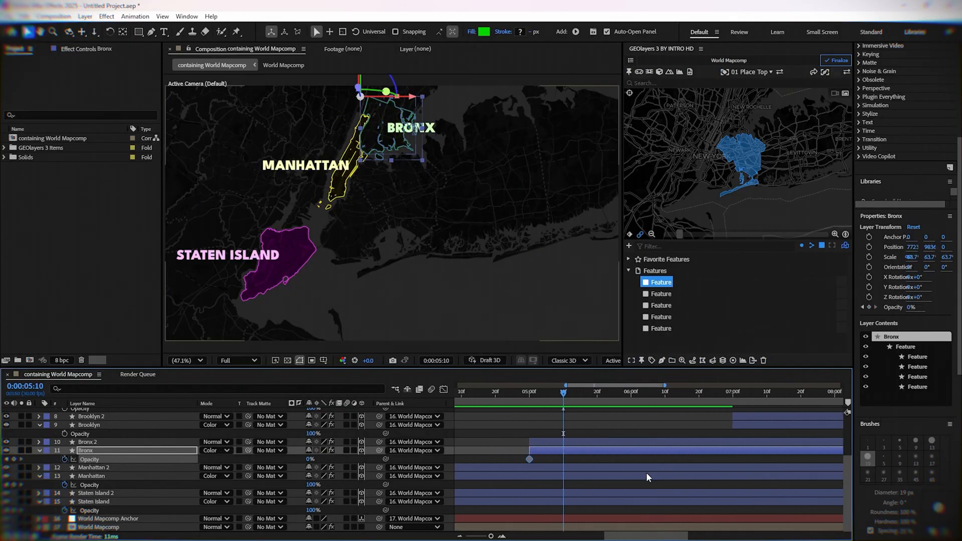
# Fade Bronx to full opacity by 6 seconds, then start Brooklyn and Queens fills at 0%
pyautogui.click(632, 391)
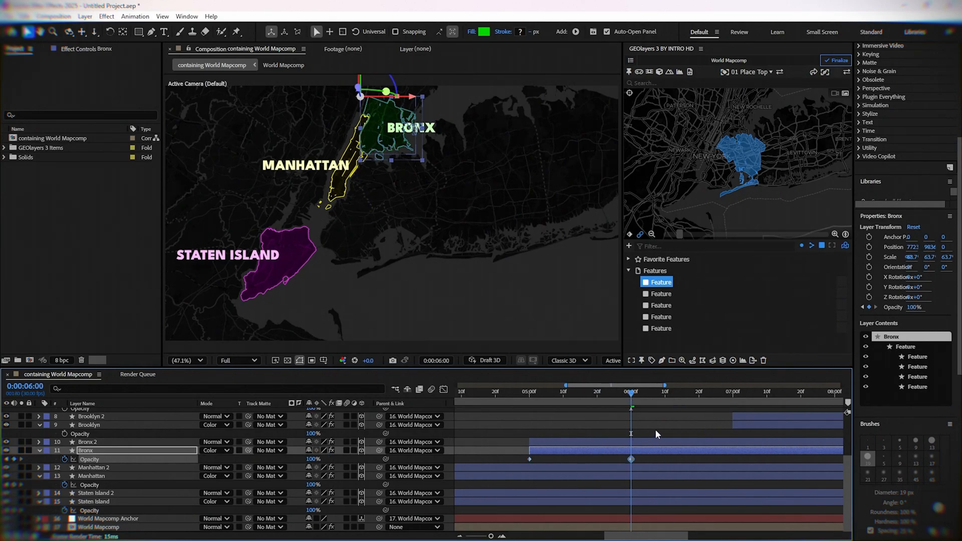
pyautogui.click(733, 392)
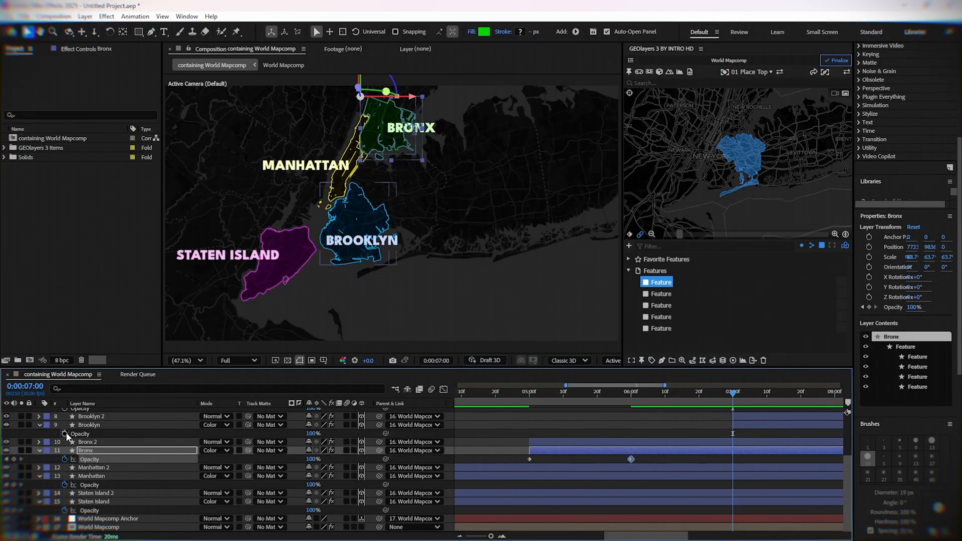
pyautogui.click(90, 425)
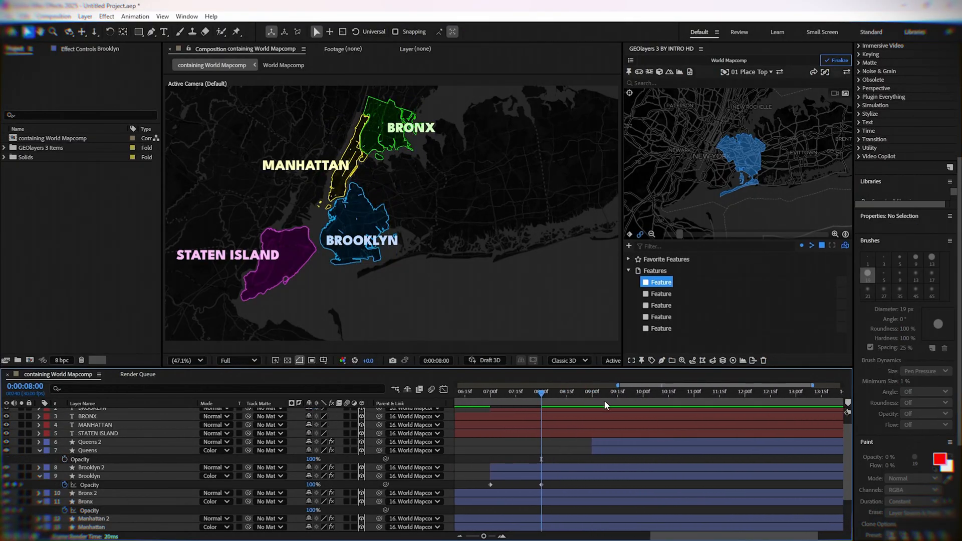
pyautogui.click(593, 392)
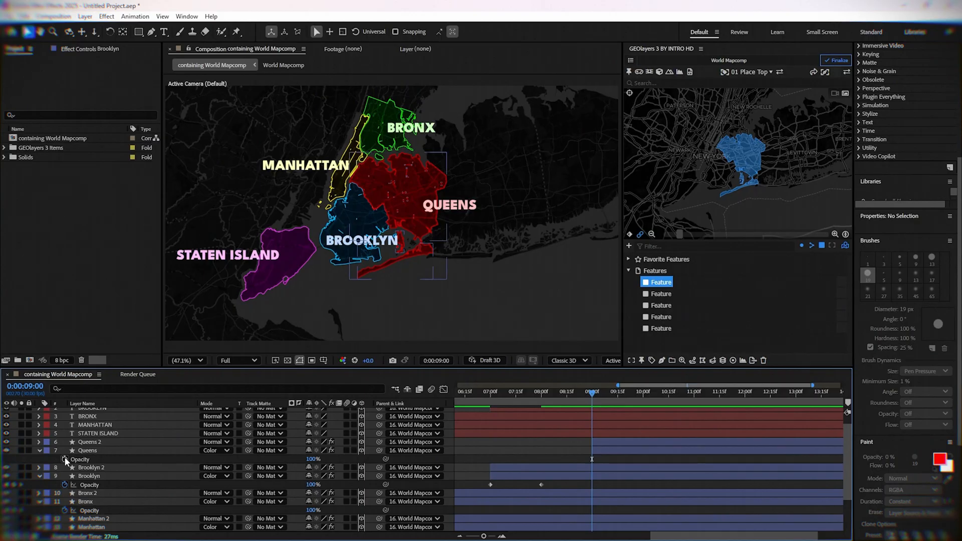
pyautogui.click(87, 450)
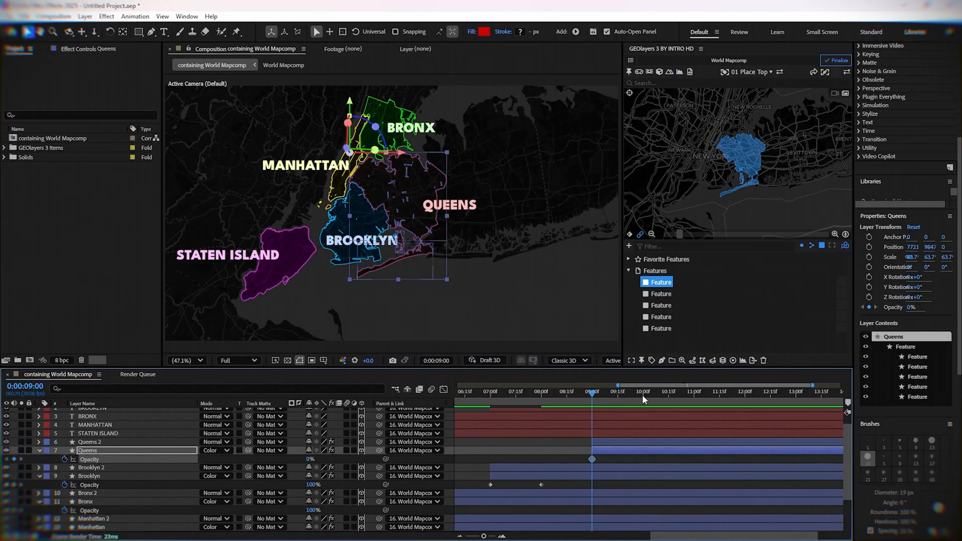
pyautogui.click(642, 391)
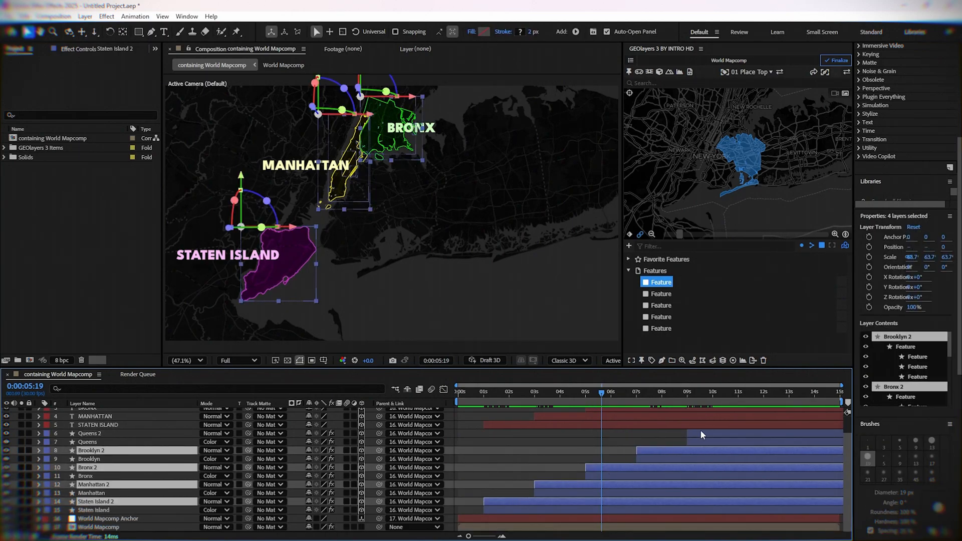
# Add Trim Paths to the Queens, Brooklyn and Staten Island outlines and Easy Ease the reveal keyframes
pyautogui.click(48, 433)
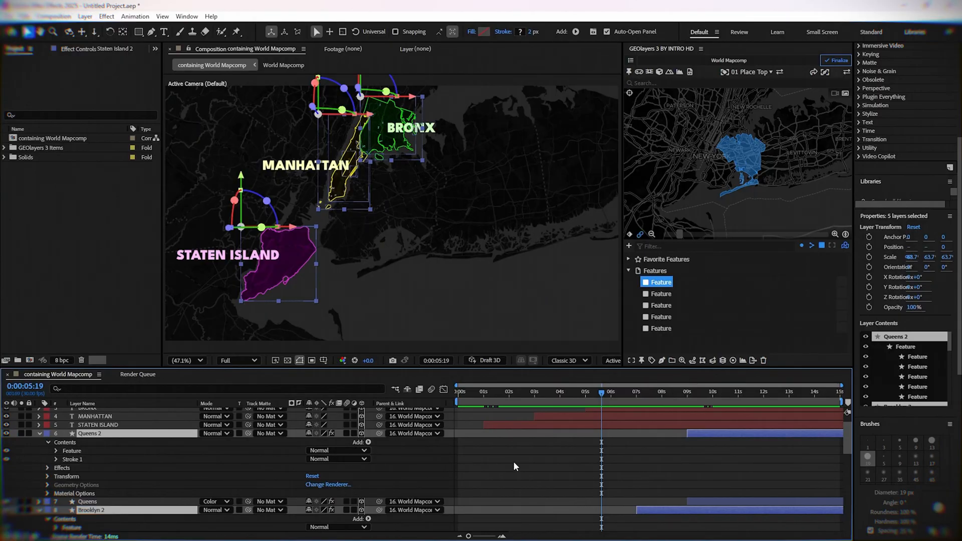
pyautogui.click(367, 442)
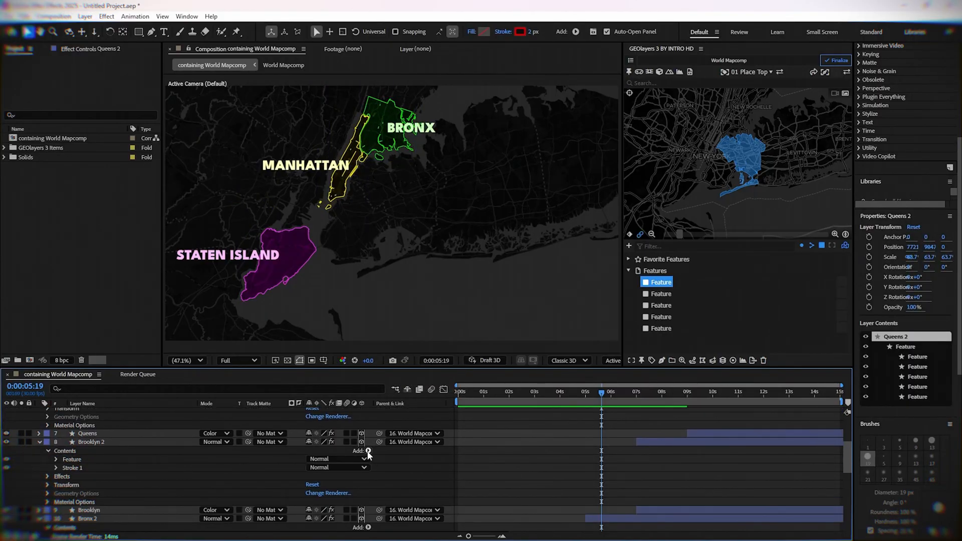
pyautogui.click(367, 451)
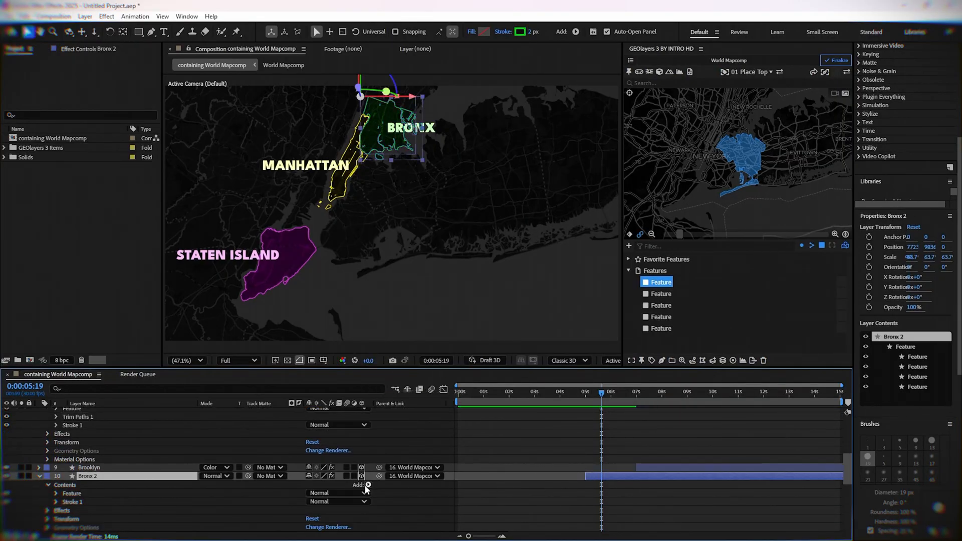
pyautogui.scroll(-3)
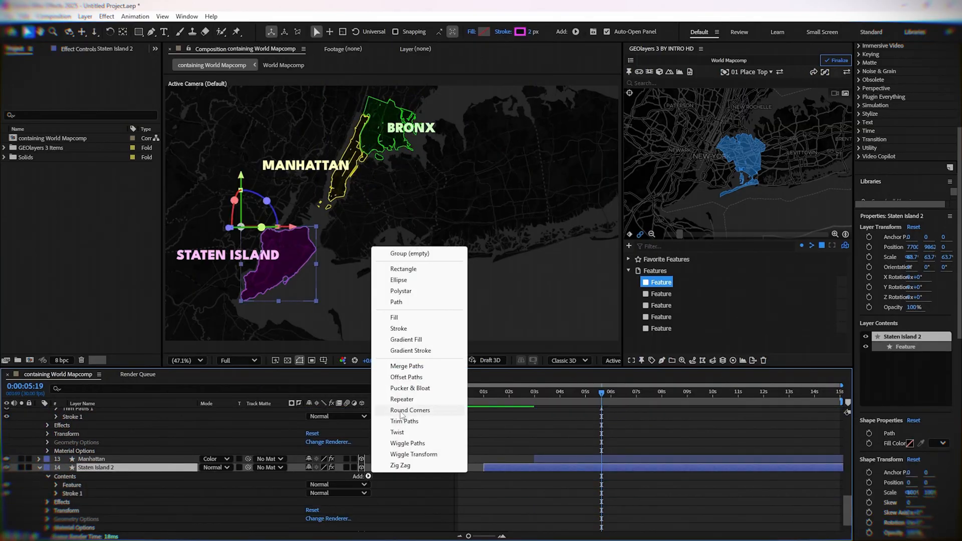
pyautogui.click(404, 421)
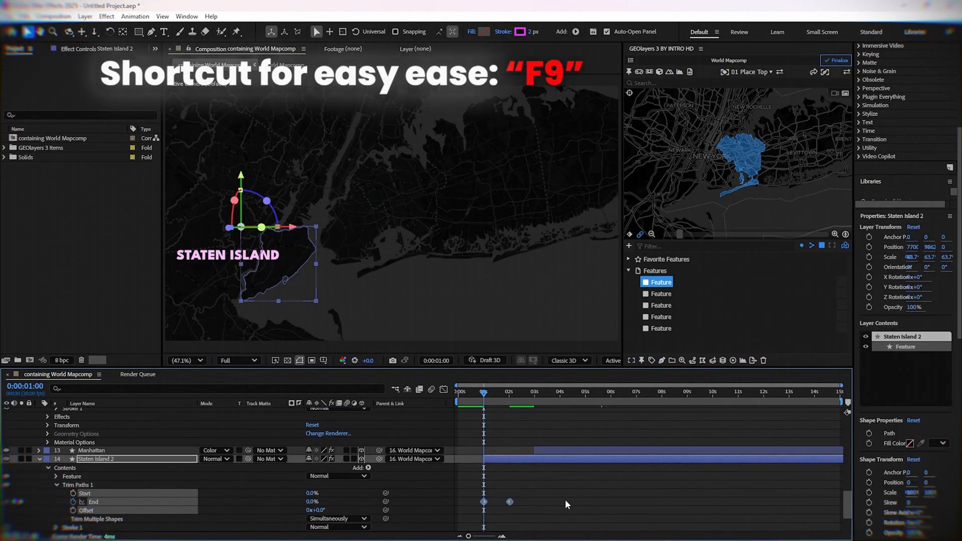
pyautogui.click(536, 392)
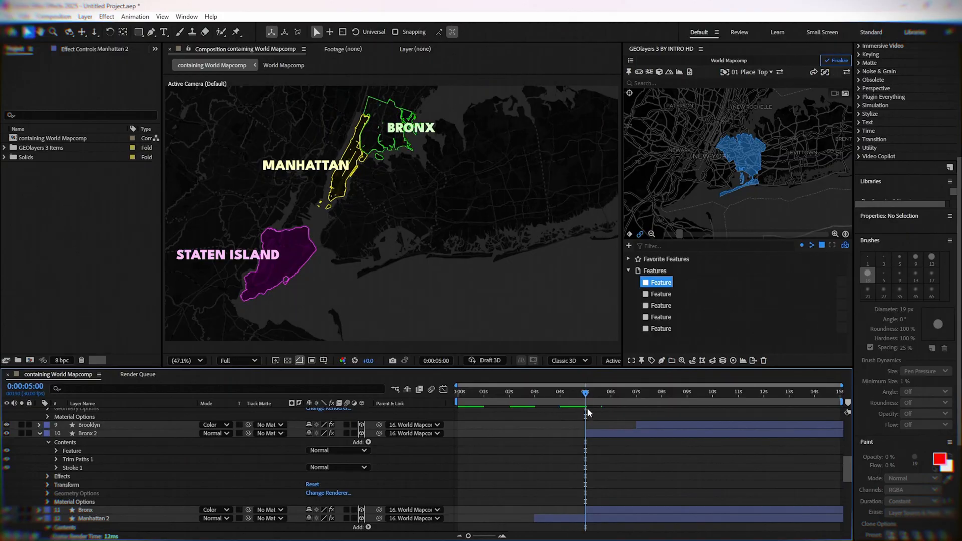
pyautogui.click(47, 459)
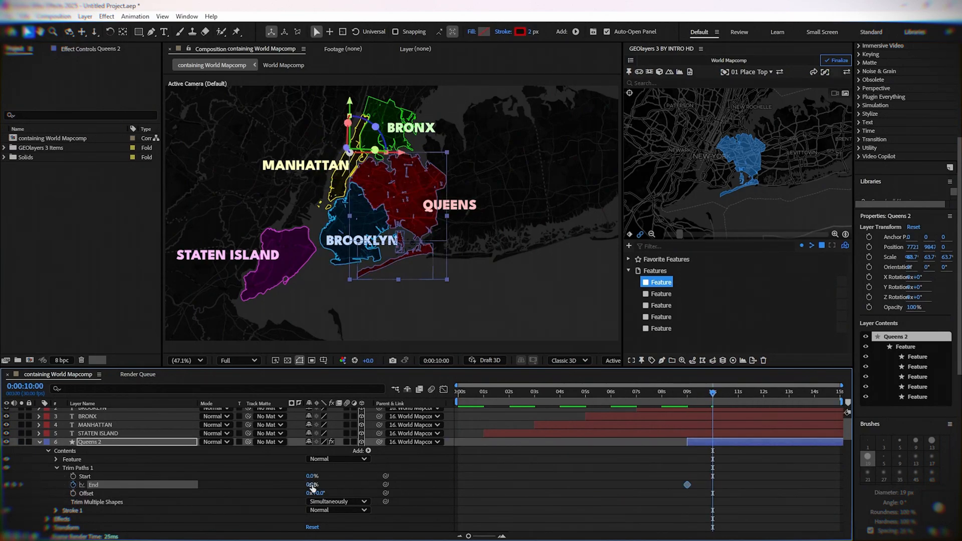
pyautogui.press('F9')
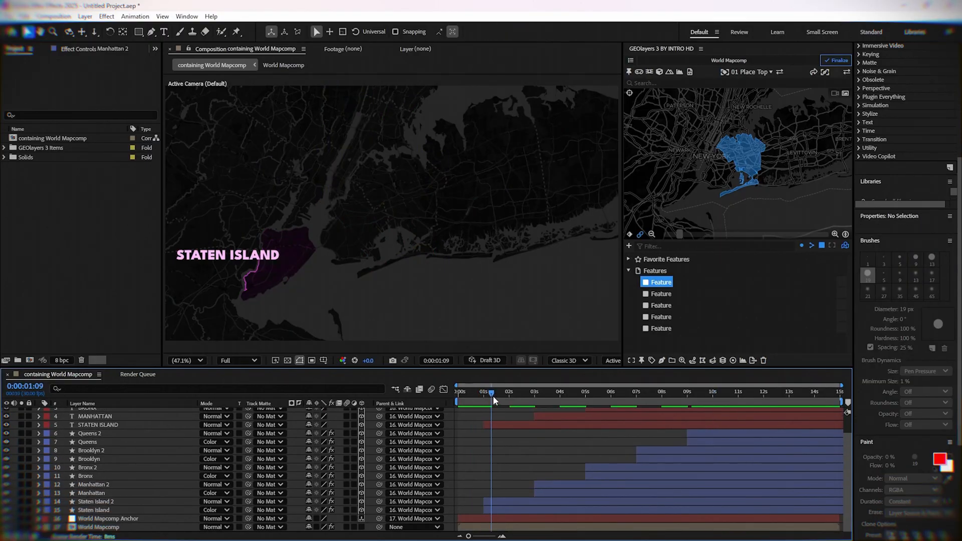
# Expand the STATEN ISLAND text layer to reveal its Text group
pyautogui.click(739, 391)
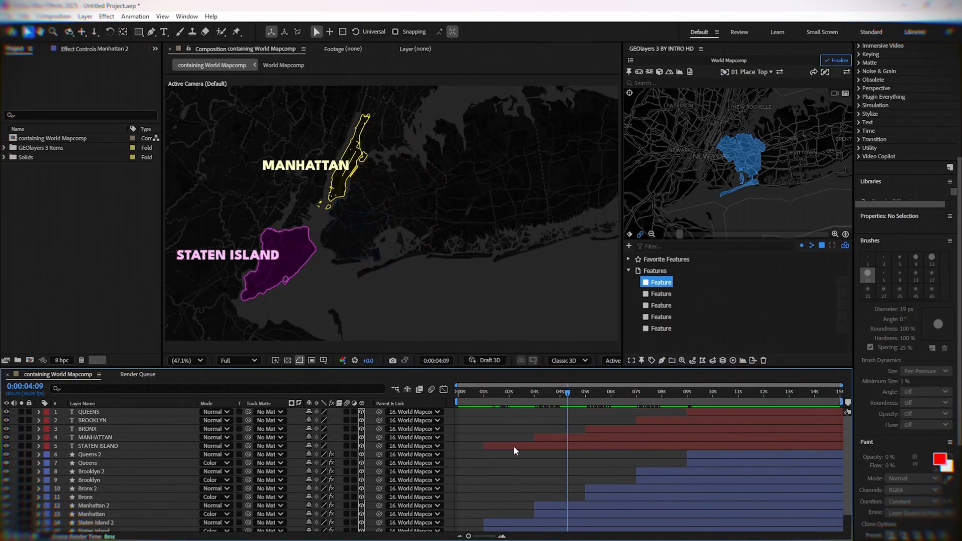
pyautogui.click(98, 446)
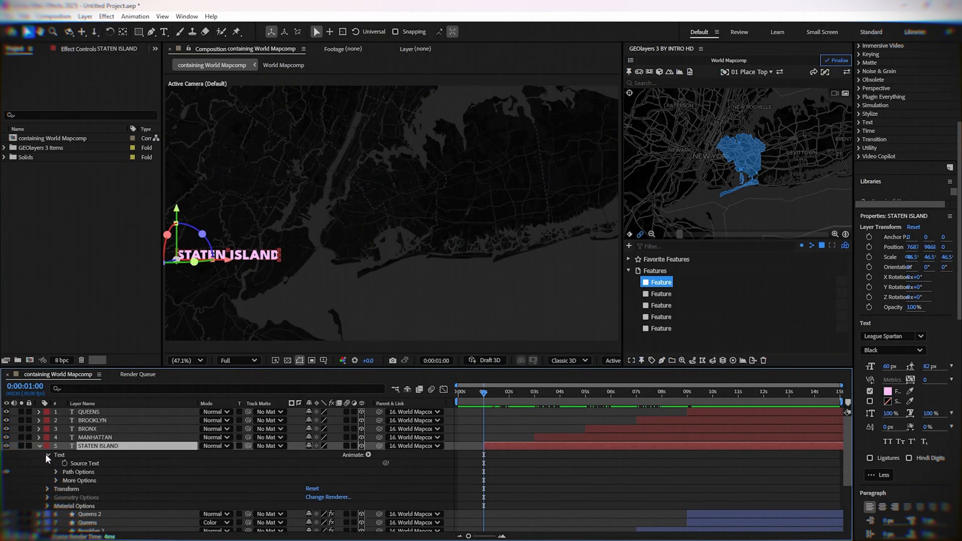
# Add a Position text animator to the STATEN ISLAND label, then add Opacity to it
pyautogui.click(369, 454)
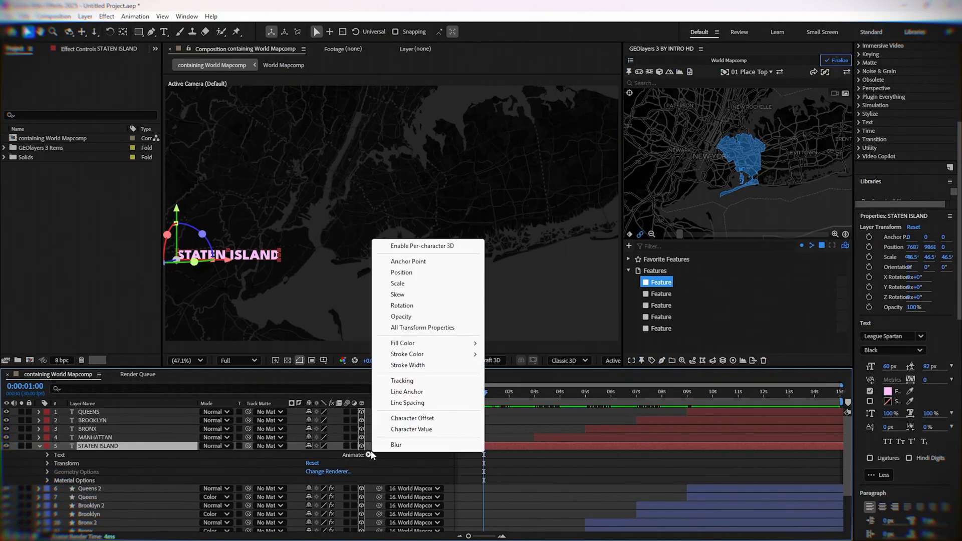
pyautogui.click(402, 273)
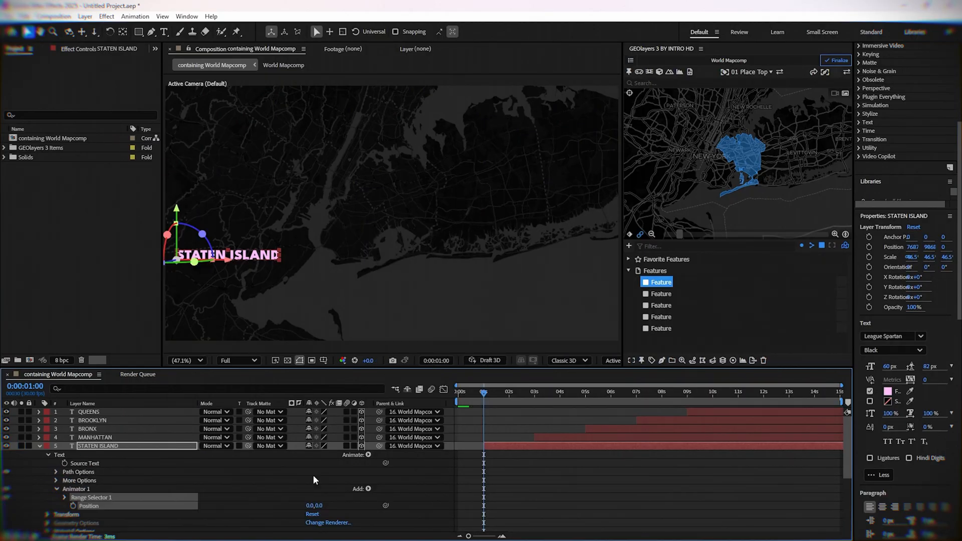
pyautogui.click(367, 488)
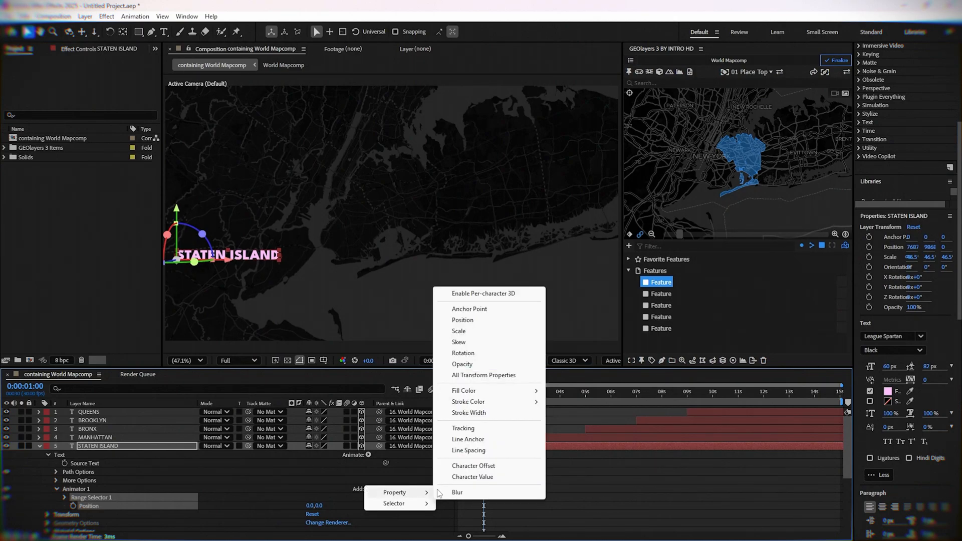
pyautogui.click(462, 364)
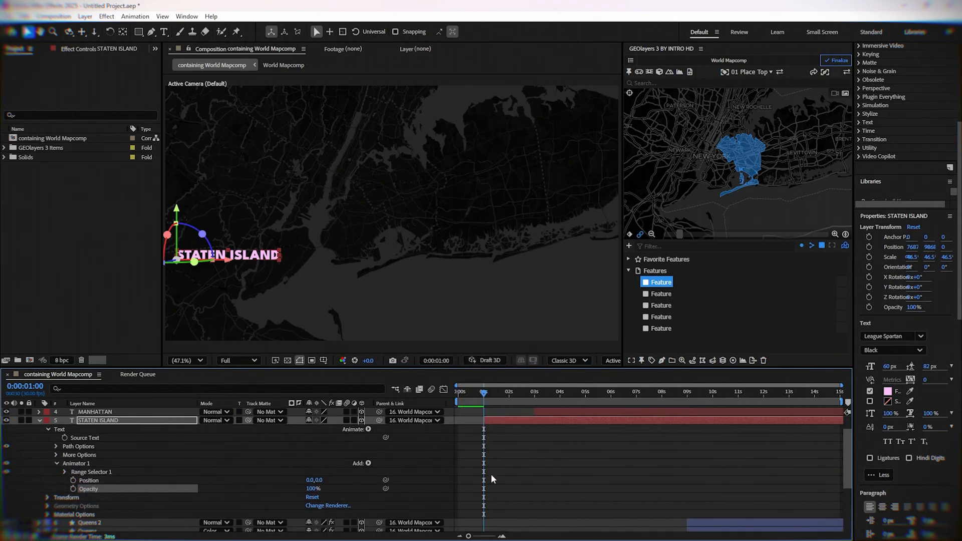
pyautogui.moveTo(335, 481)
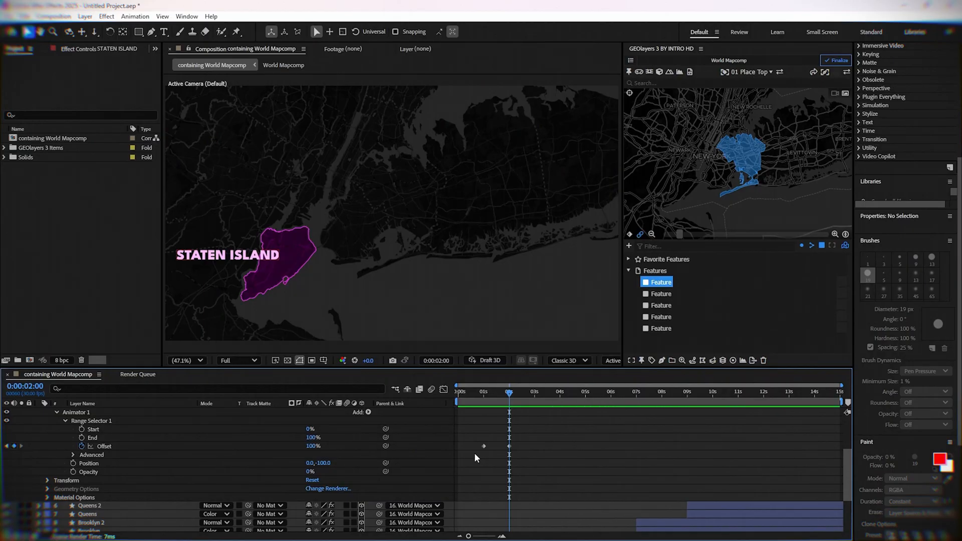
pyautogui.moveTo(67, 488)
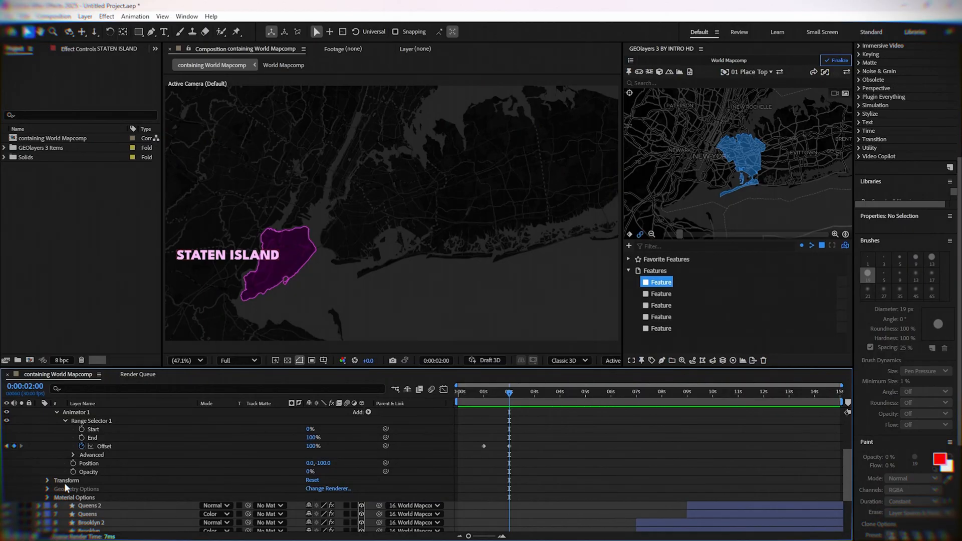
# Change the range selector's Advanced Shape from Square to Ramp Up
pyautogui.click(73, 454)
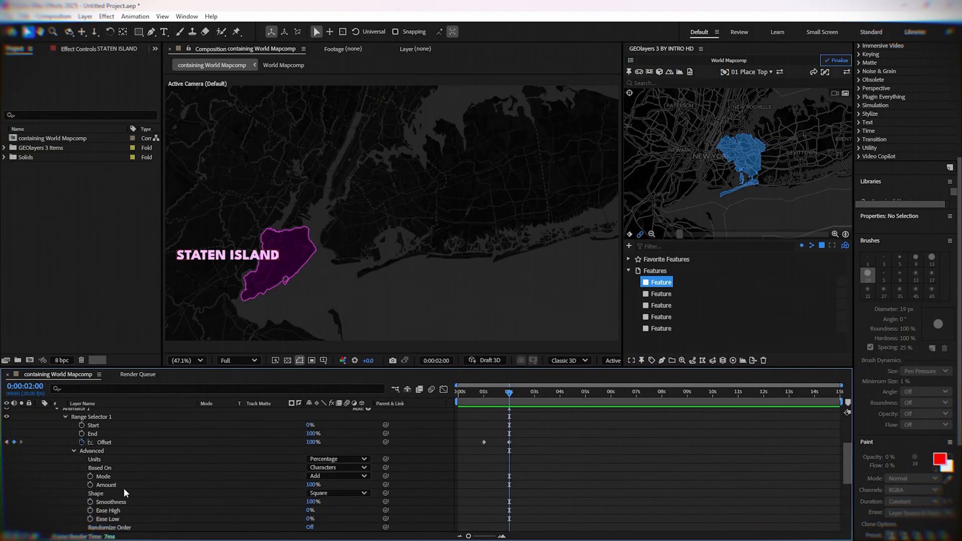
pyautogui.click(337, 467)
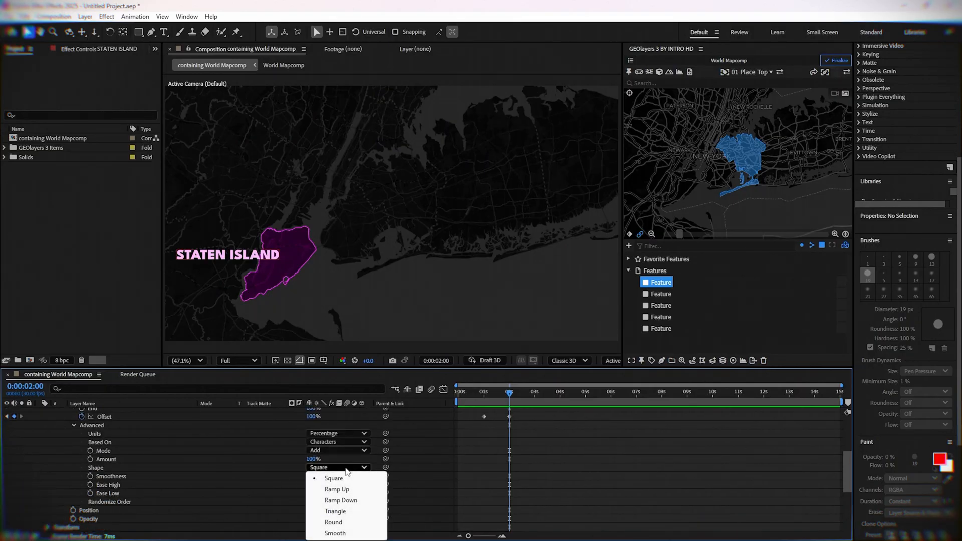
pyautogui.moveTo(350, 490)
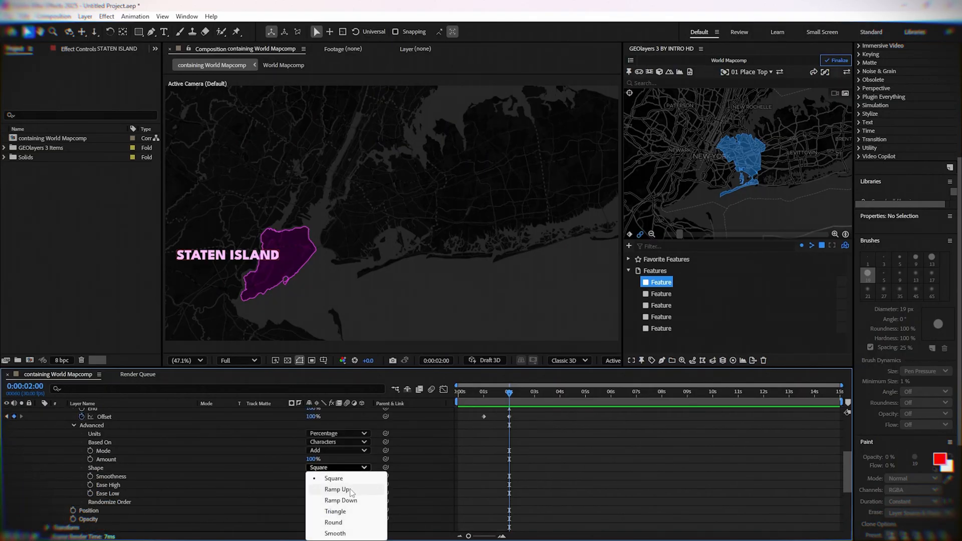
pyautogui.click(337, 489)
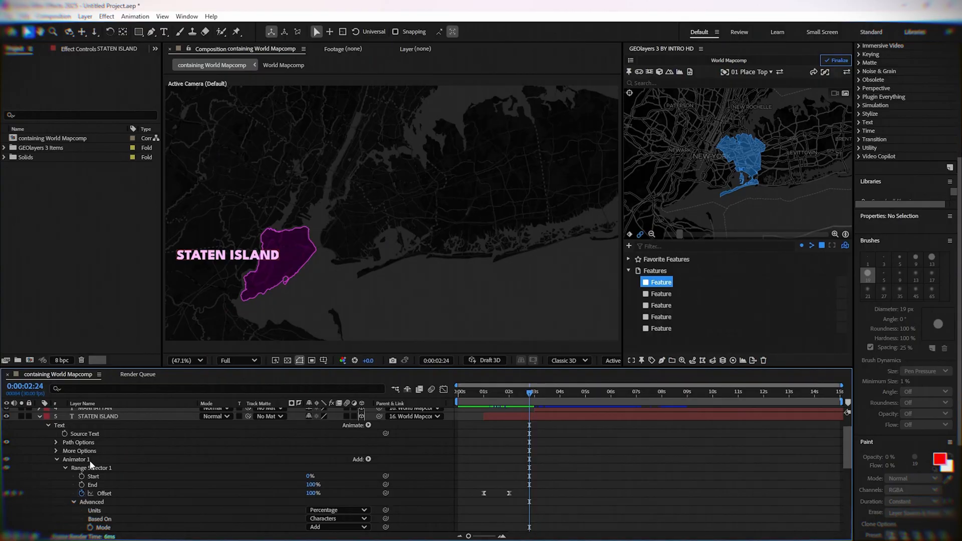
# Scrub the timeline to preview the label reveals, ending near 11 seconds where Queens appears
pyautogui.click(98, 442)
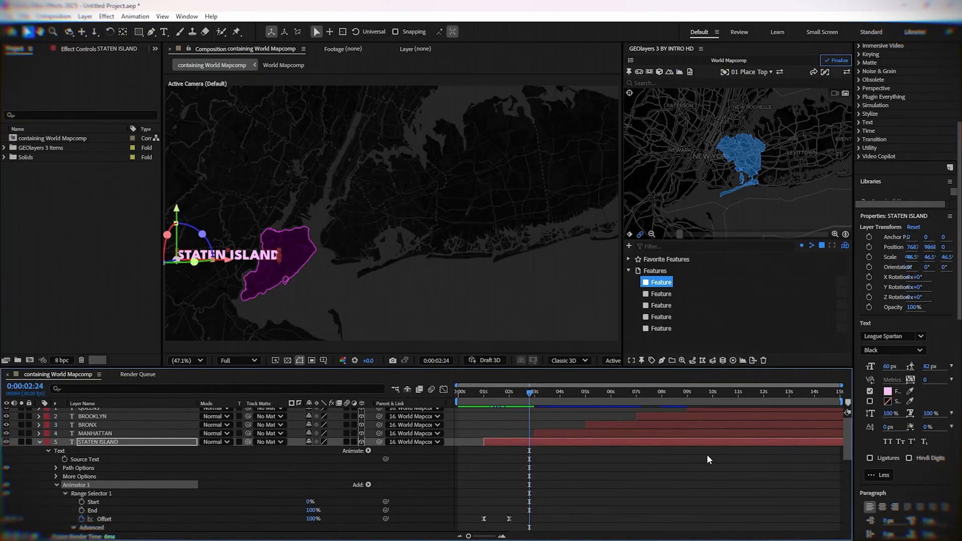
pyautogui.click(535, 391)
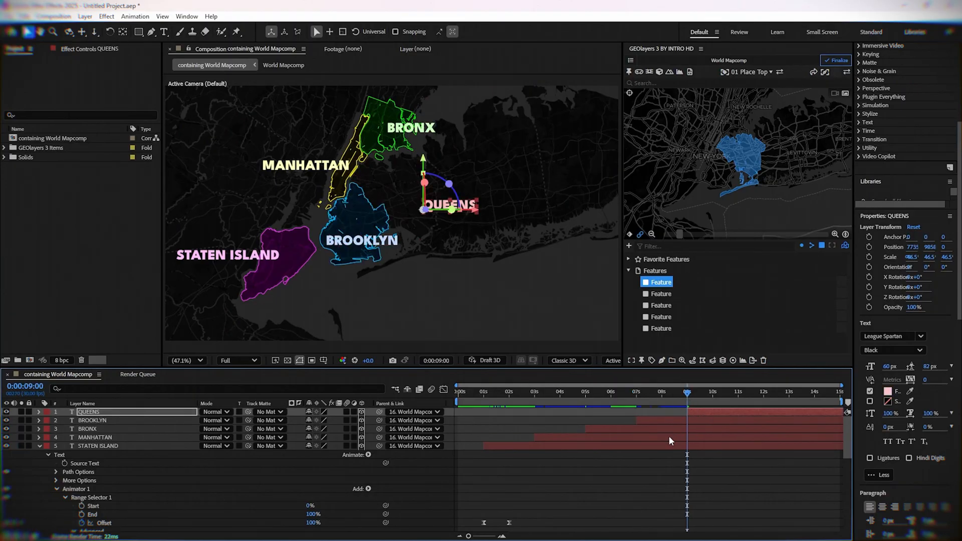
pyautogui.click(710, 392)
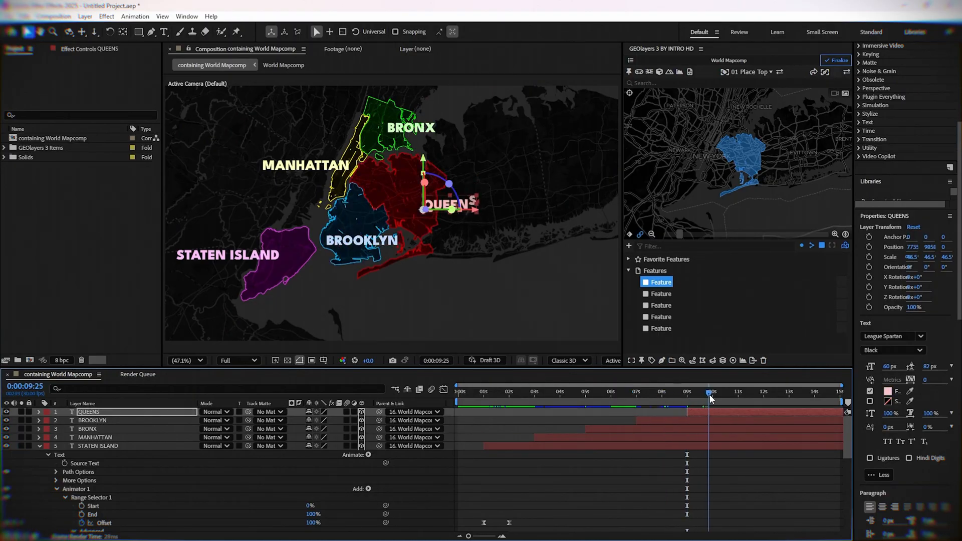
pyautogui.click(719, 391)
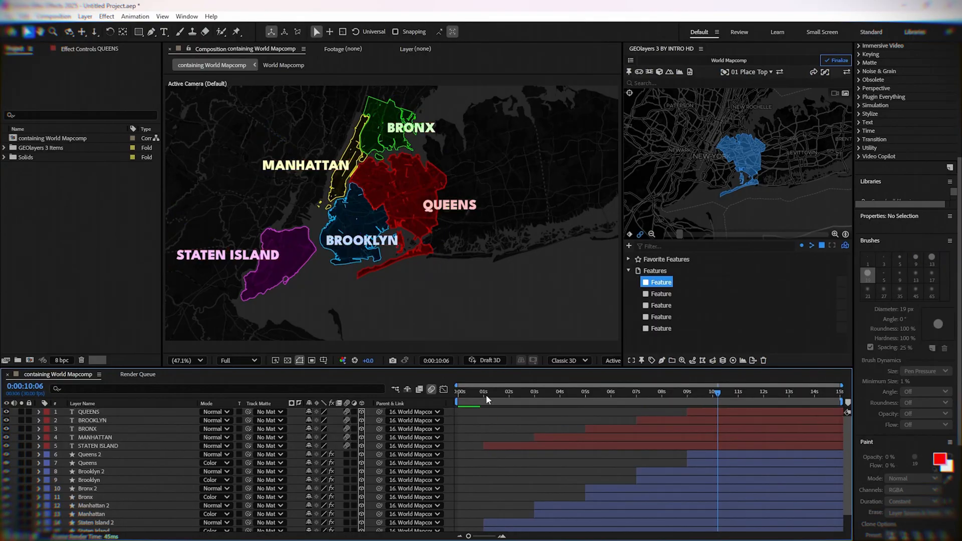
pyautogui.click(547, 392)
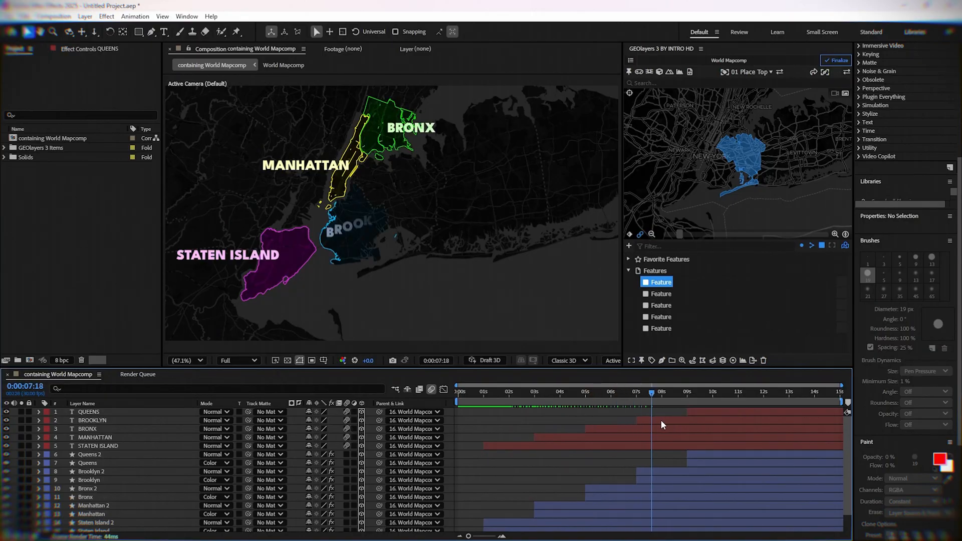
pyautogui.click(743, 391)
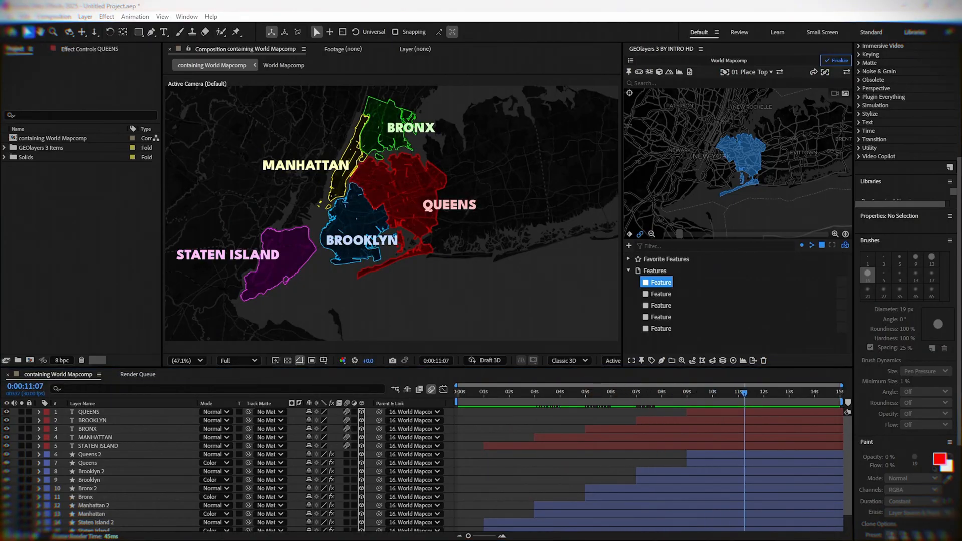
# Search 'deep' and apply Deep Glow to the Queens, Manhattan 2 and Staten Island outlines
pyautogui.scroll(3)
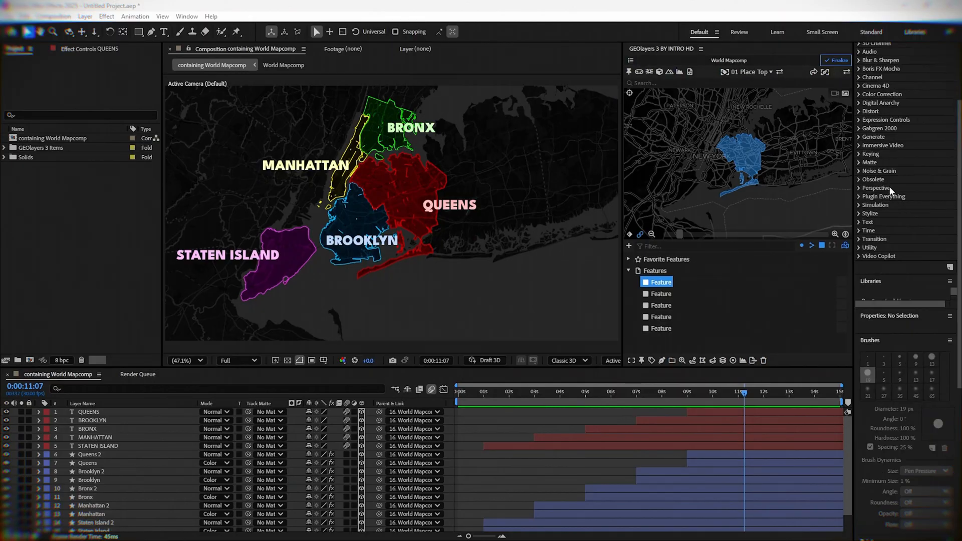
pyautogui.write('deep')
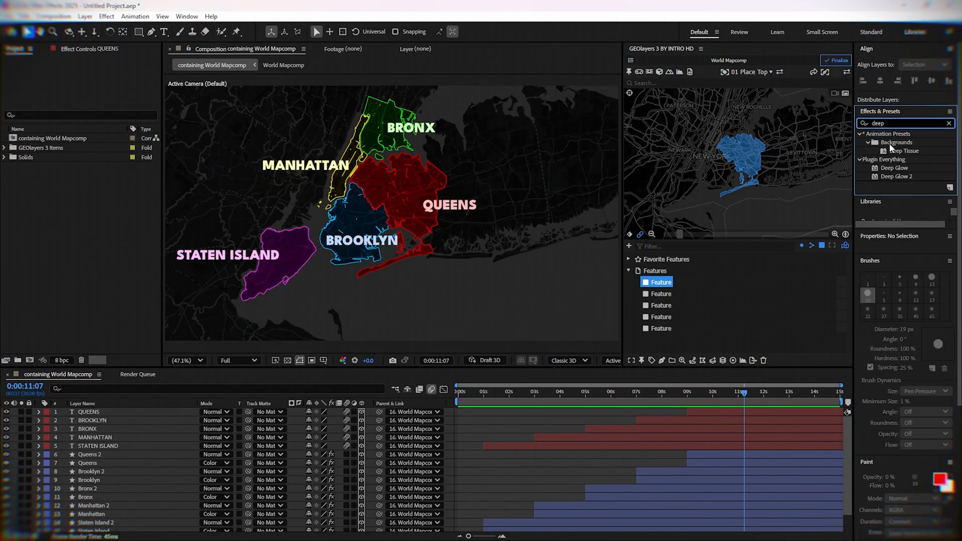
pyautogui.click(88, 455)
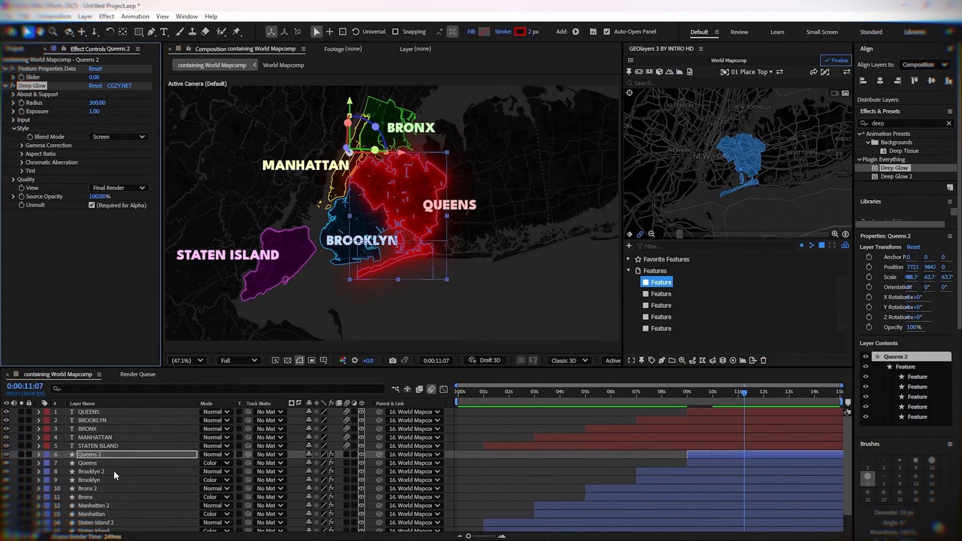
pyautogui.click(94, 485)
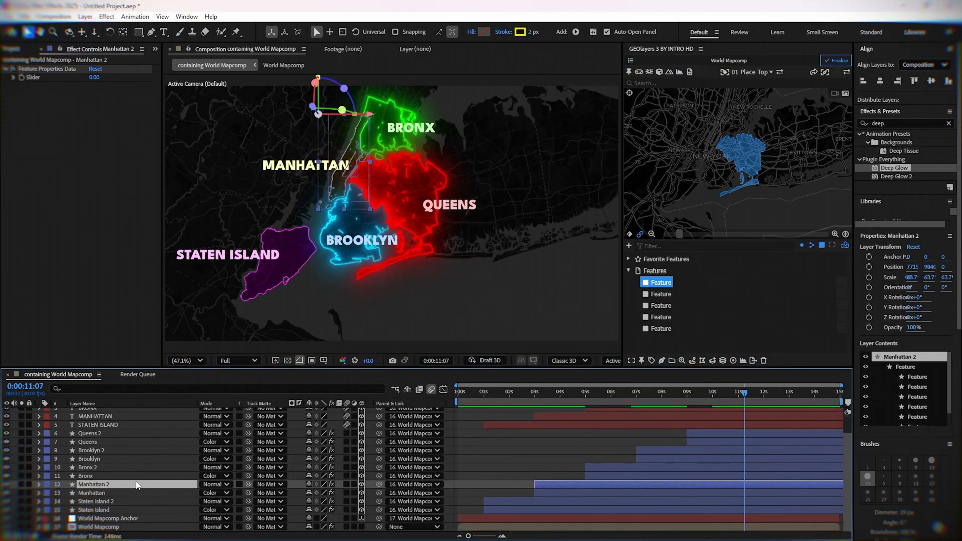
pyautogui.click(96, 501)
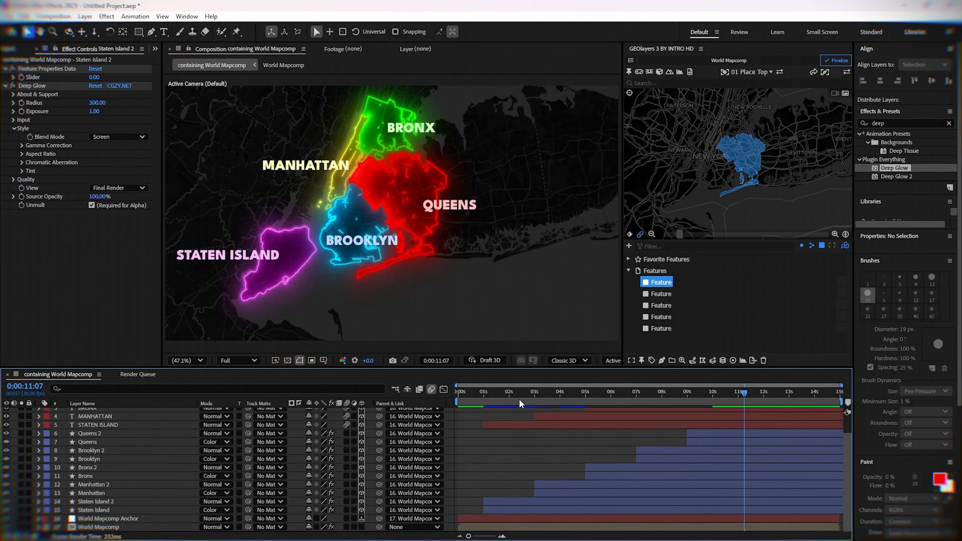
pyautogui.click(486, 392)
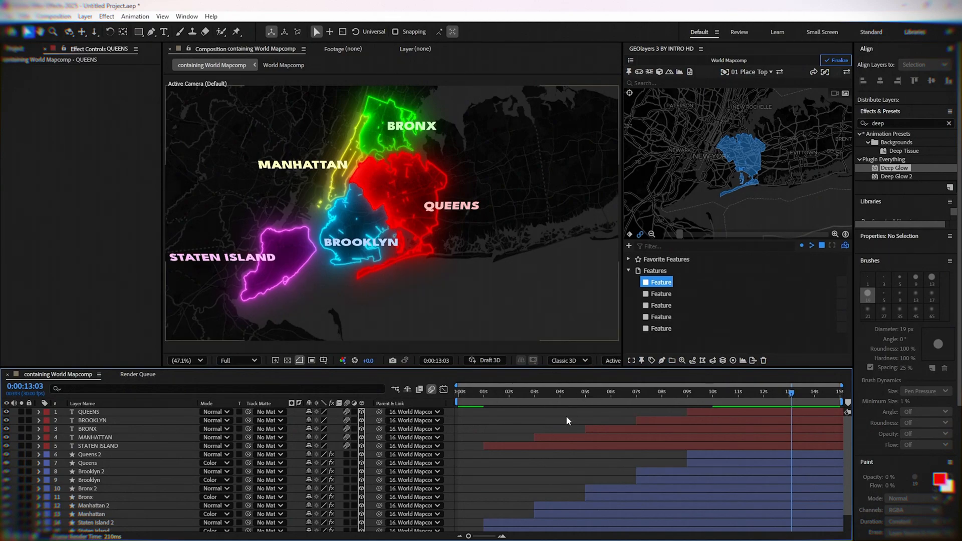
pyautogui.moveTo(520, 432)
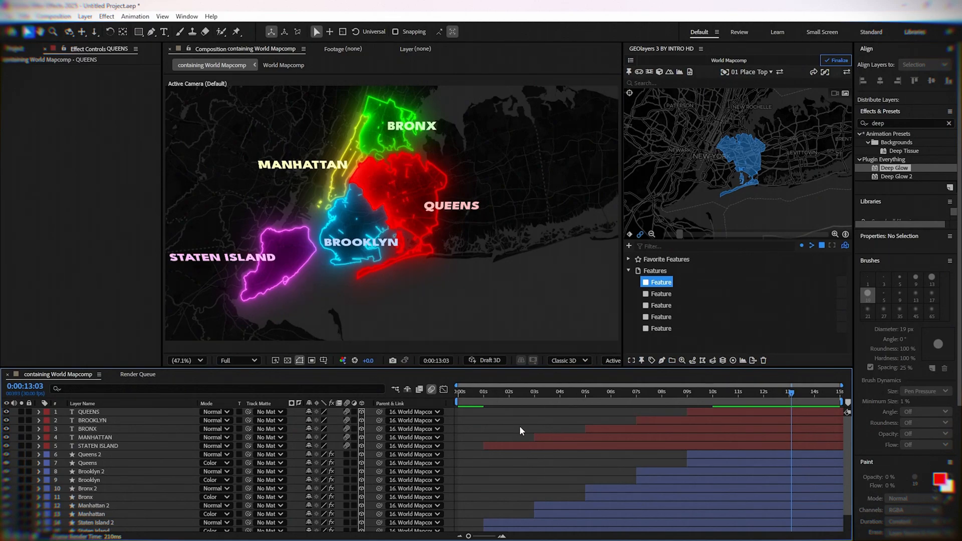
# Return to frame 0, zoom the map preview out, and reveal World Mapcomp's location and camera settings
pyautogui.click(459, 392)
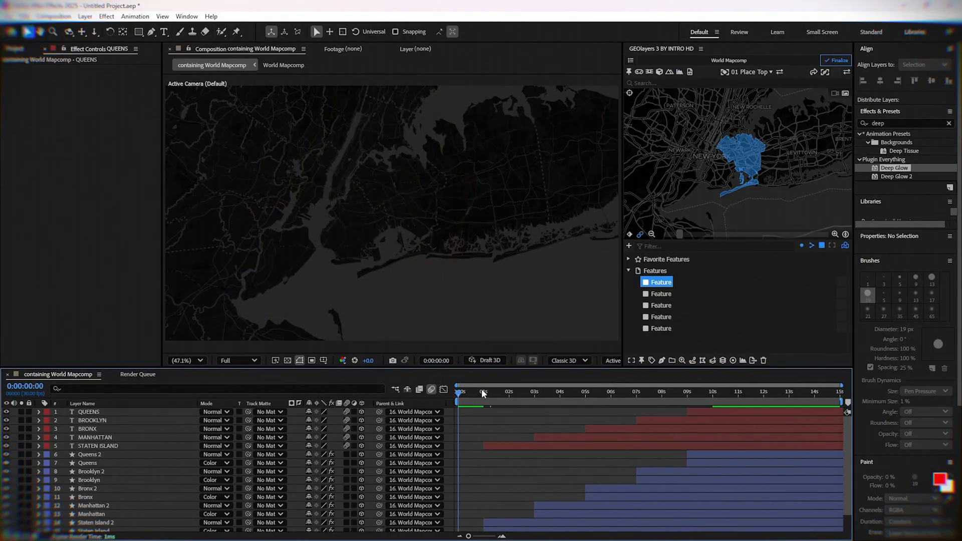
pyautogui.click(661, 282)
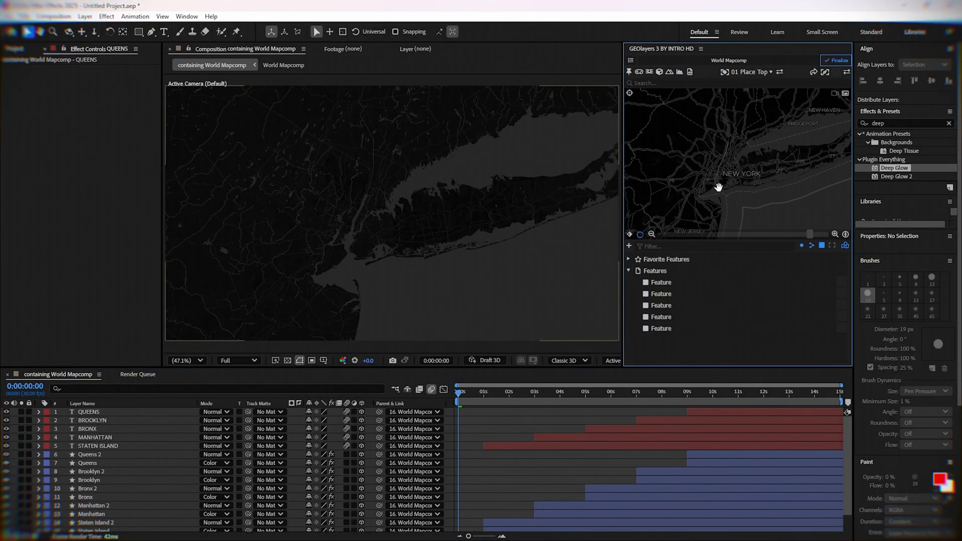
pyautogui.scroll(-3)
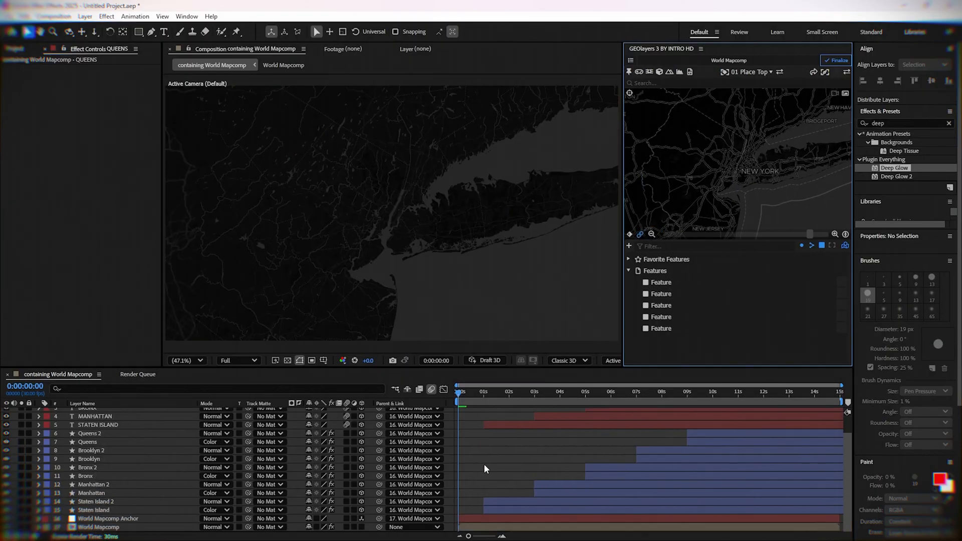
pyautogui.click(98, 527)
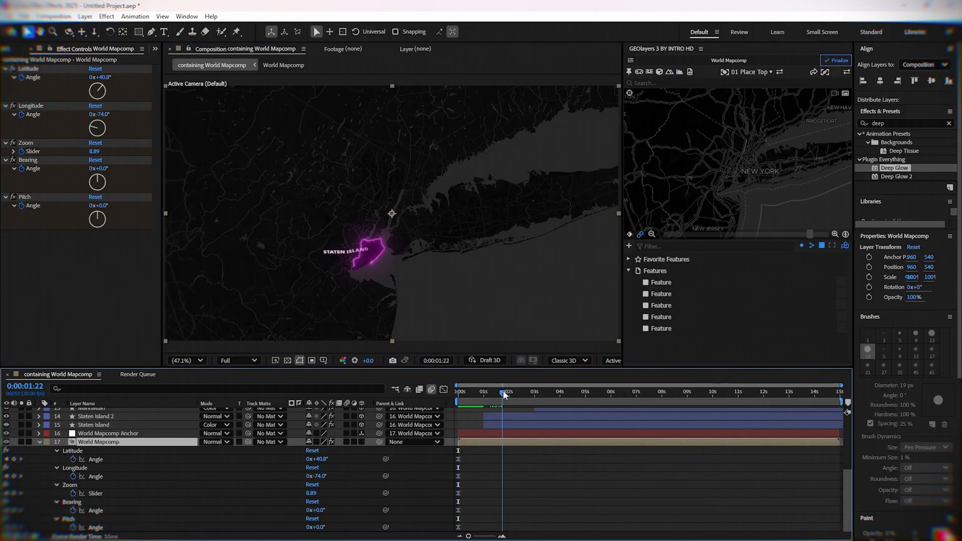
# Keyframe camera stops at Staten Island, Manhattan and Bronx, Brooklyn, then a five-borough overview
pyautogui.click(508, 391)
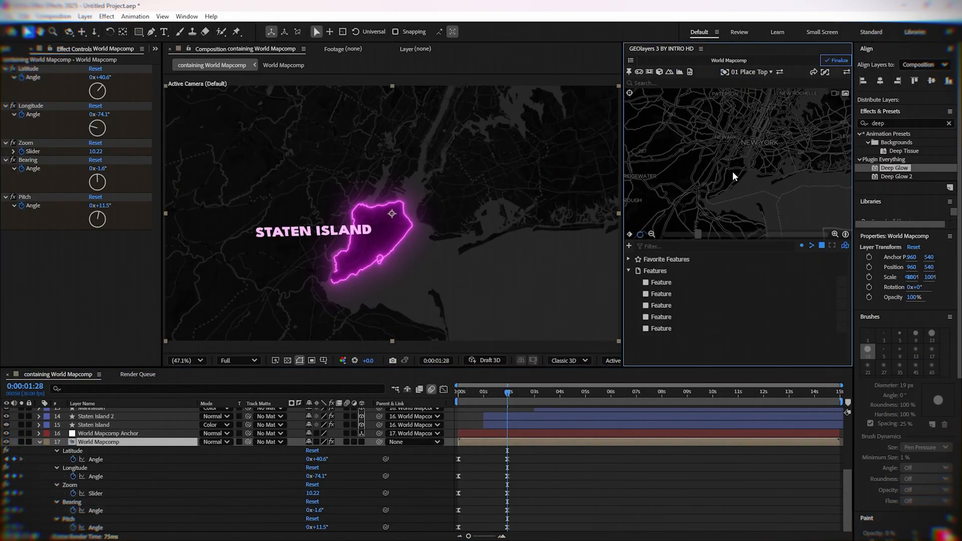
pyautogui.click(548, 392)
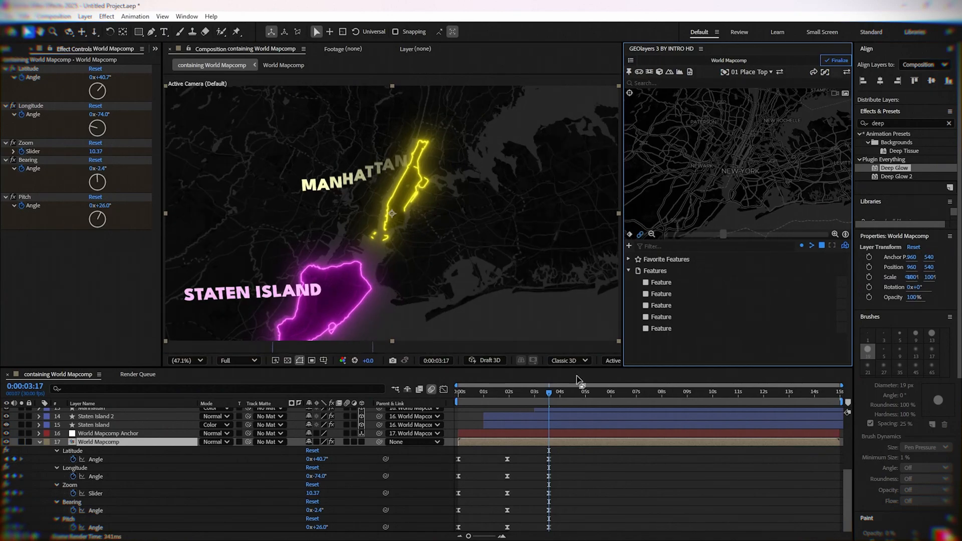
pyautogui.click(574, 392)
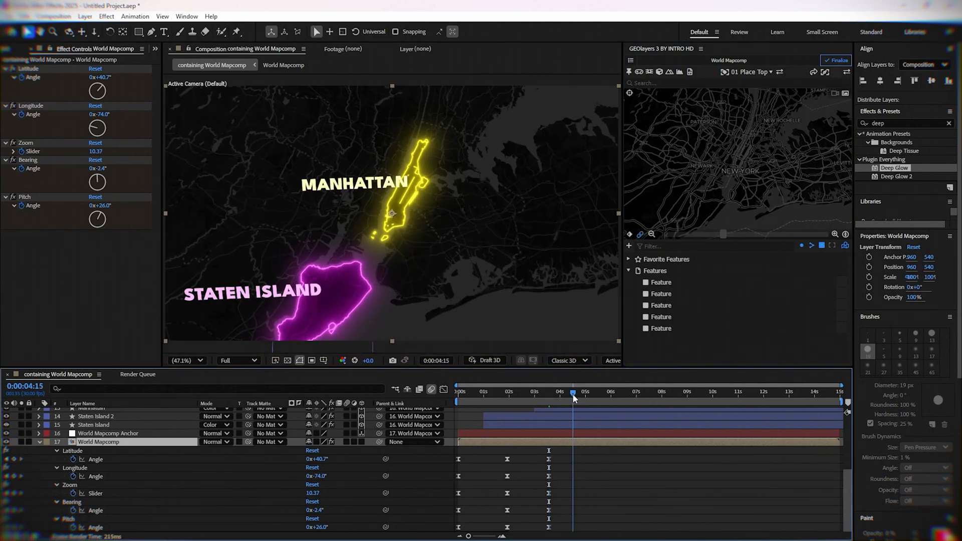
pyautogui.moveTo(576, 397)
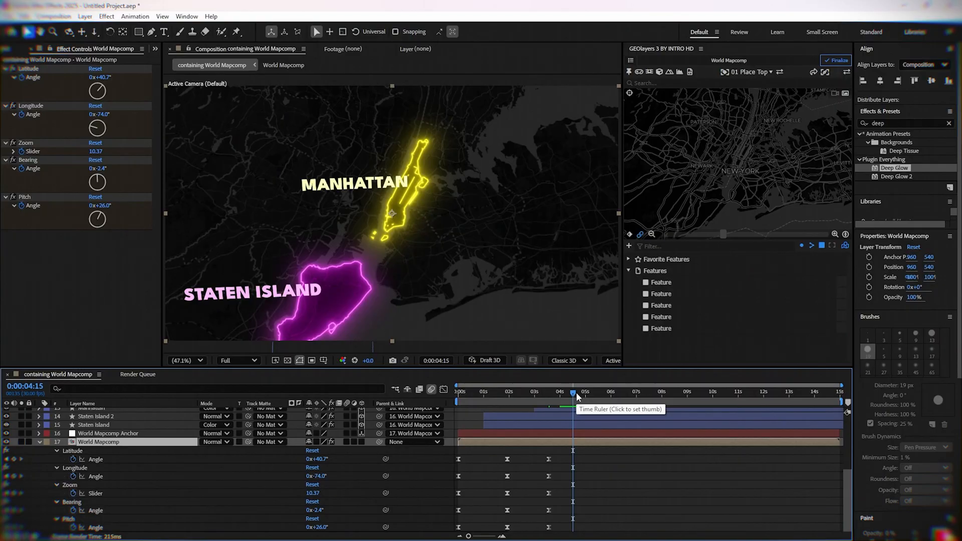
pyautogui.click(597, 392)
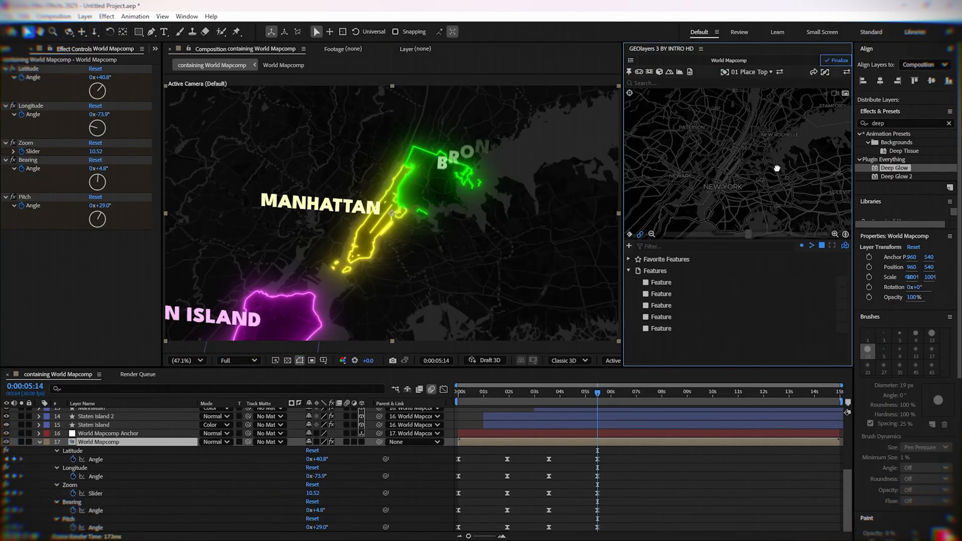
pyautogui.click(613, 391)
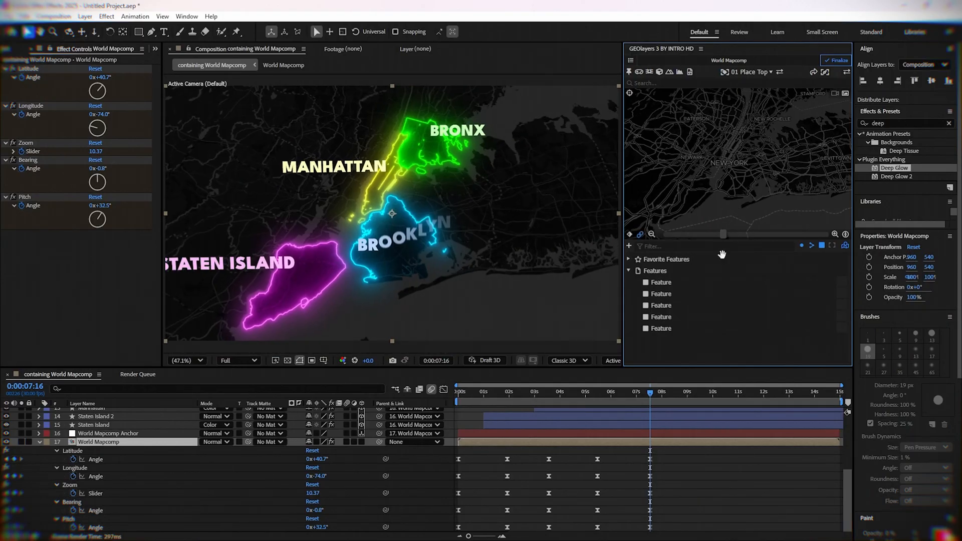
pyautogui.click(672, 391)
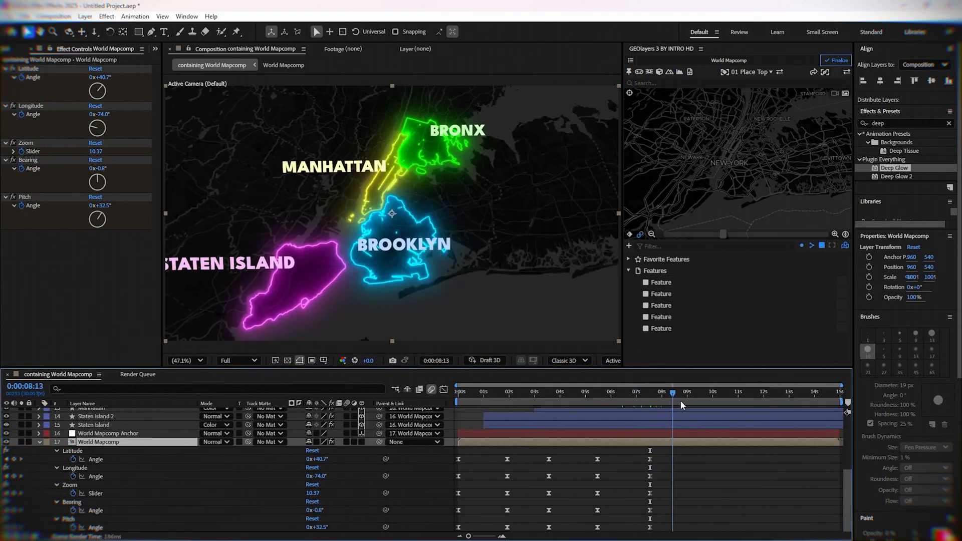
pyautogui.click(707, 391)
pyautogui.write('selected')
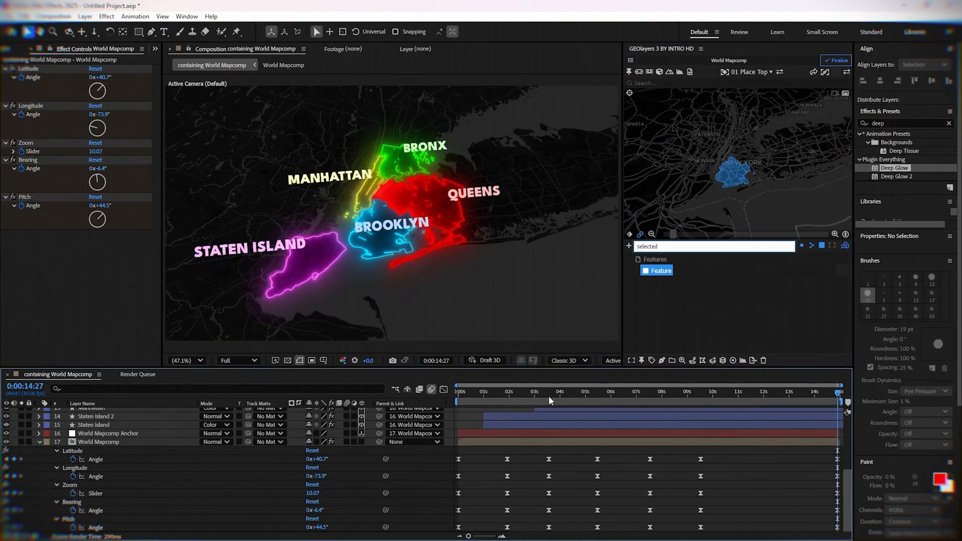
pyautogui.click(629, 391)
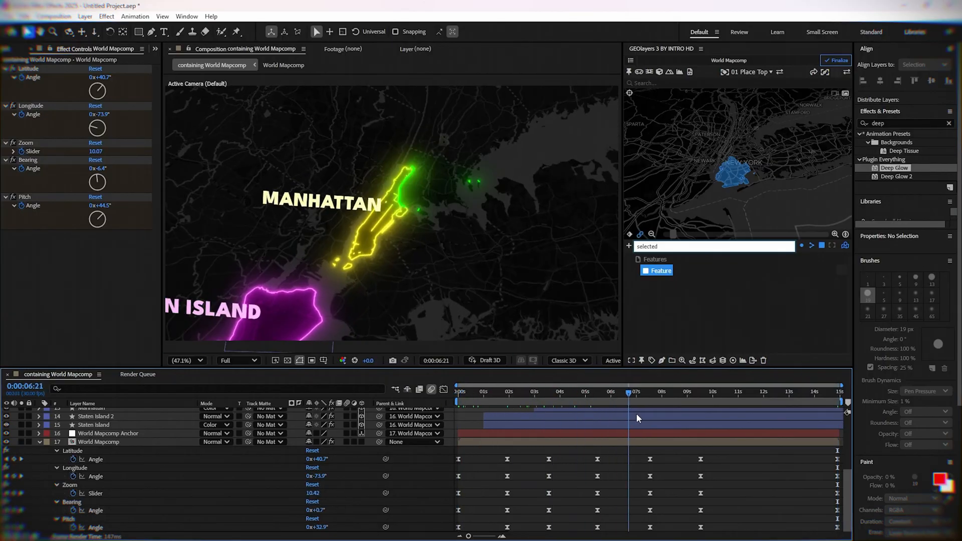
pyautogui.click(737, 391)
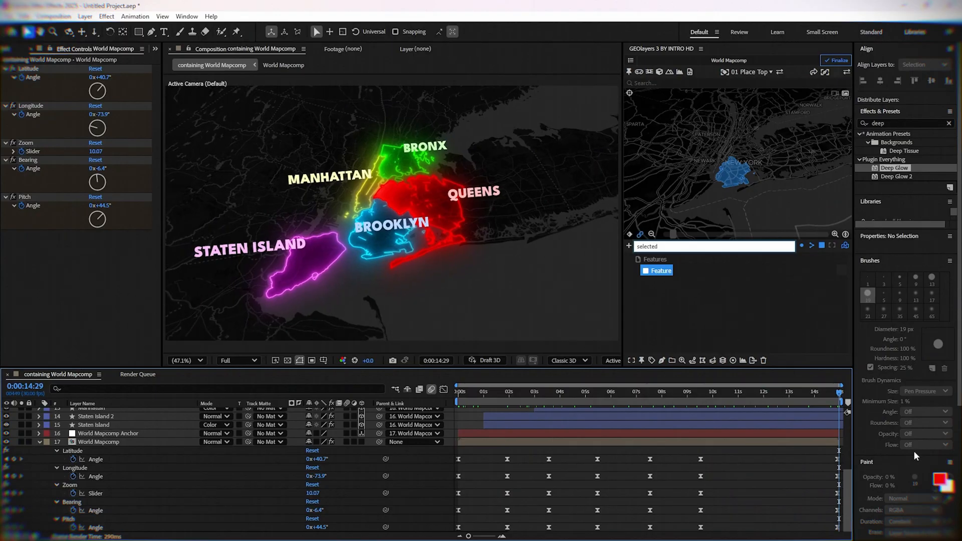
pyautogui.moveTo(914, 456)
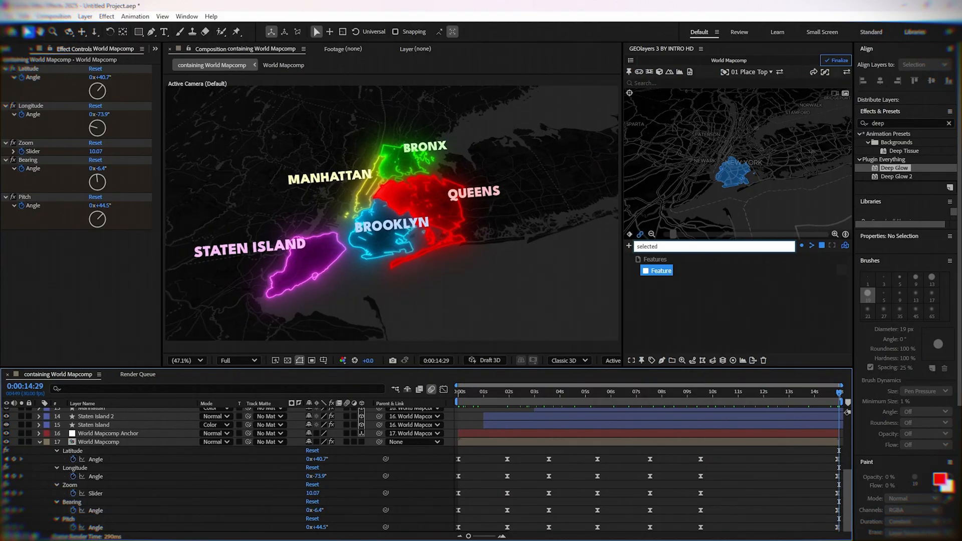